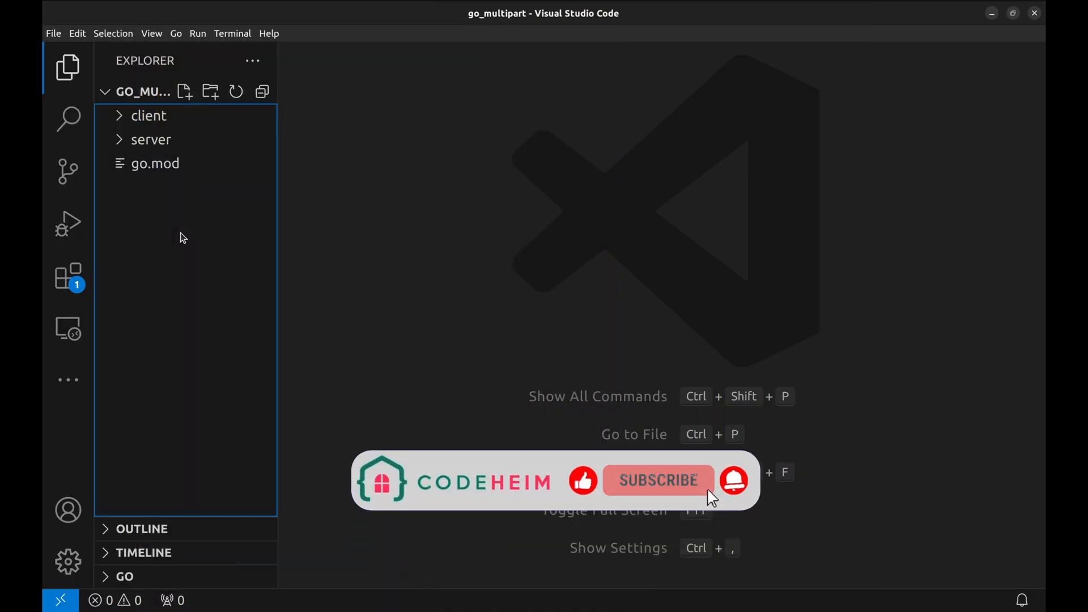
pyautogui.moveTo(722, 503)
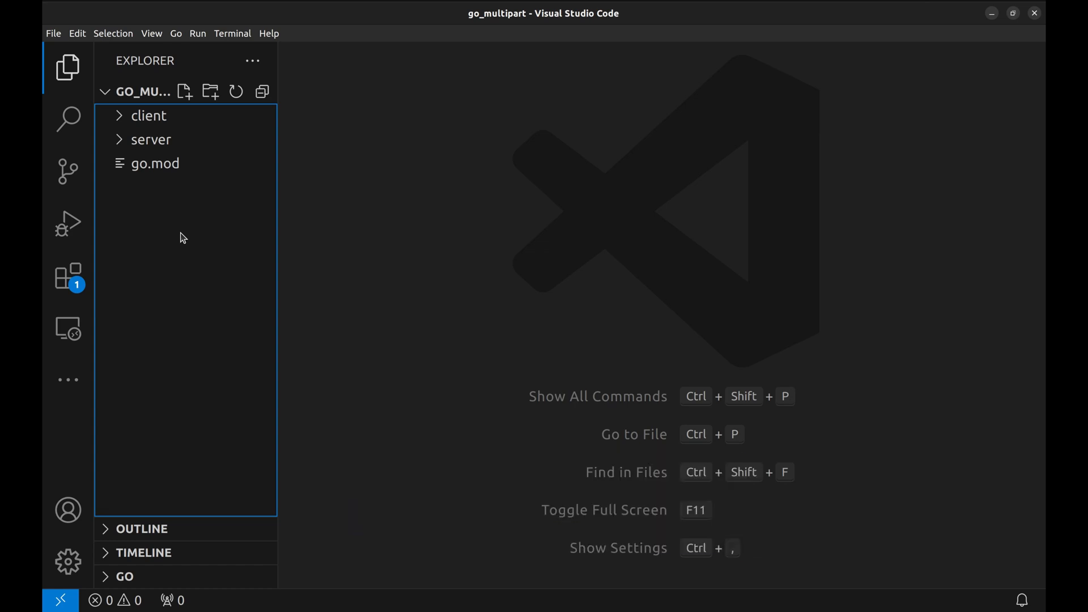
pyautogui.moveTo(225, 219)
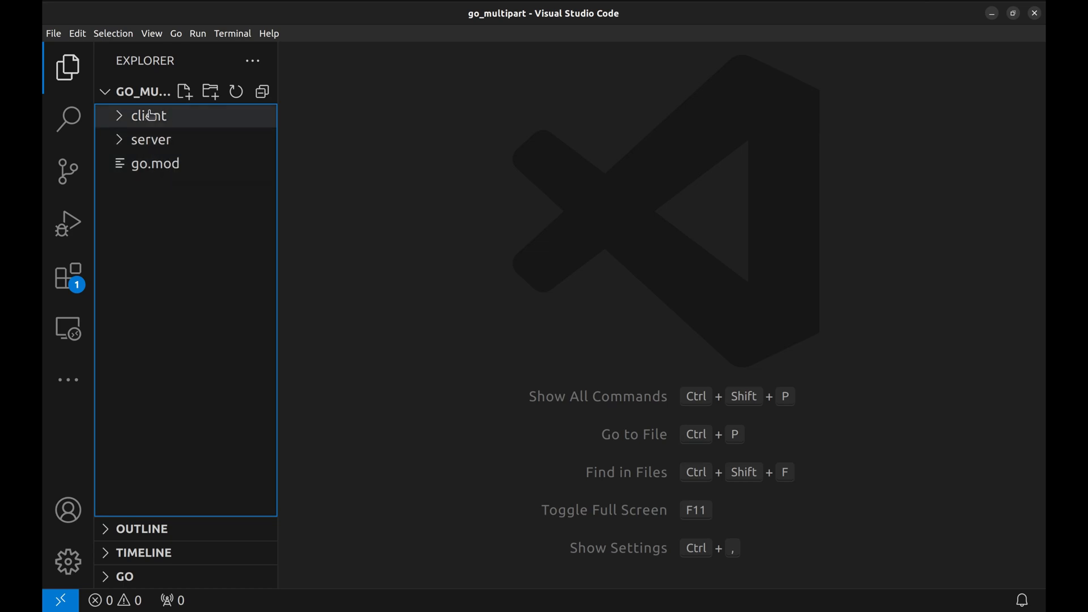
# Step: Open server/main.go and add a blank line after the HandleFunc route registration
pyautogui.click(150, 139)
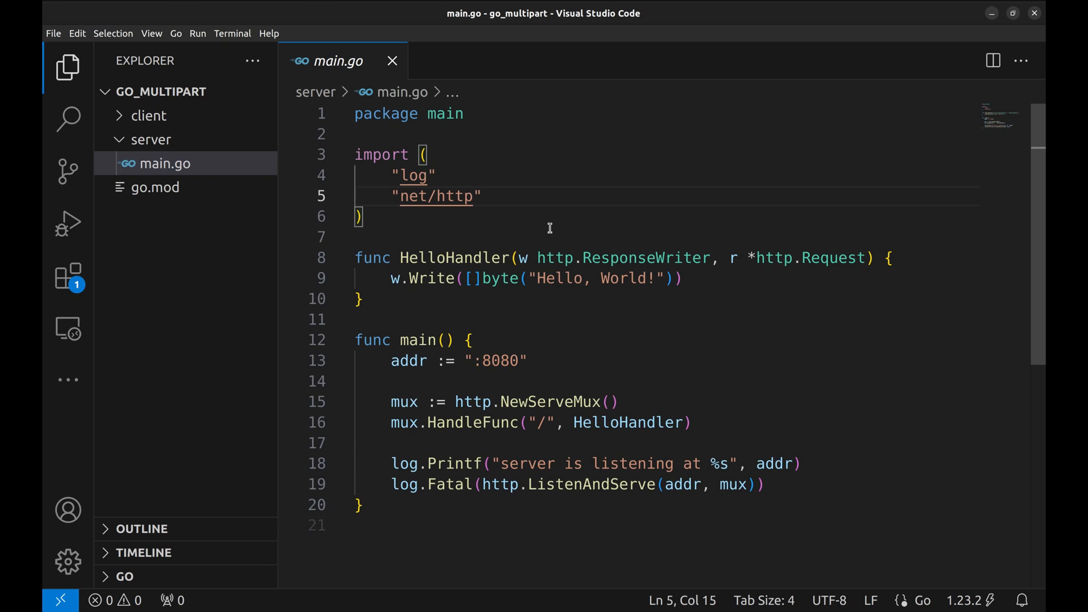
pyautogui.click(473, 340)
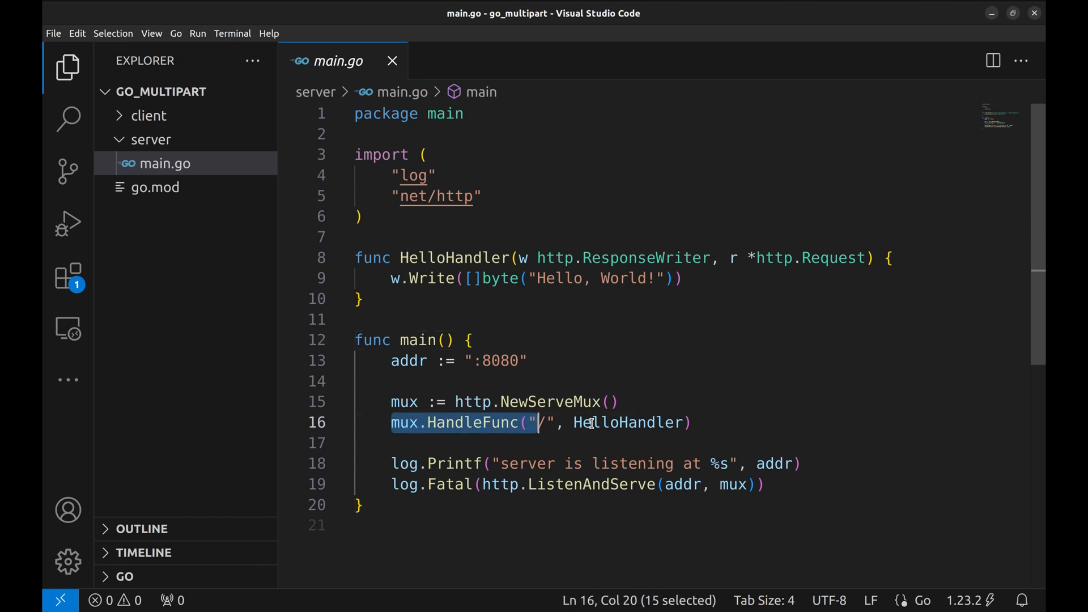
pyautogui.click(697, 278)
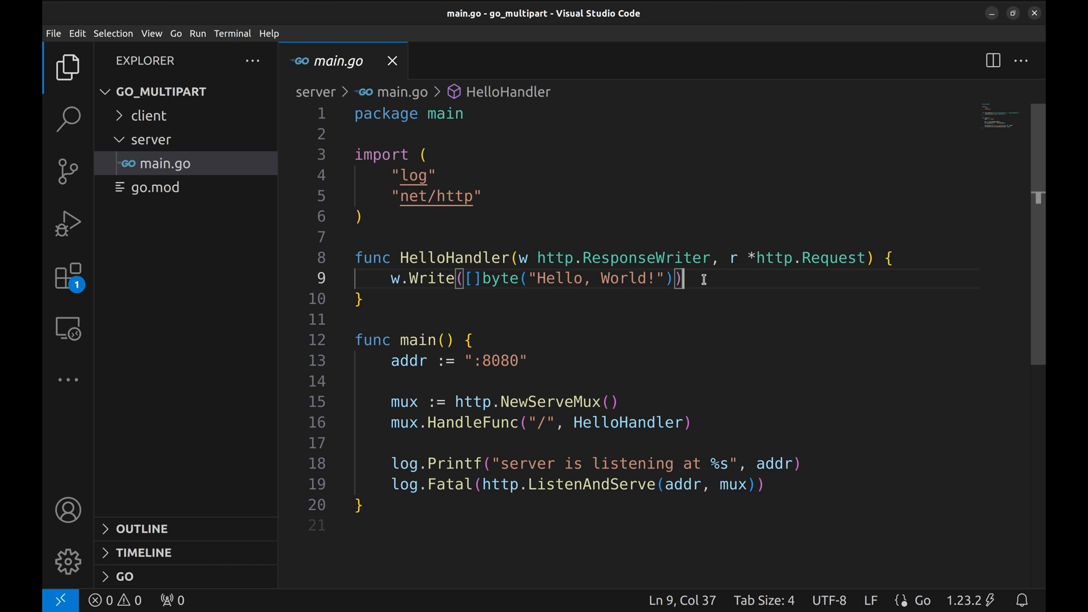
pyautogui.press('Enter')
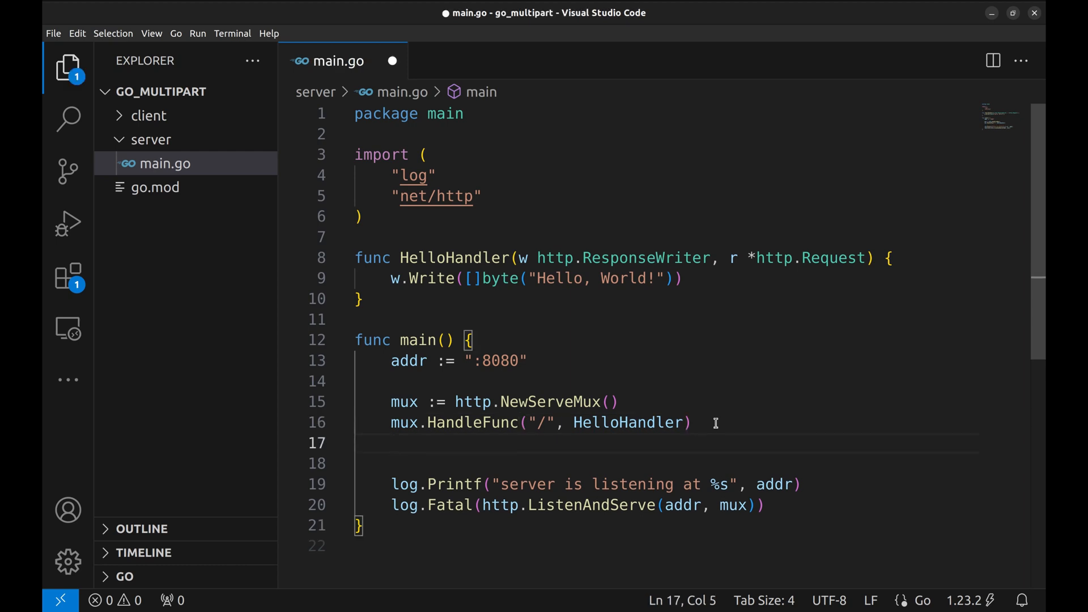
pyautogui.moveTo(150, 139)
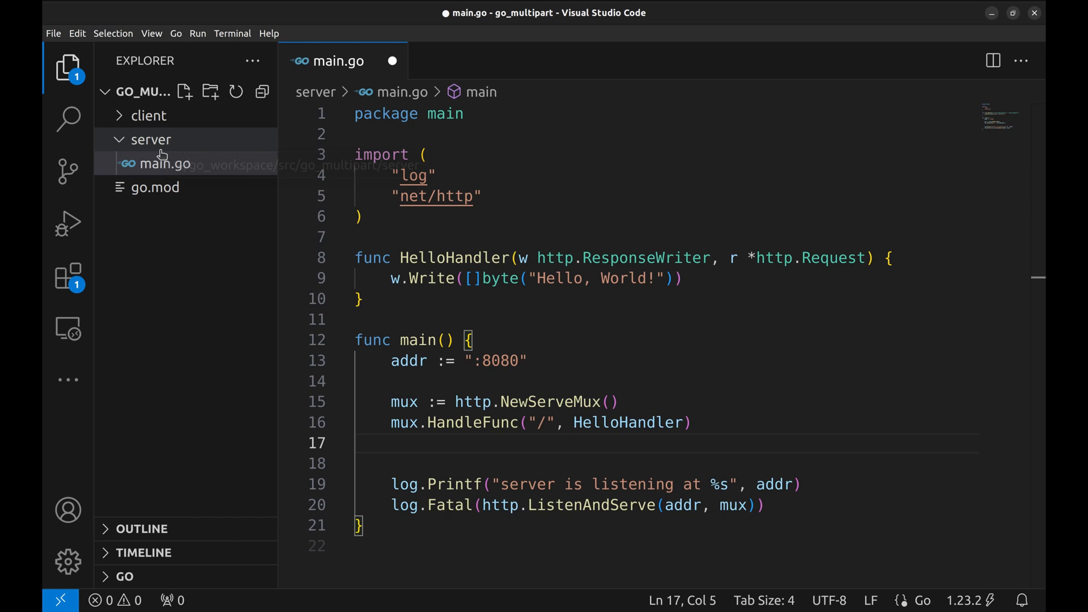
# Step: Create controllers/file.go with package controllers and an empty FileUpload(w http.ResponseWriter, r *http.Request) handler, saved
pyautogui.click(211, 92)
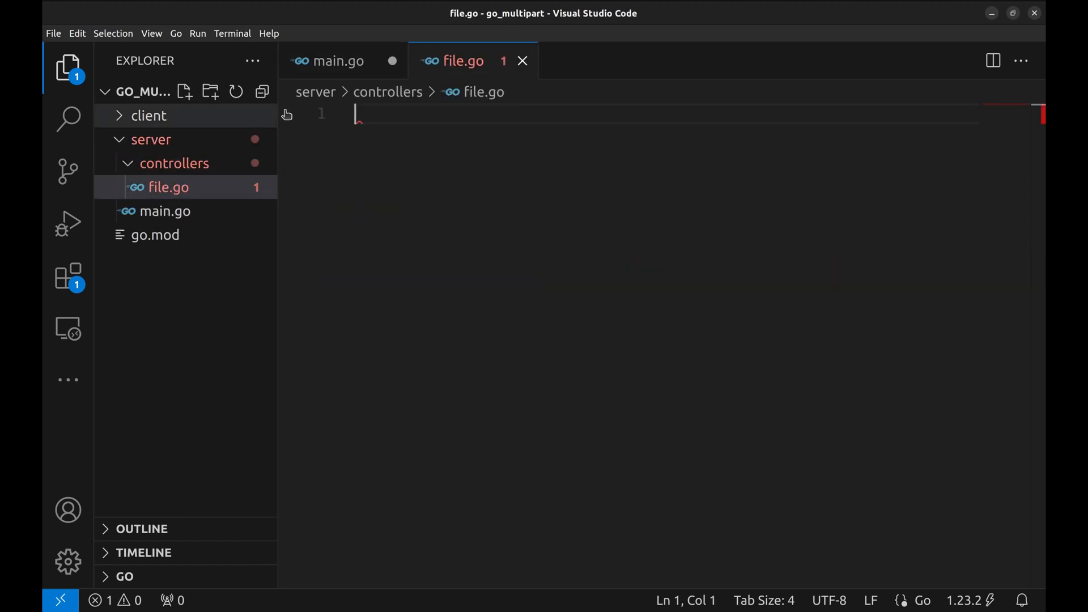
pyautogui.write('package controllers')
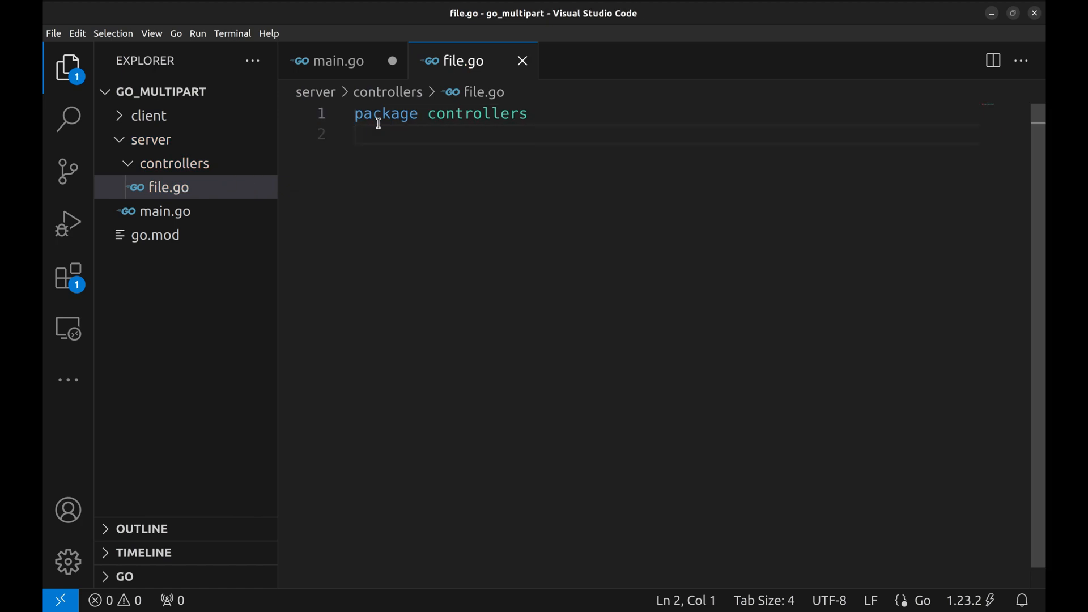
pyautogui.write('func FileUpload(w http.ResponseWriter, r *http.Request) {')
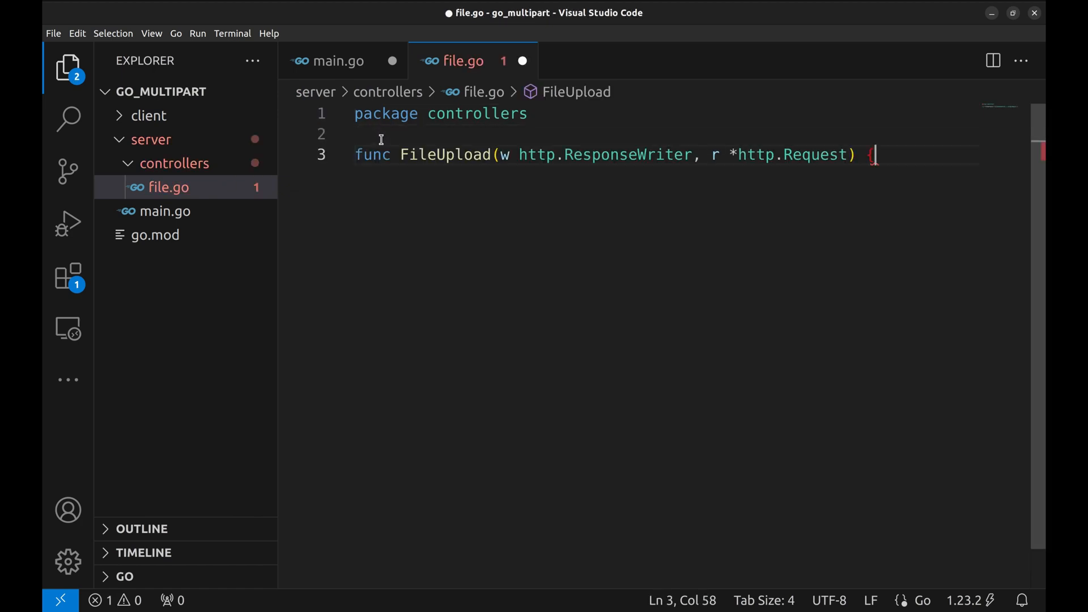
pyautogui.press('ctrl+s')
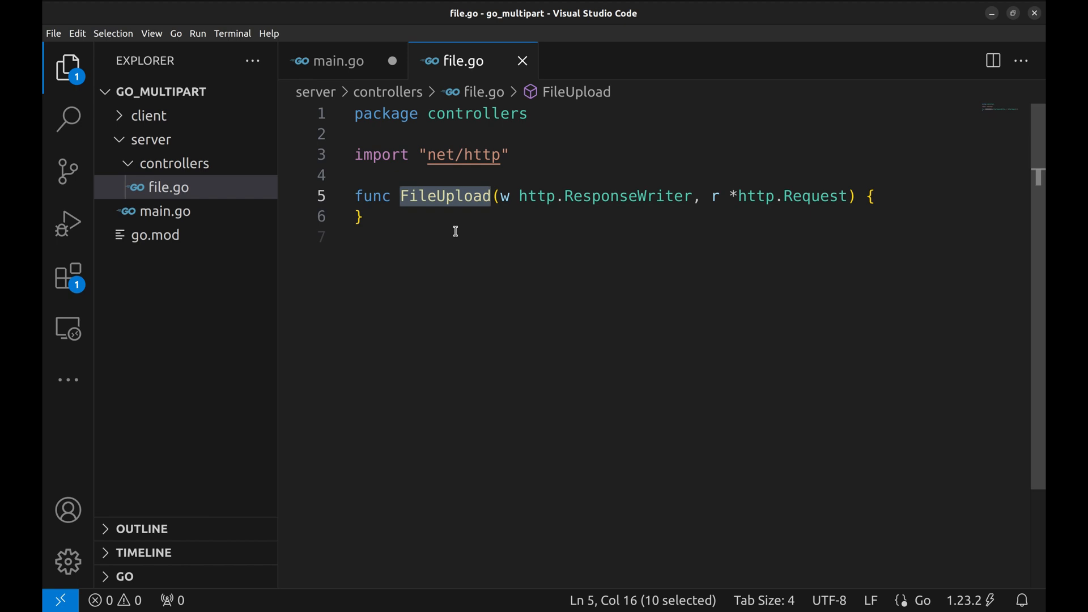
pyautogui.moveTo(163, 211)
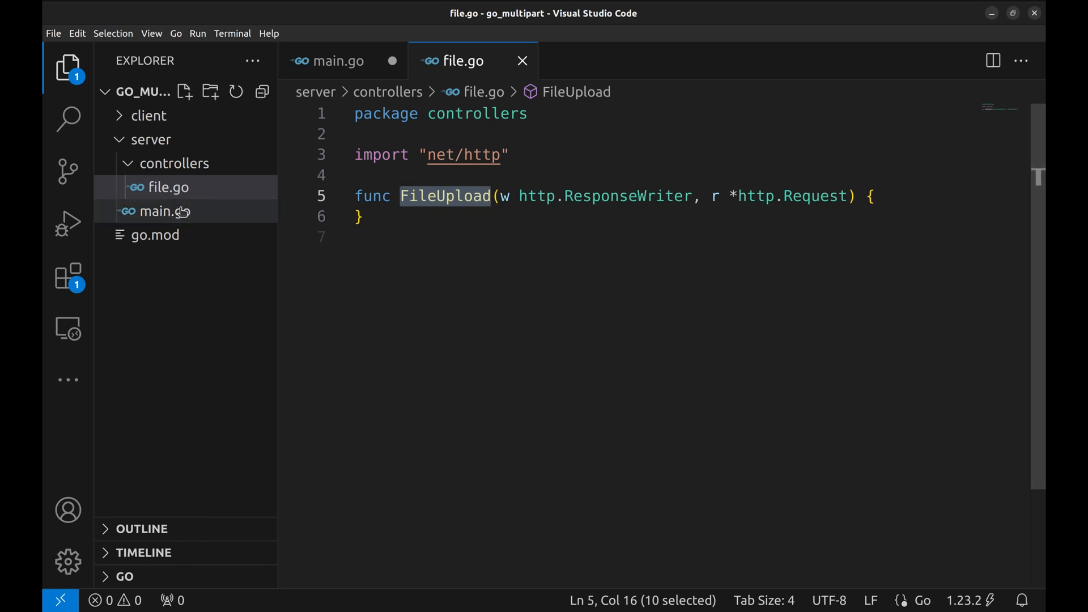
# Step: Add mux.HandleFunc("/upload", controllers.FileUpload) to main.go and return to file.go
pyautogui.click(160, 211)
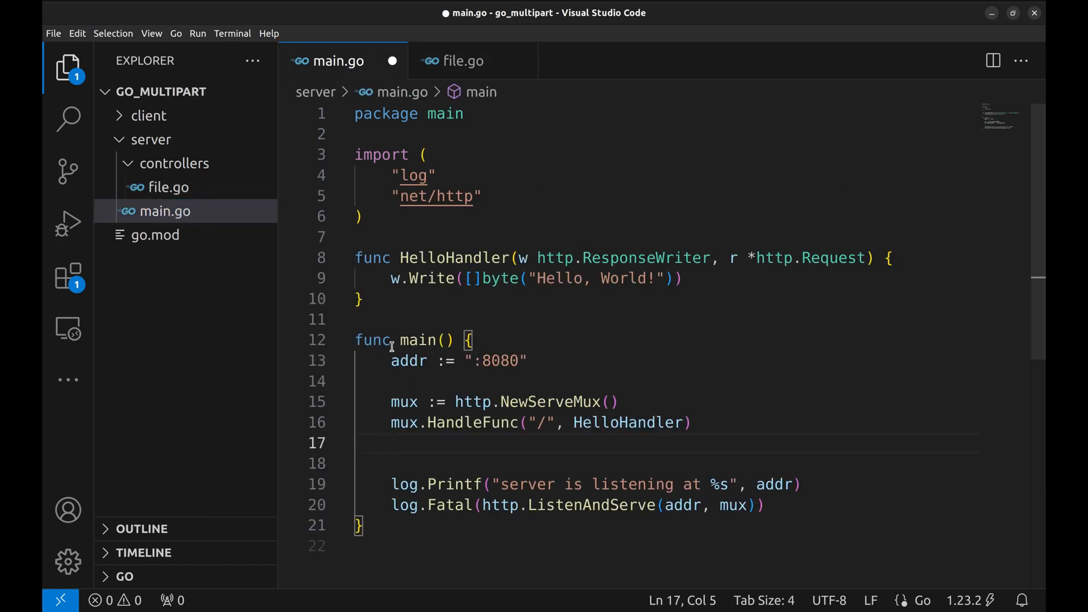
pyautogui.write('mux.HandleFunc("')
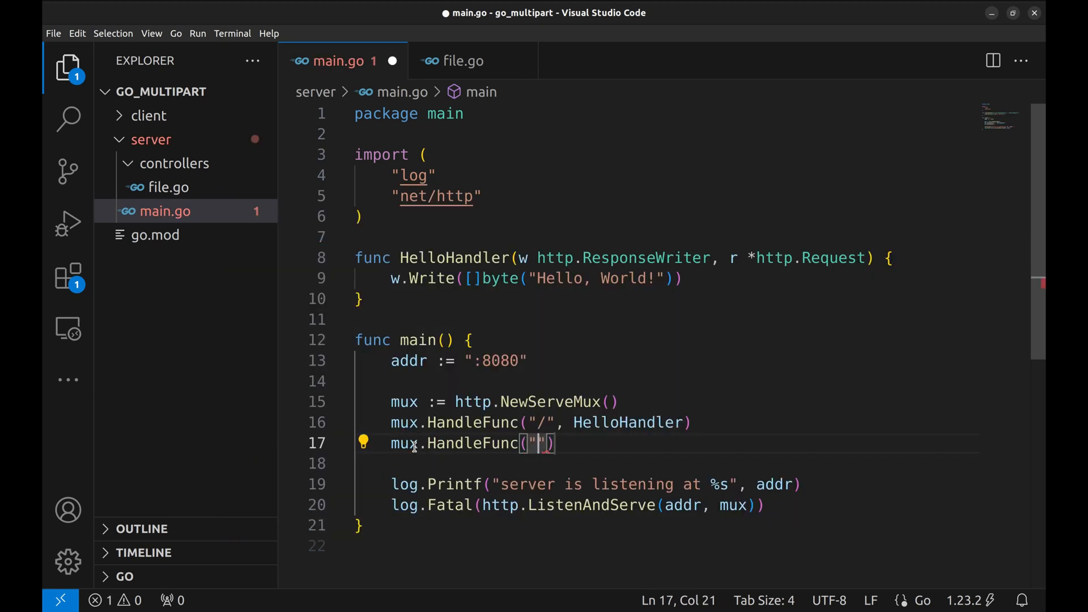
pyautogui.write('upload",')
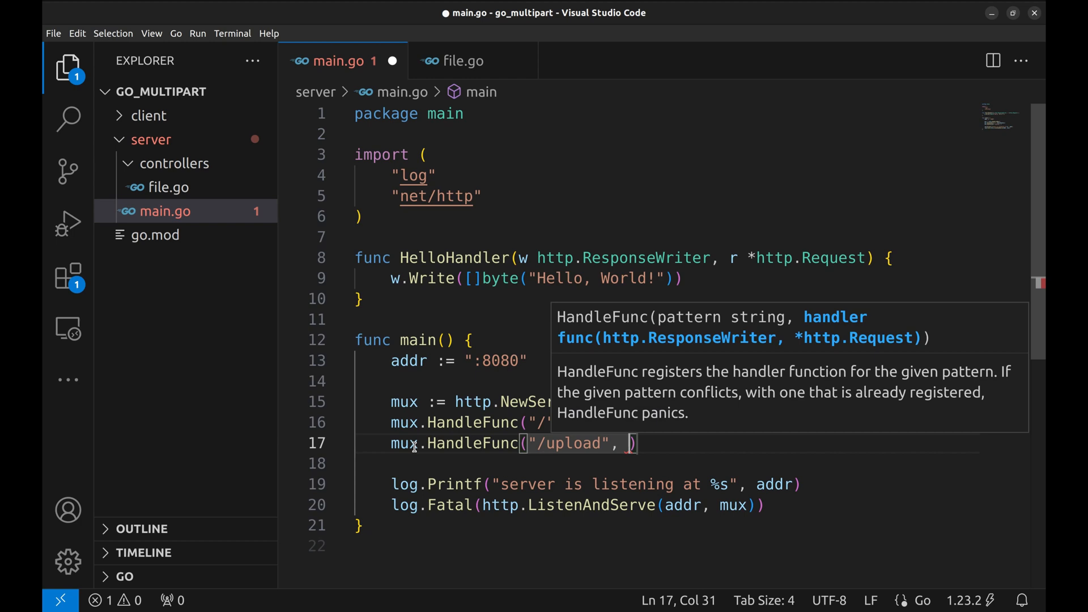
pyautogui.write('controllers.FileUpload')
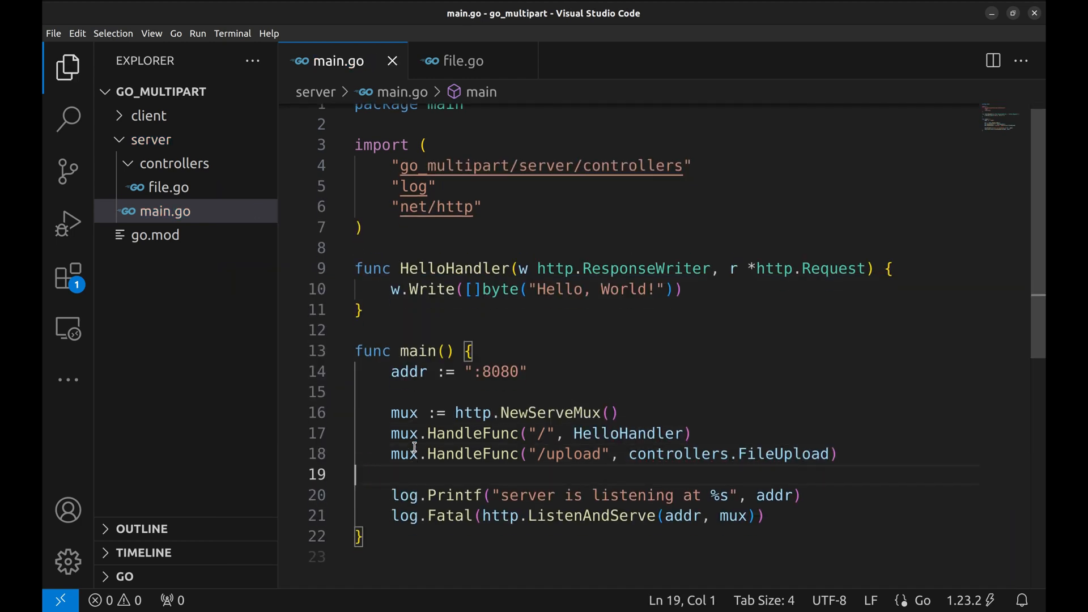
pyautogui.click(840, 453)
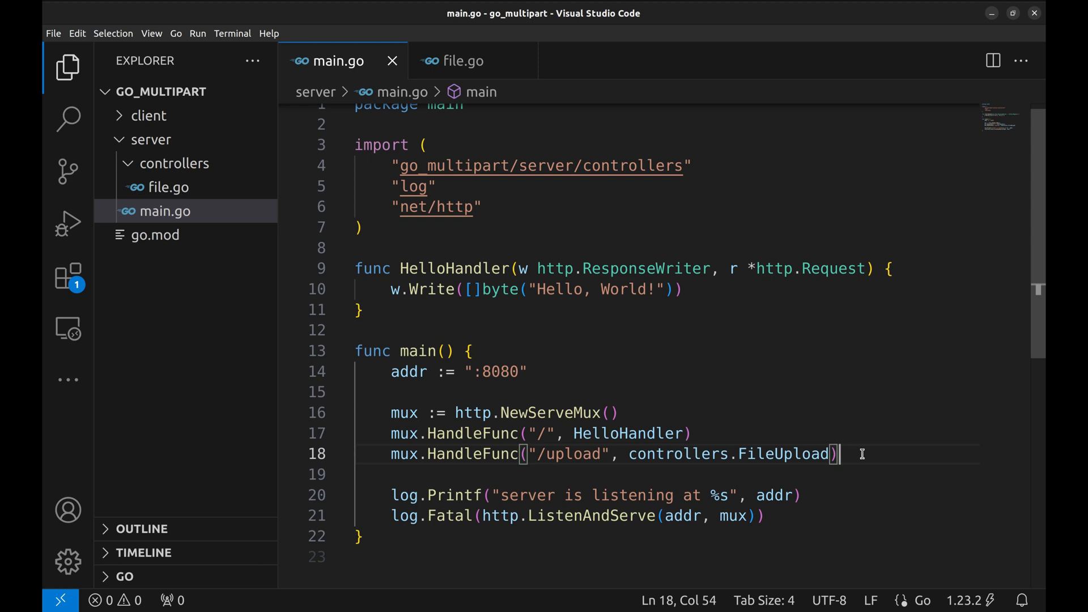
pyautogui.moveTo(166, 187)
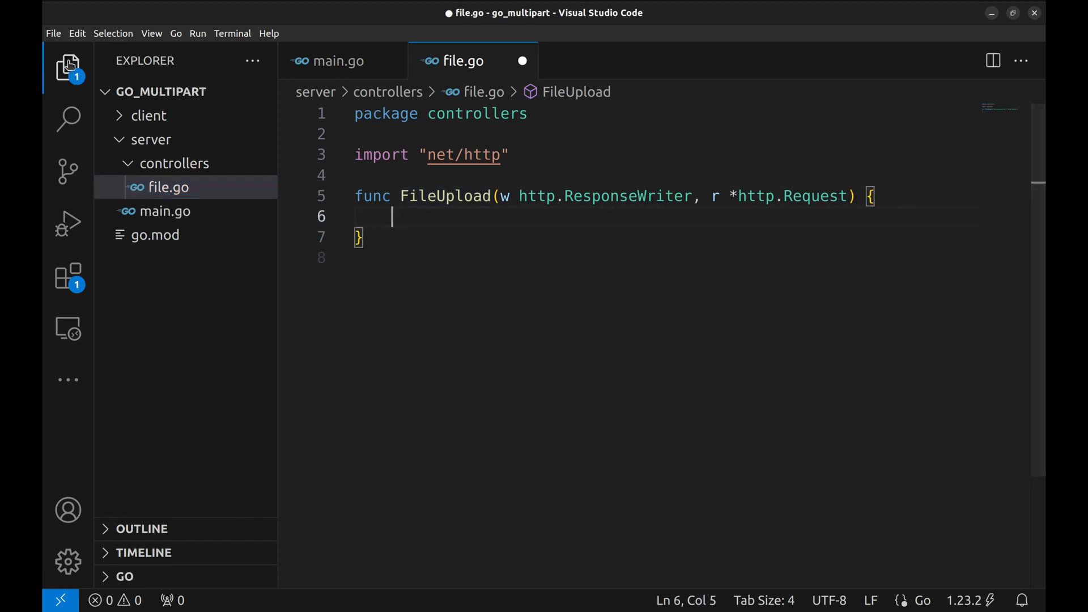
# Step: Add a 100 MB maxUploadSize, wrap r.Body in http.MaxBytesReader and return bad request on ParseForm error
pyautogui.click(68, 67)
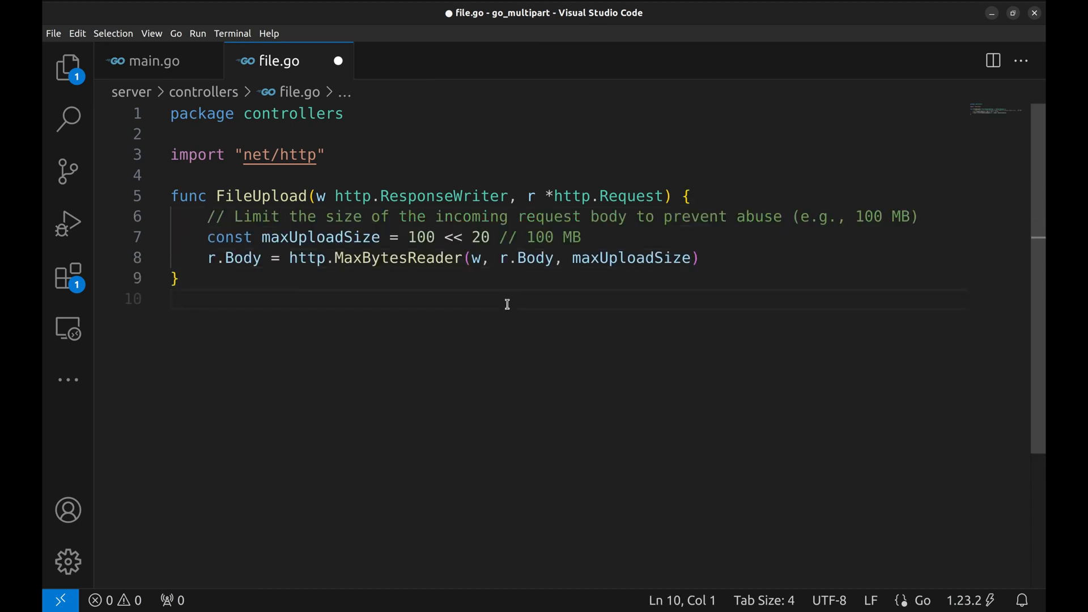
pyautogui.moveTo(206, 240)
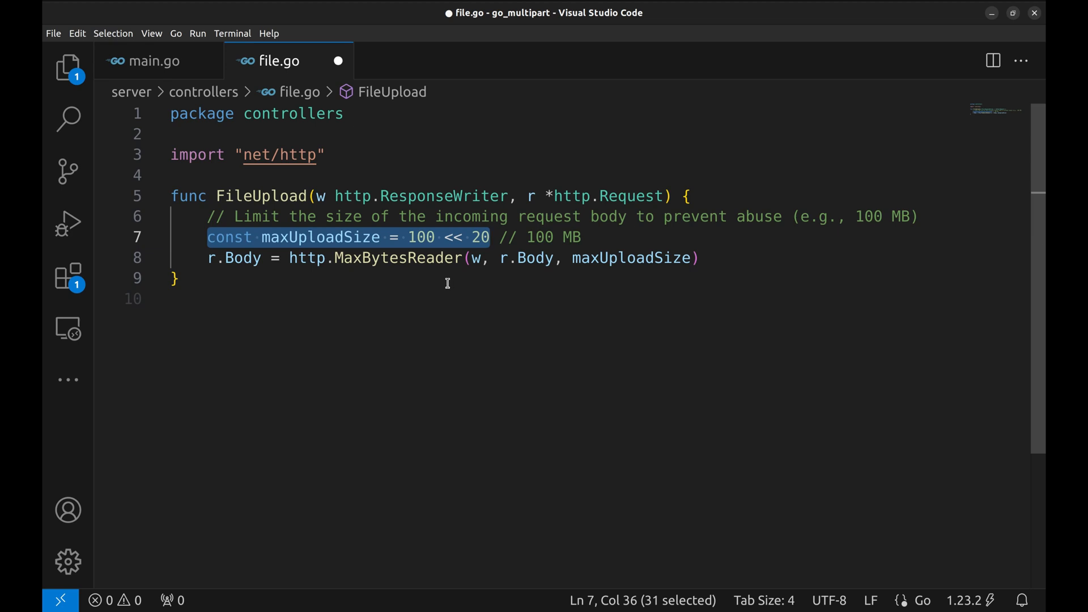
pyautogui.click(178, 279)
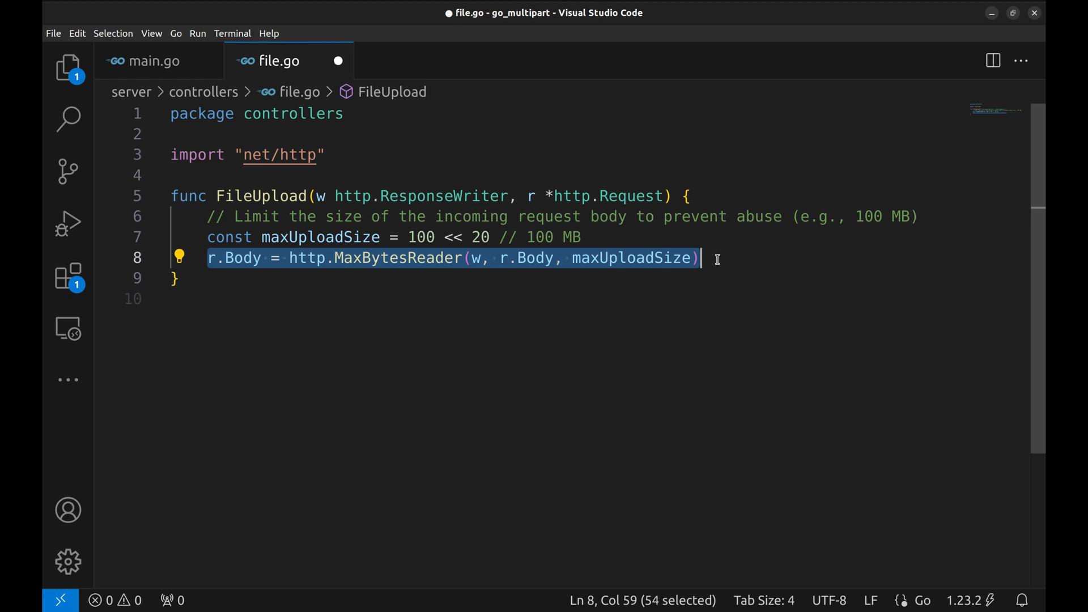
pyautogui.click(702, 258)
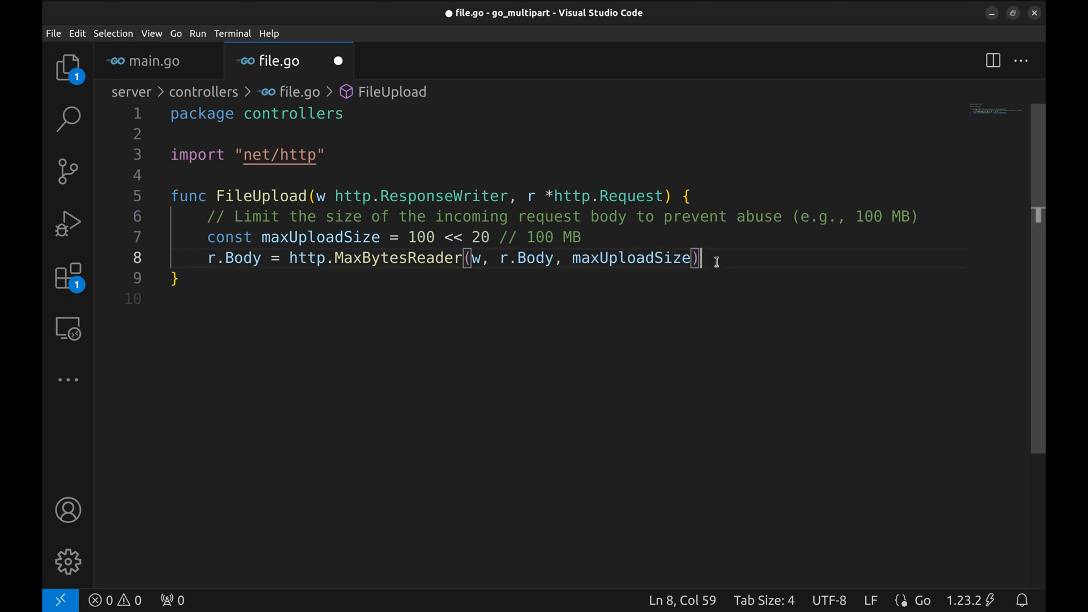
pyautogui.press('Enter')
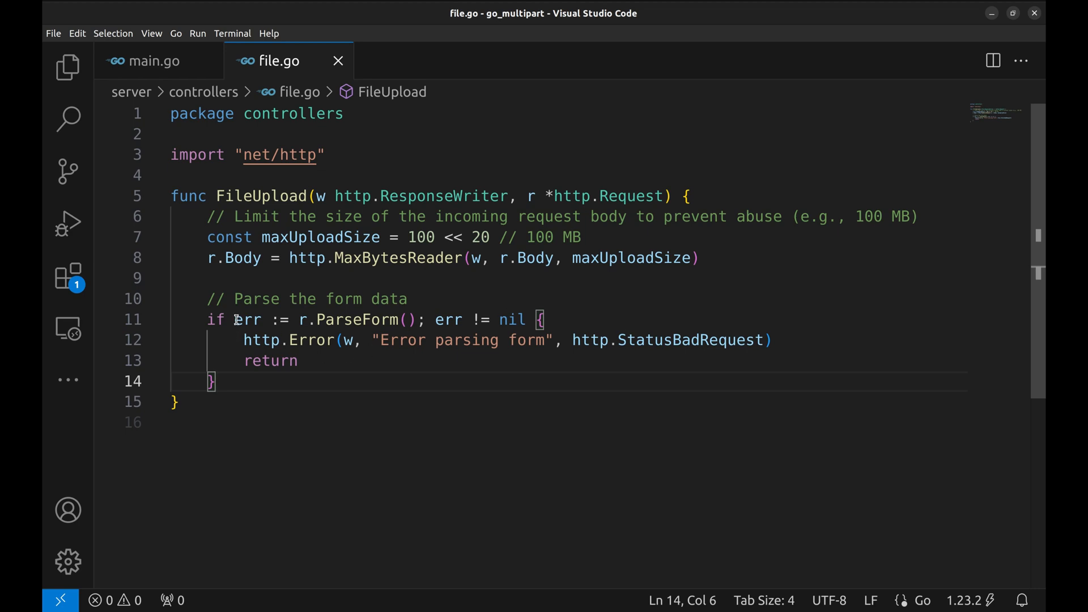
pyautogui.doubleClick(348, 320)
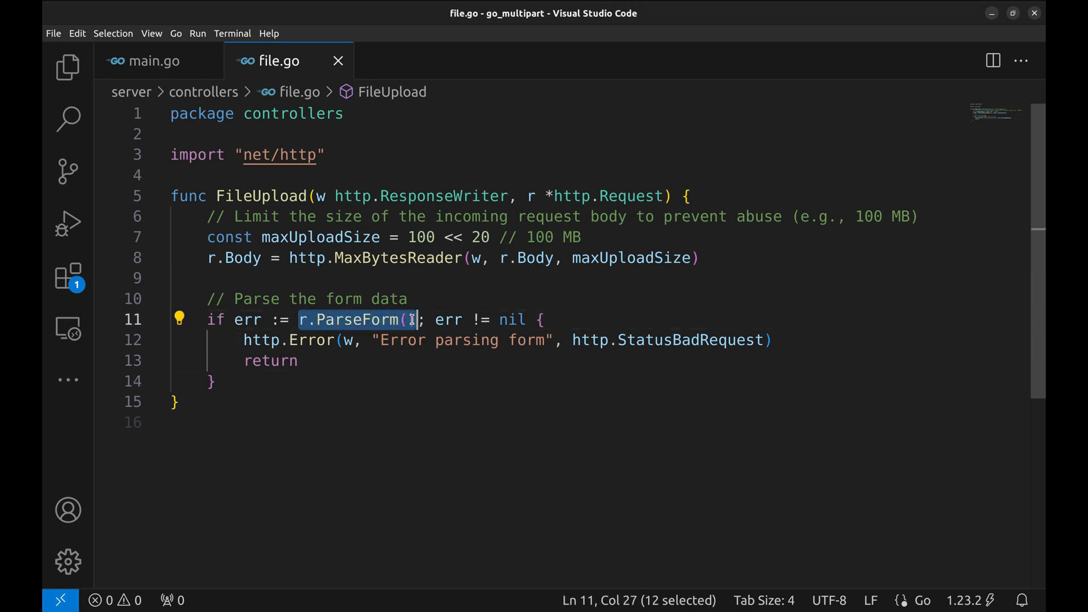
pyautogui.press('shift+Right')
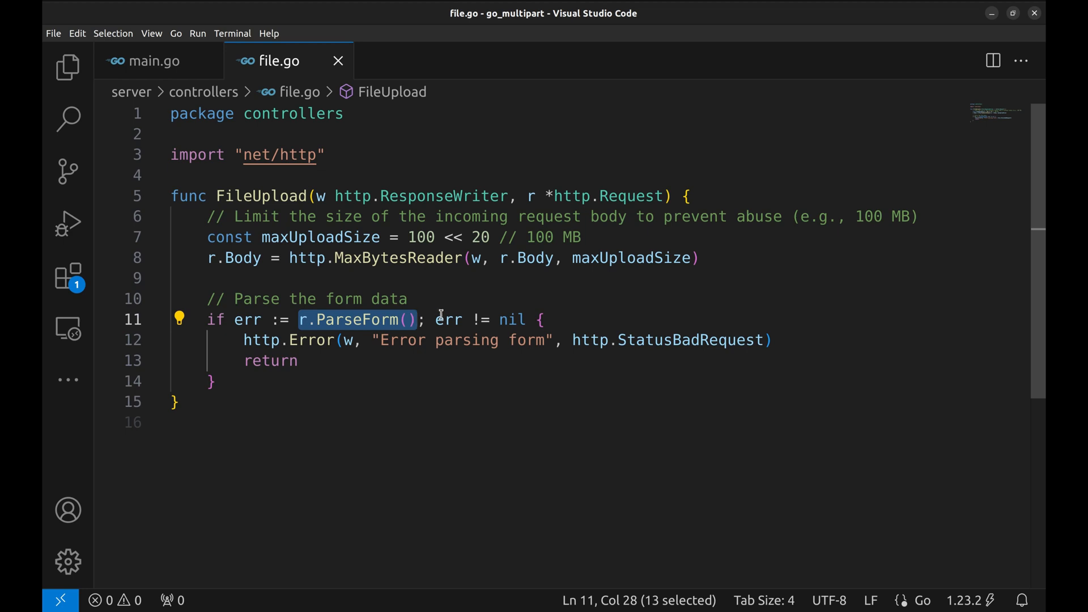
pyautogui.moveTo(449, 319)
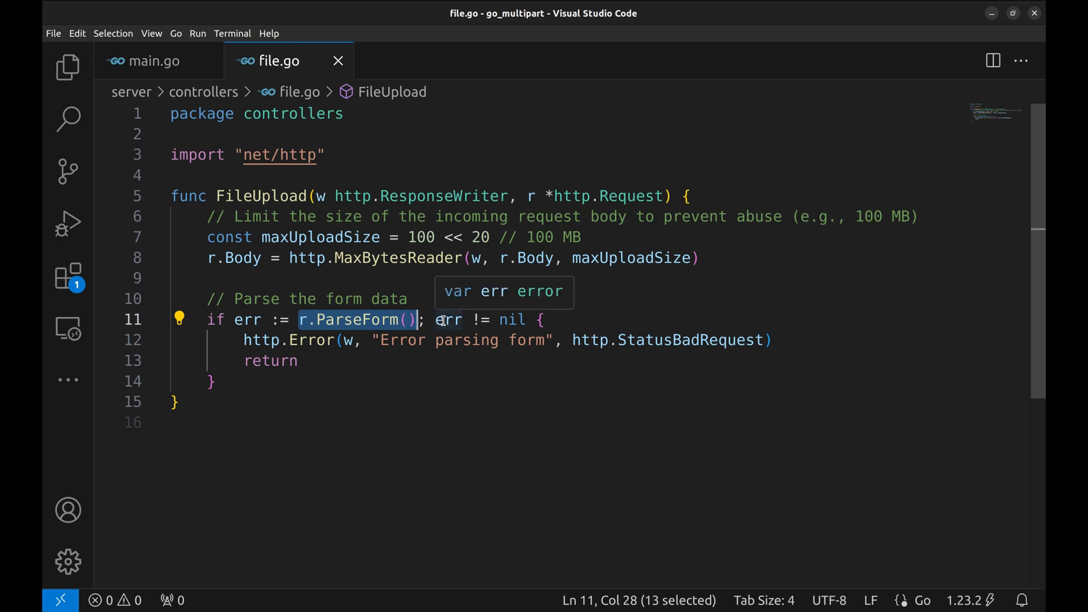
pyautogui.click(243, 339)
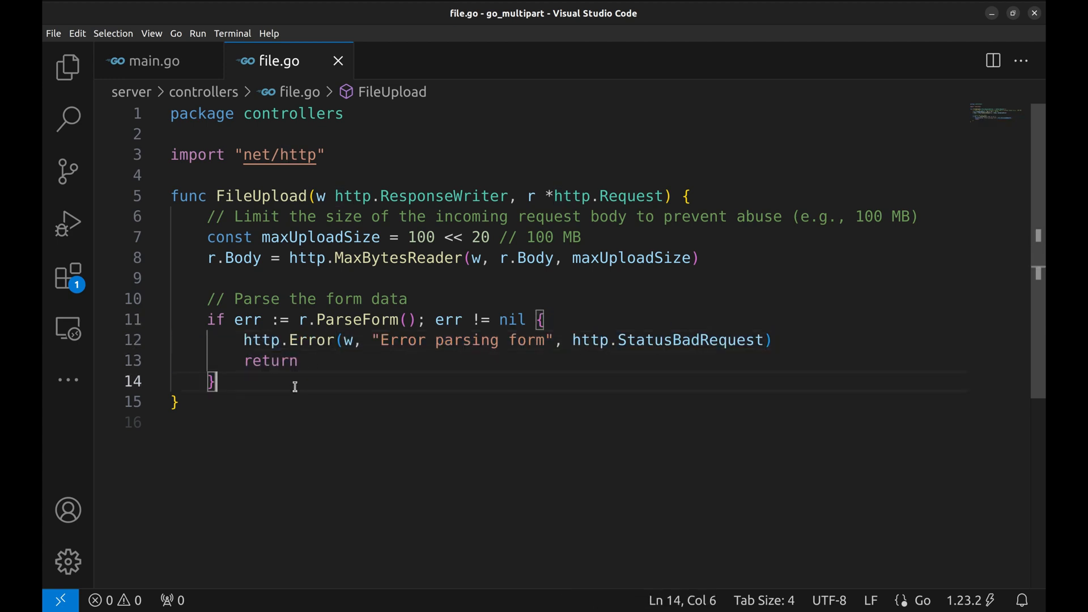
# Step: Check the file form value, then create uploadDir "./uploads" with os.MkdirAll and an http.Error on failure
pyautogui.press('Enter')
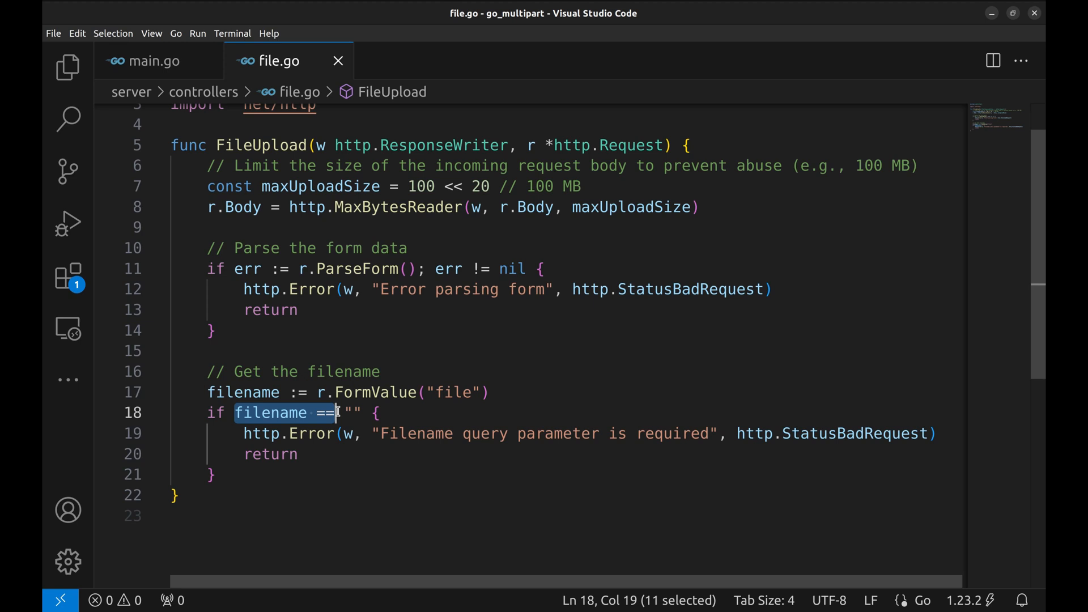
pyautogui.click(360, 412)
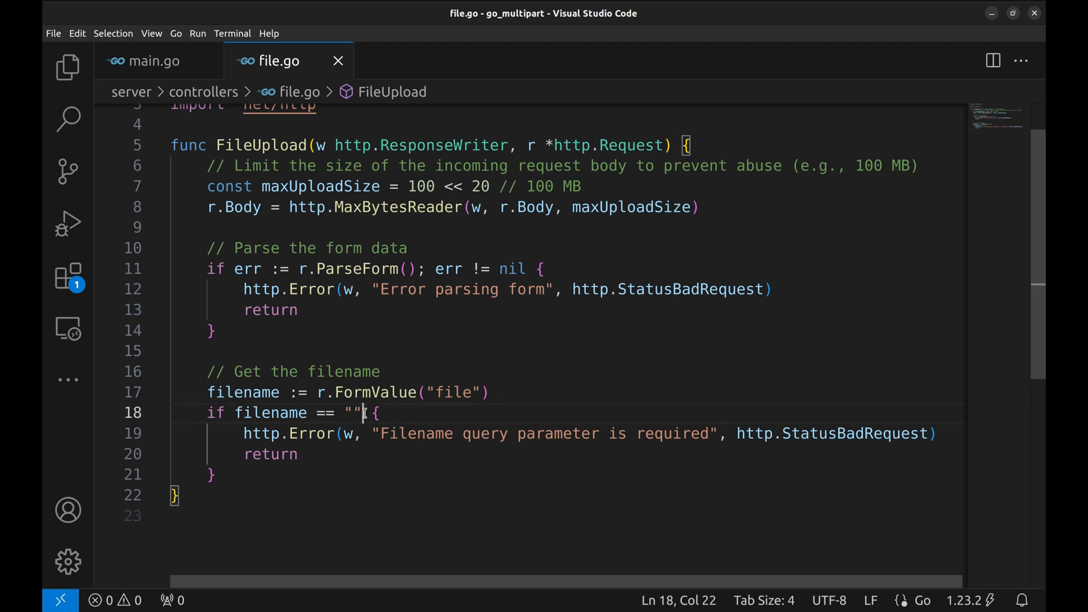
pyautogui.click(351, 475)
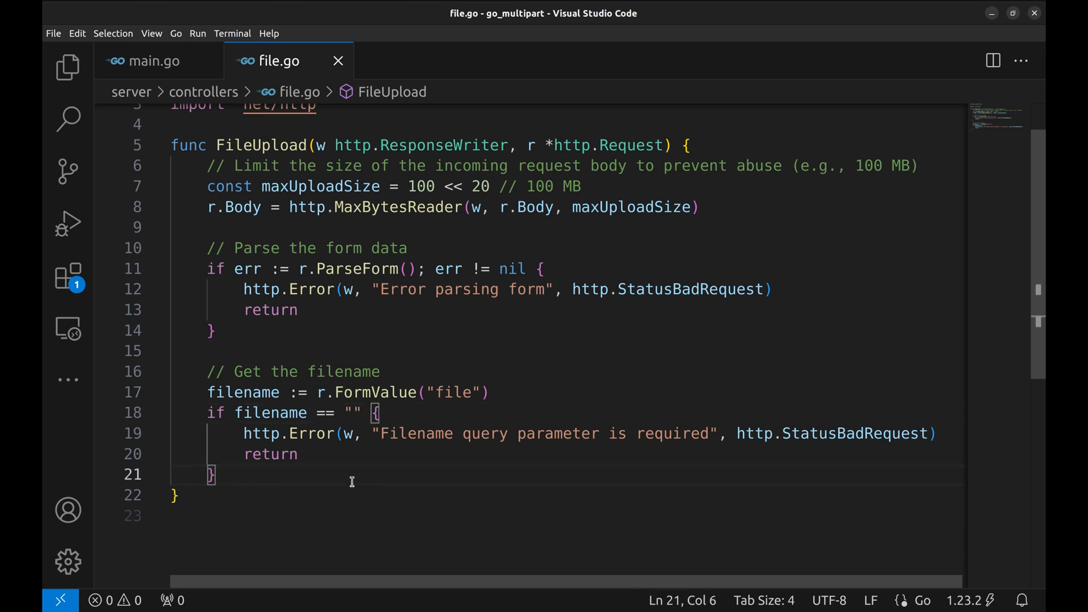
pyautogui.scroll(-3)
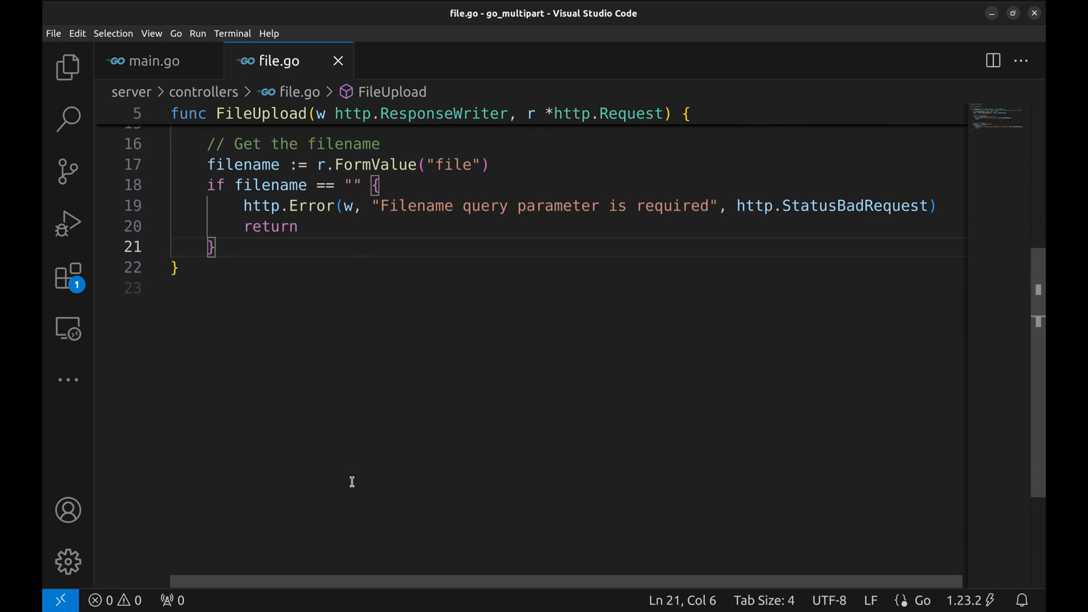
pyautogui.press('Enter')
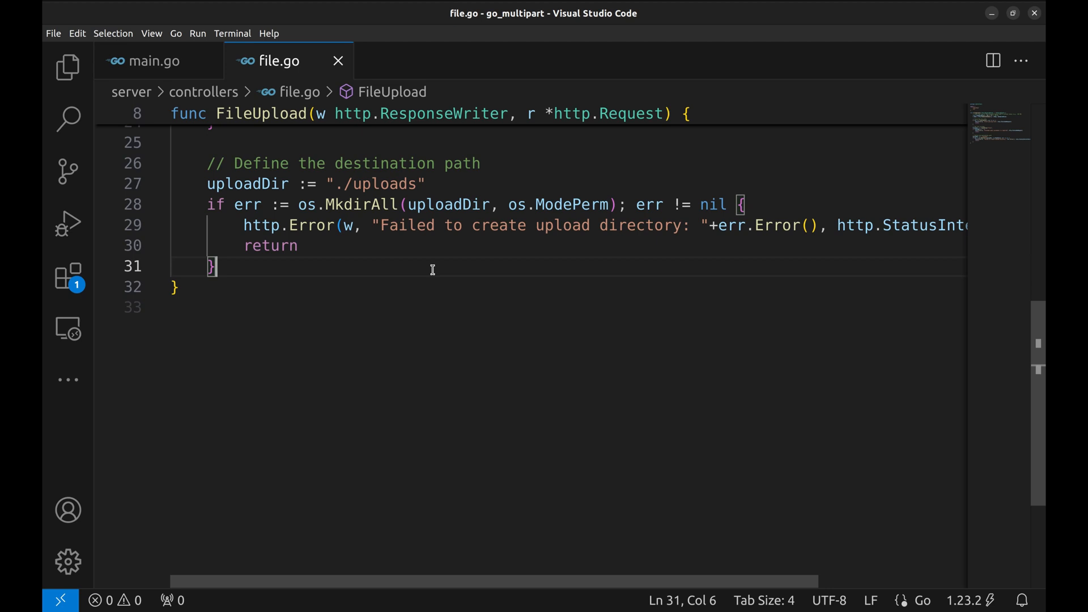
# Step: Join uploadDir and filename into destPath and create destFile with os.Create, error handling and deferred Close
pyautogui.press('Enter')
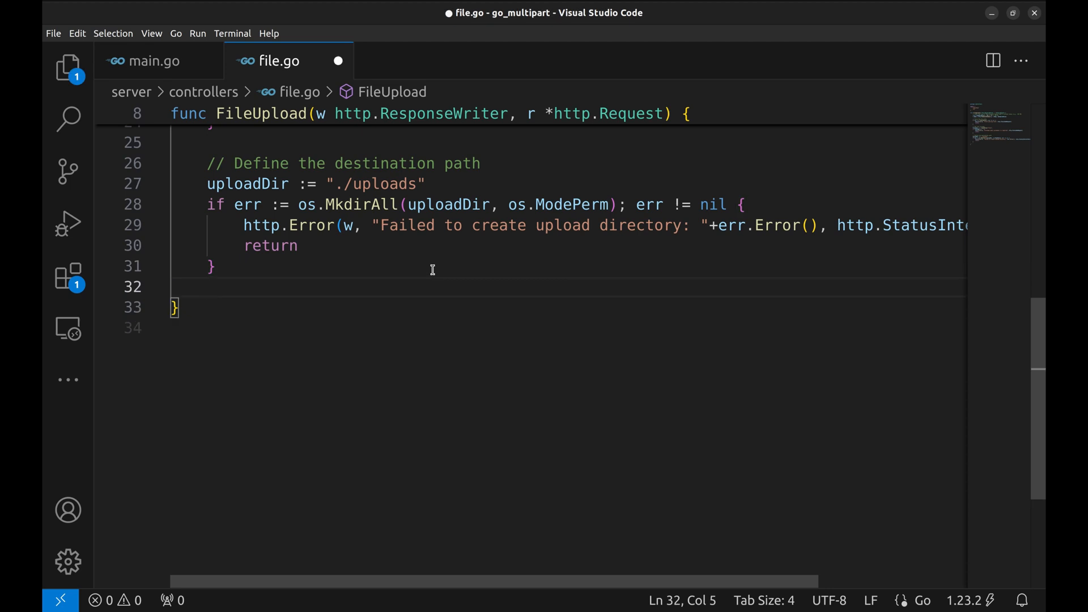
pyautogui.write('destPath := filepath.Join(uploadDir, filename)')
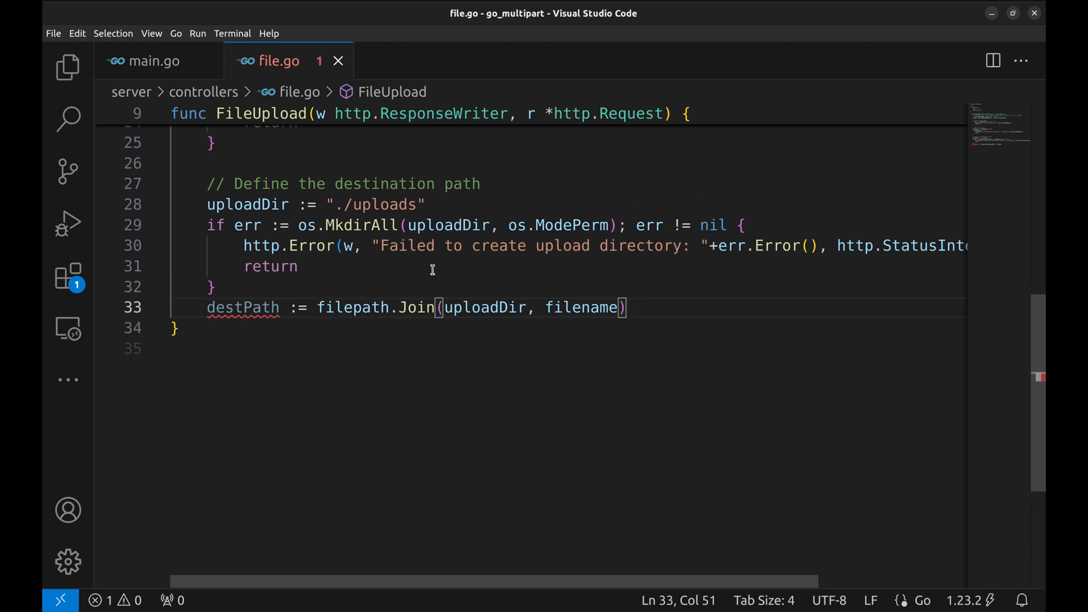
pyautogui.press('Enter')
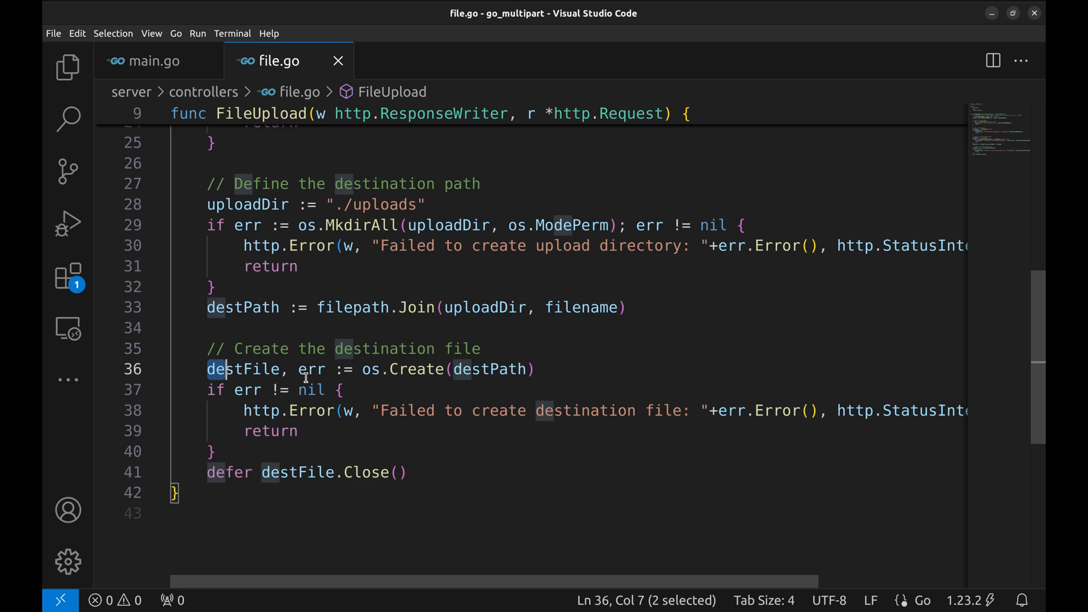
pyautogui.click(534, 369)
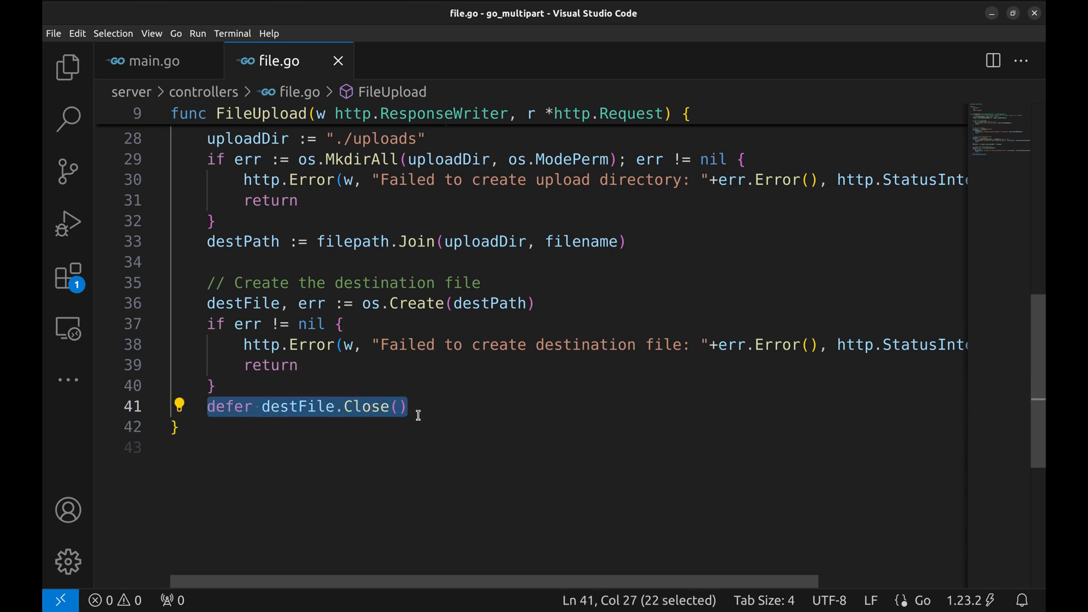
# Step: Copy r.Body into destFile with io.Copy, then reply WriteHeader(StatusOK) and Fprintf success; save file.go
pyautogui.press('Enter')
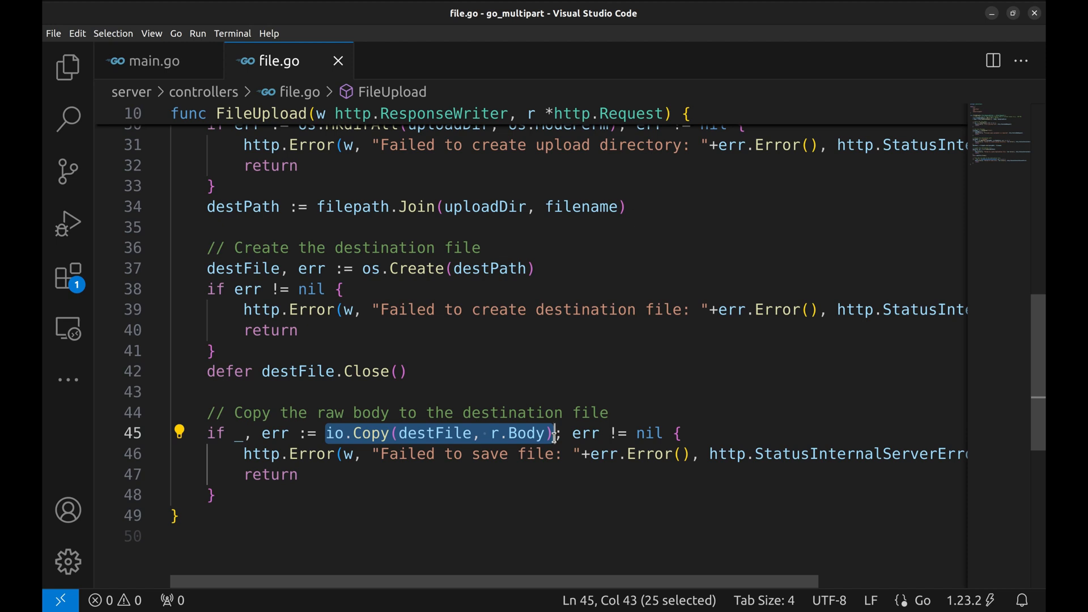
pyautogui.moveTo(575, 489)
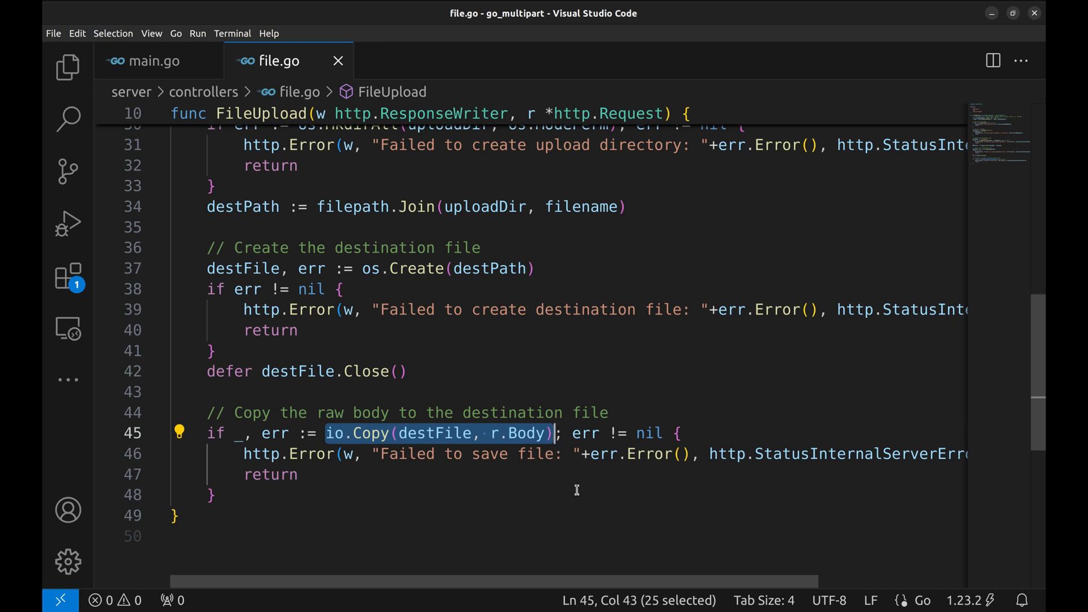
pyautogui.moveTo(216, 471)
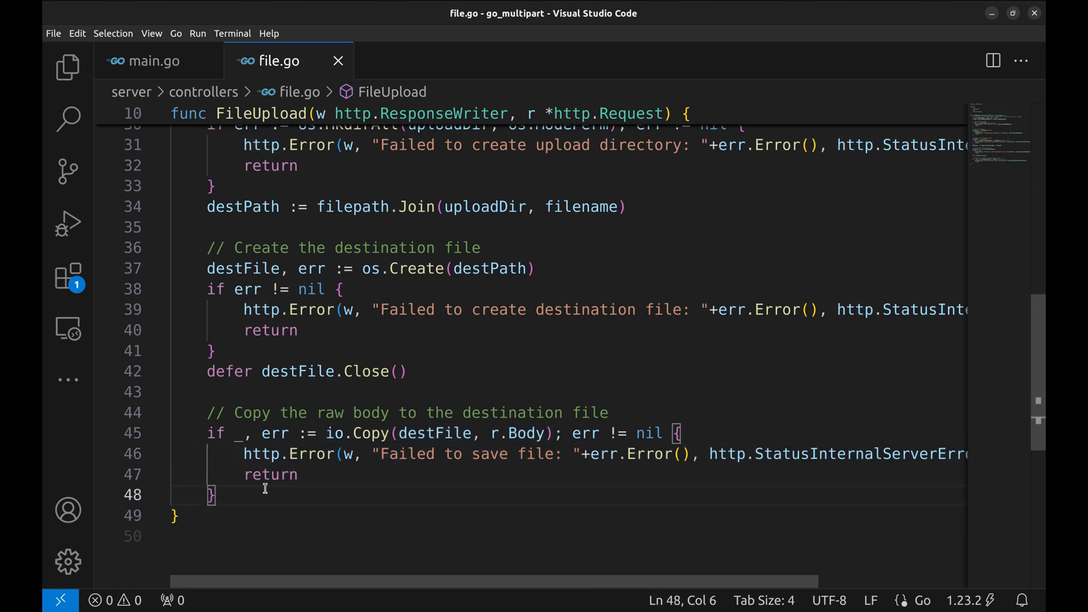
pyautogui.scroll(-3)
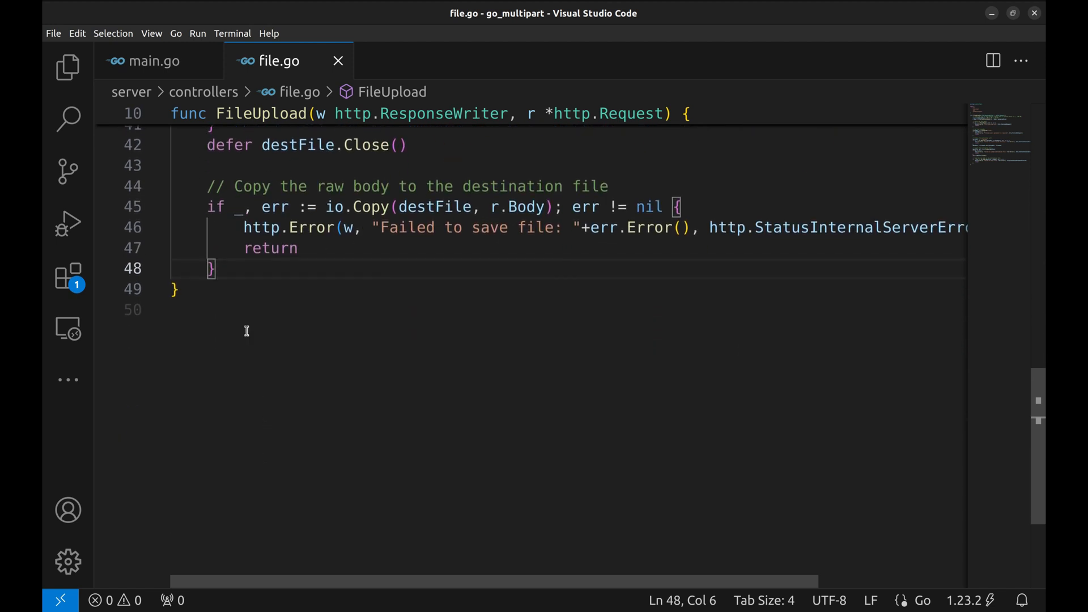
pyautogui.moveTo(246, 270)
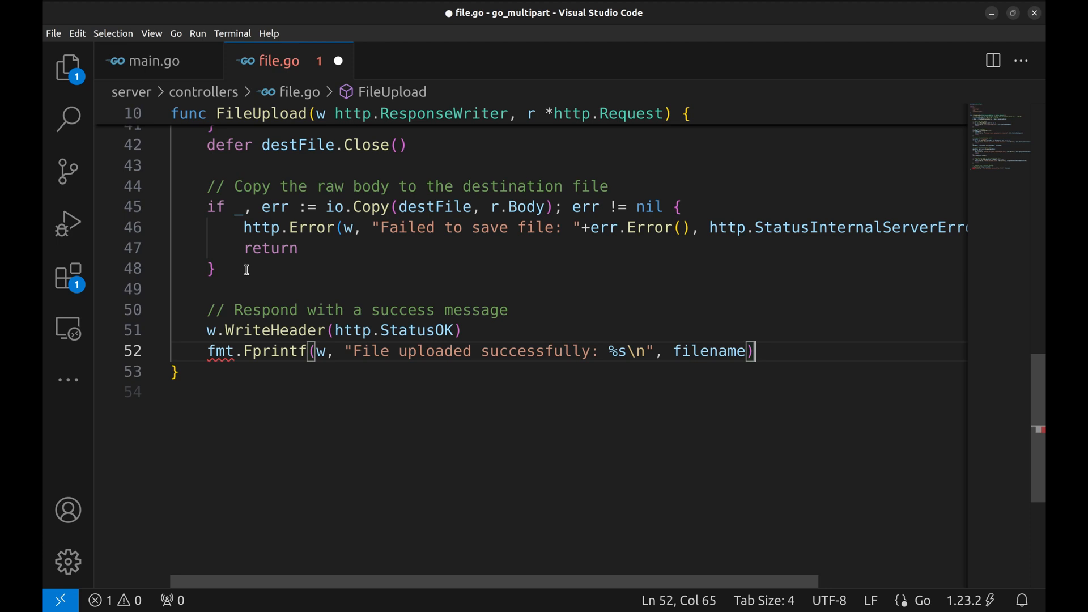
pyautogui.press('ctrl+s')
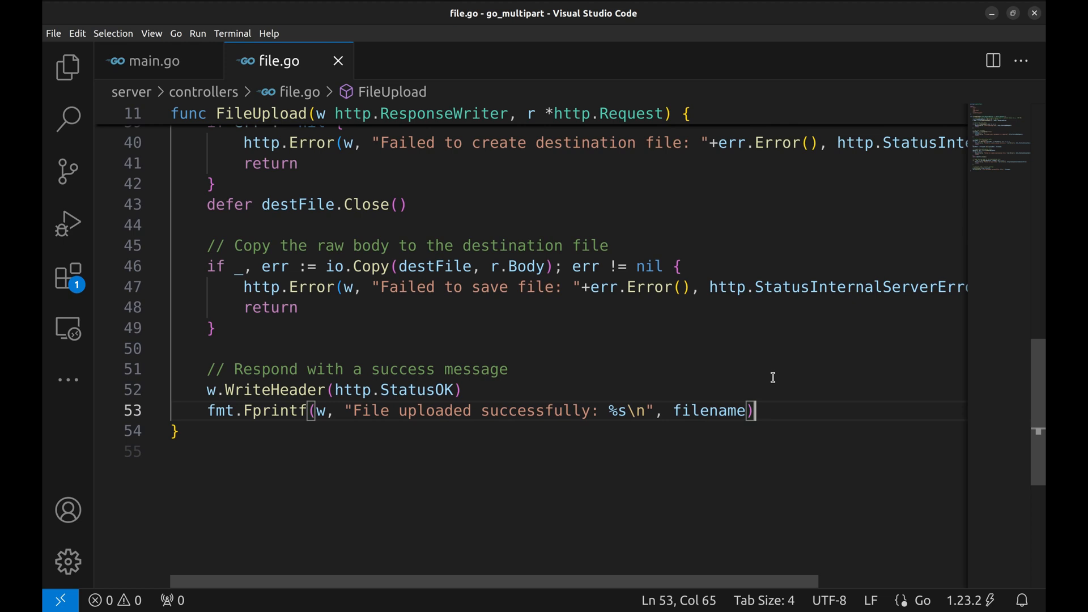
pyautogui.scroll(3)
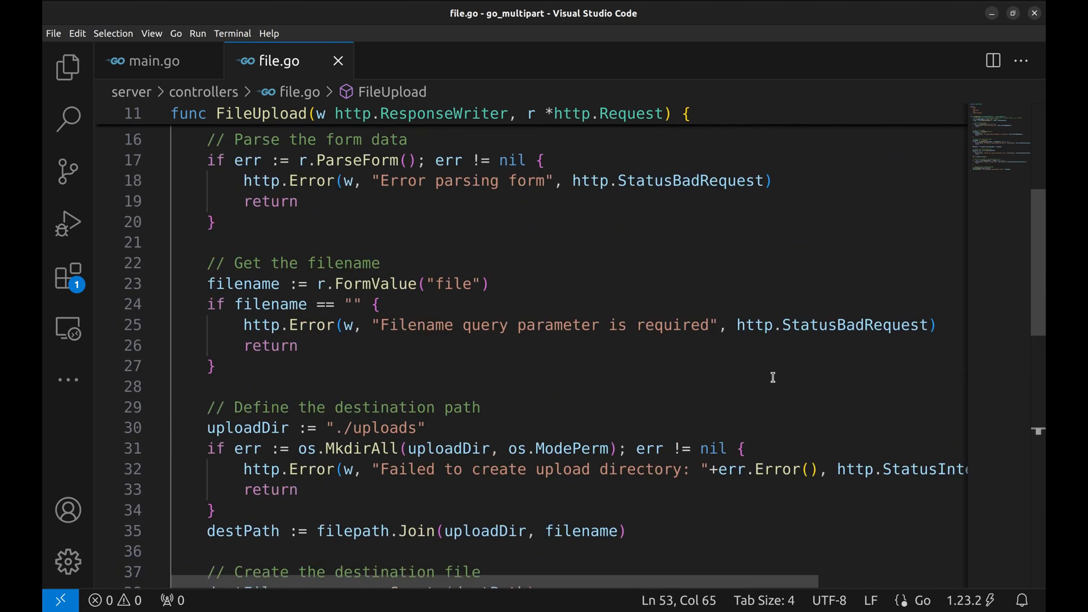
pyautogui.scroll(-3)
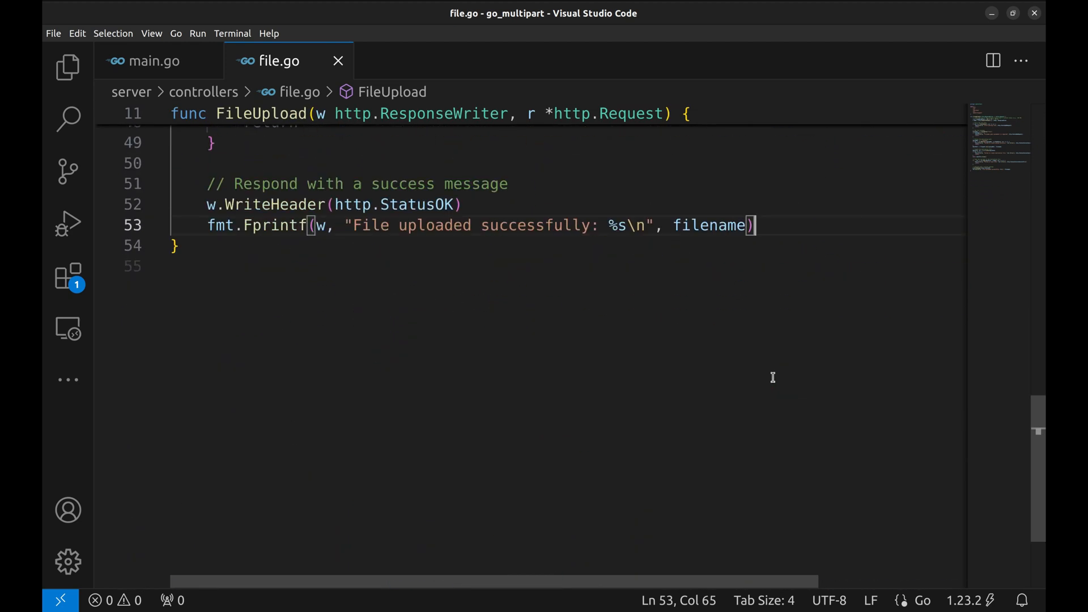
pyautogui.scroll(3)
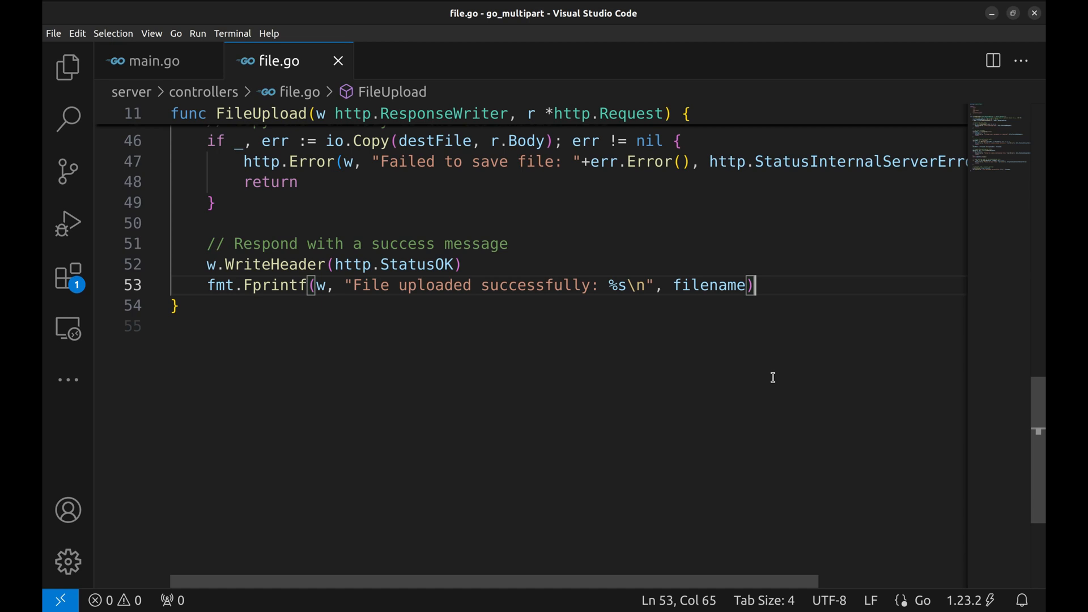
pyautogui.moveTo(203, 91)
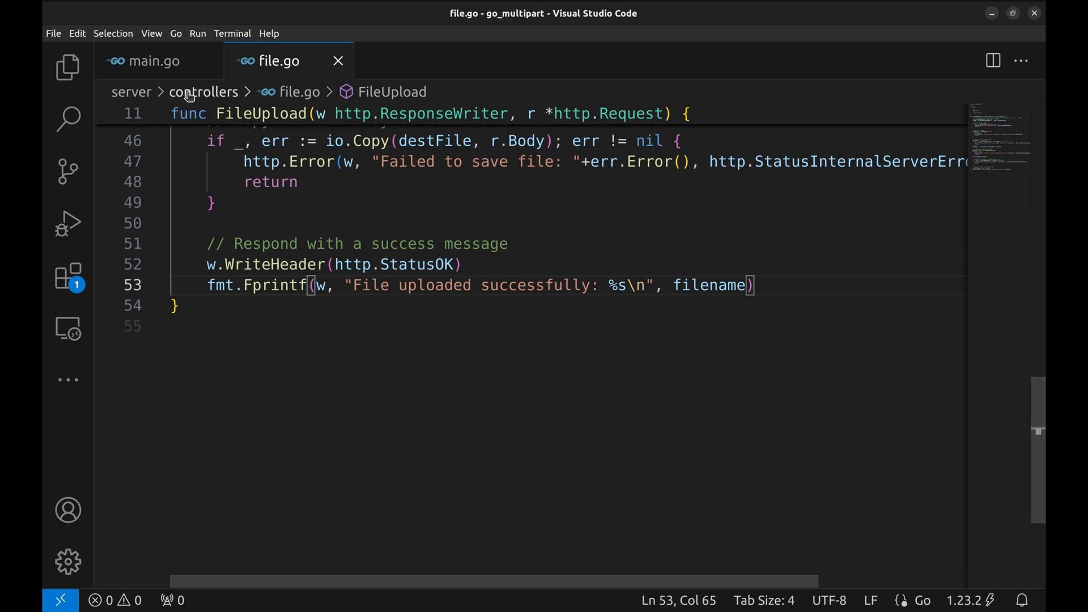
# Step: Add a FileUploadMultipart handler in file.go and save
pyautogui.click(152, 62)
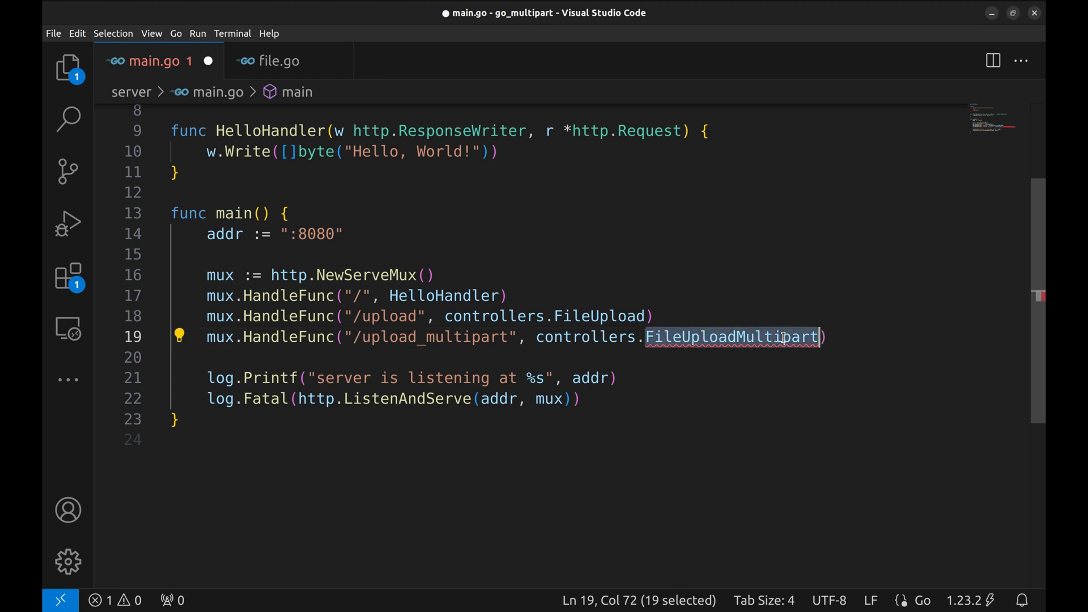
pyautogui.click(276, 61)
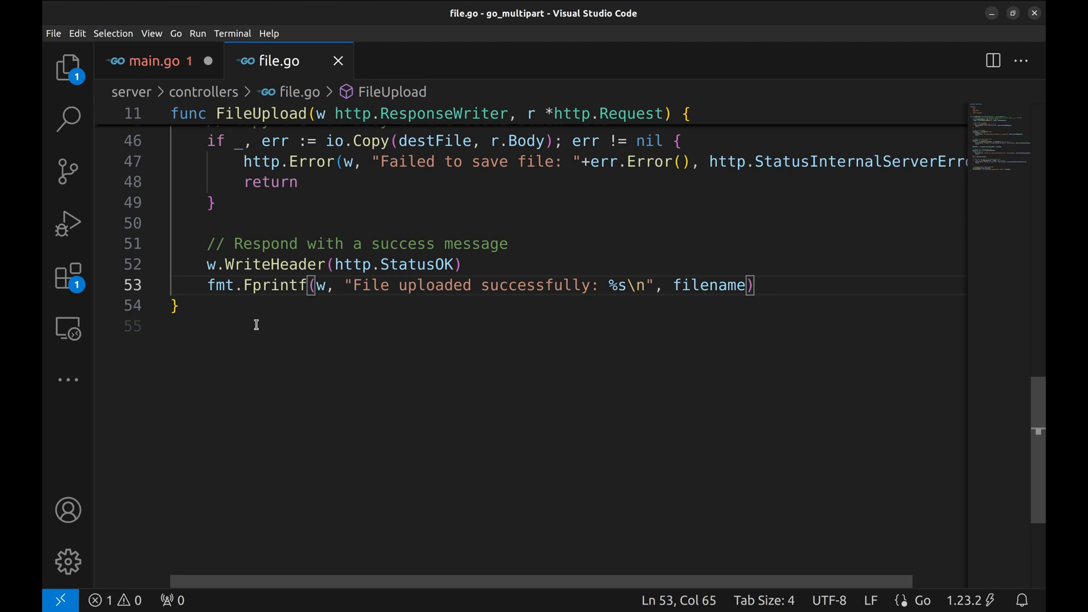
pyautogui.write('FileUploadMultipart(w http.ResponseWriter, r *http.Request) {')
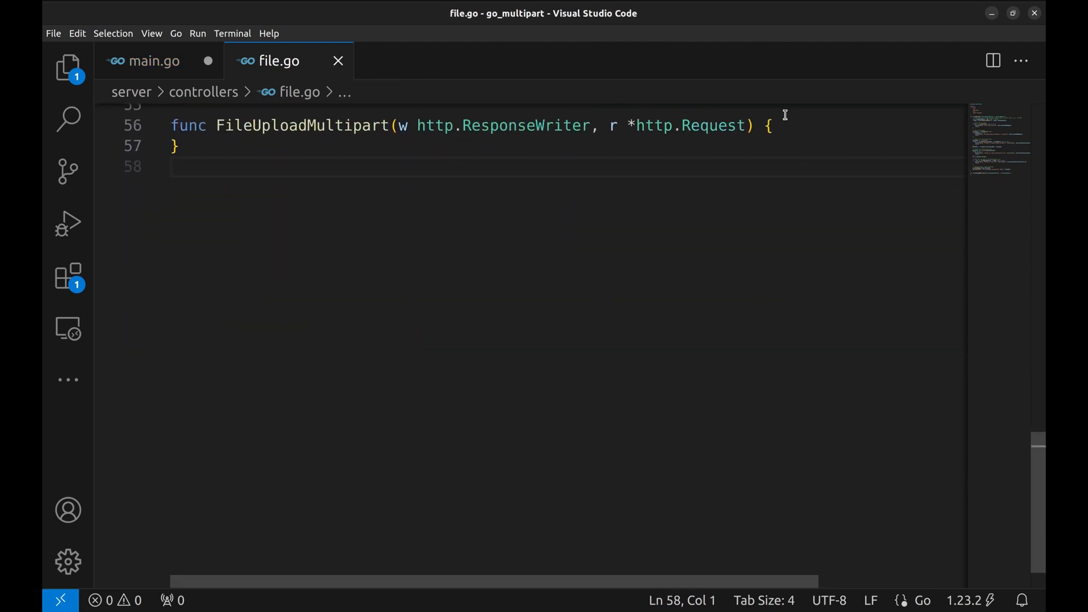
pyautogui.press('Return')
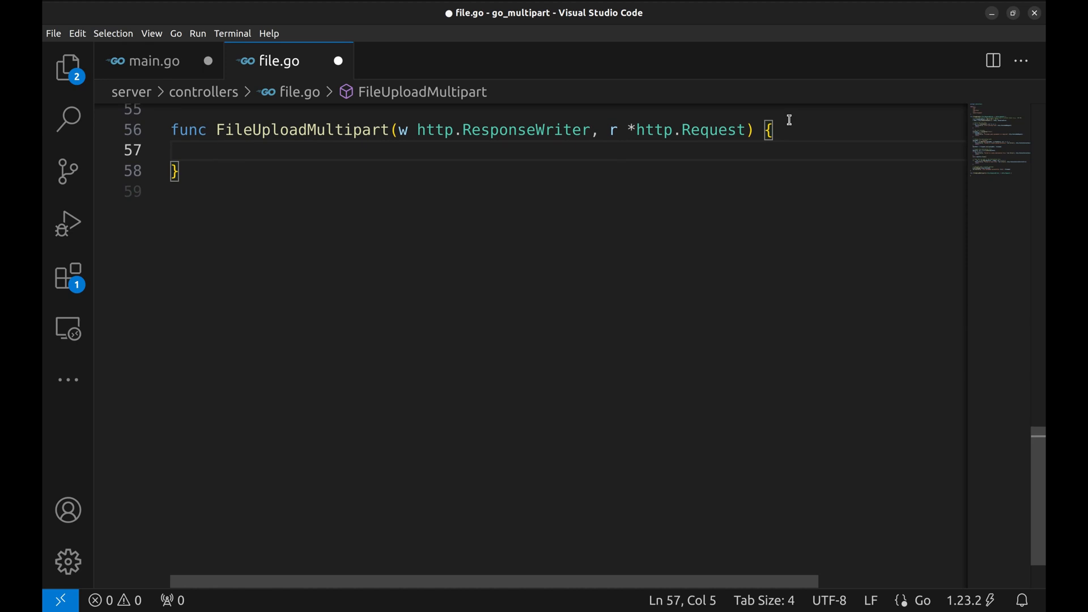
pyautogui.scroll(3)
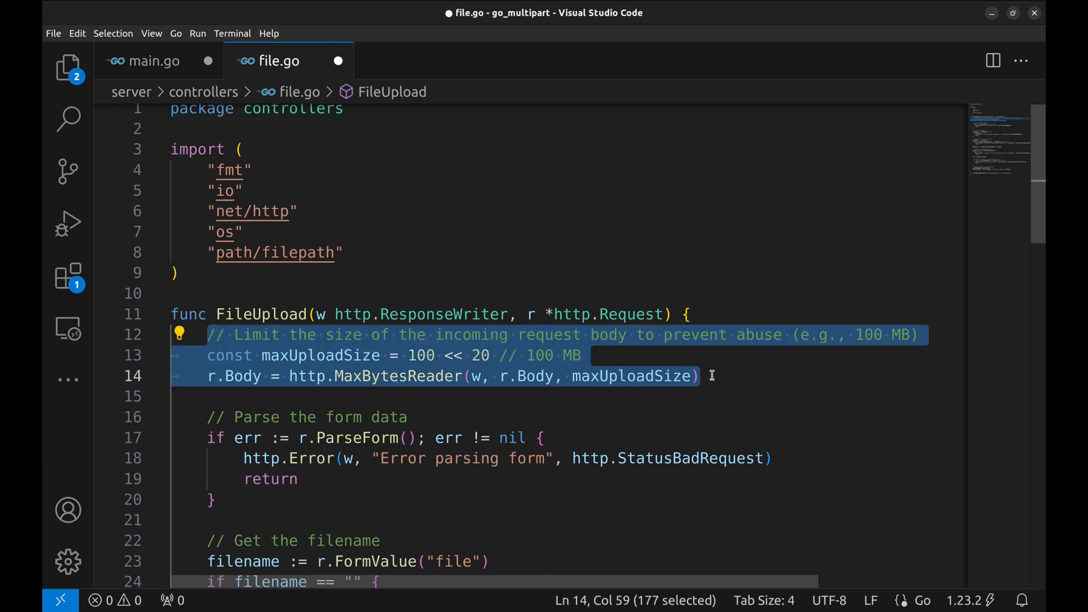
pyautogui.scroll(-3)
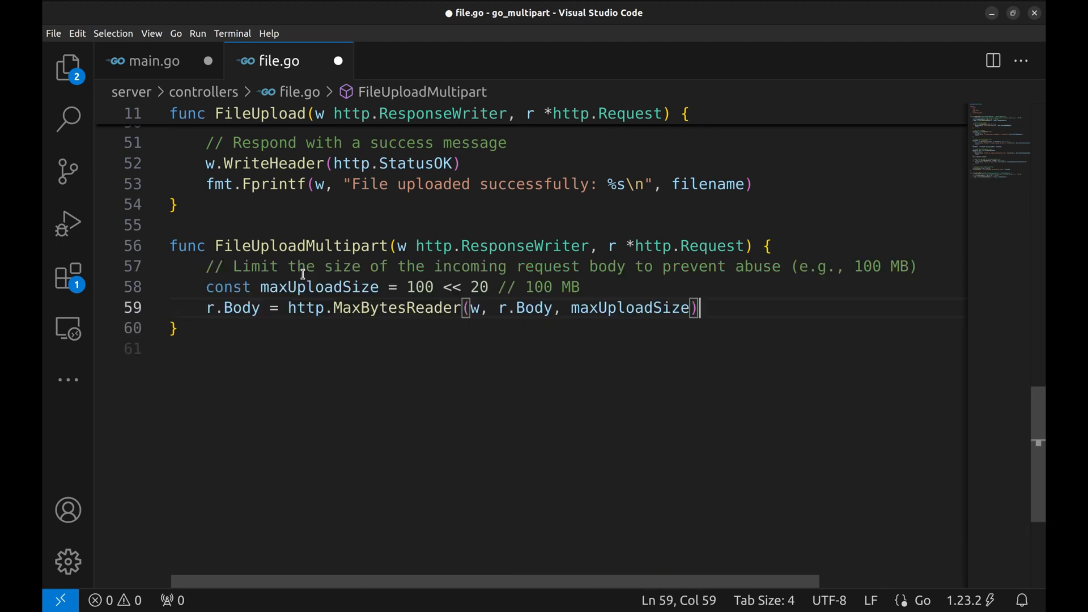
pyautogui.press('ctrl+s')
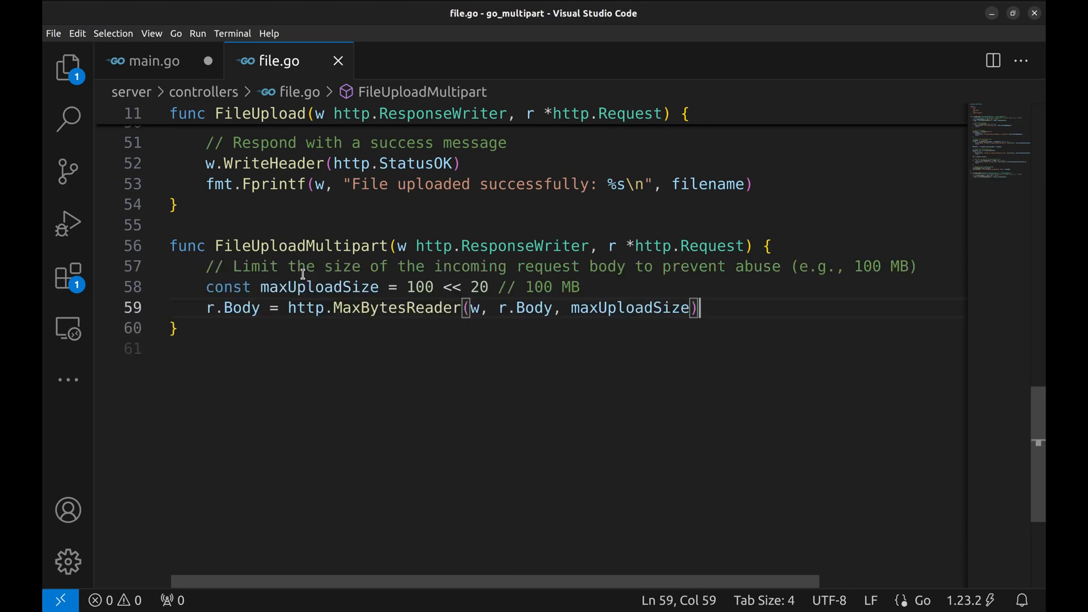
# Step: Cap the body at maxUploadSize with MaxBytesReader and reject bad requests on r.ParseMultipartForm error
pyautogui.press('Enter')
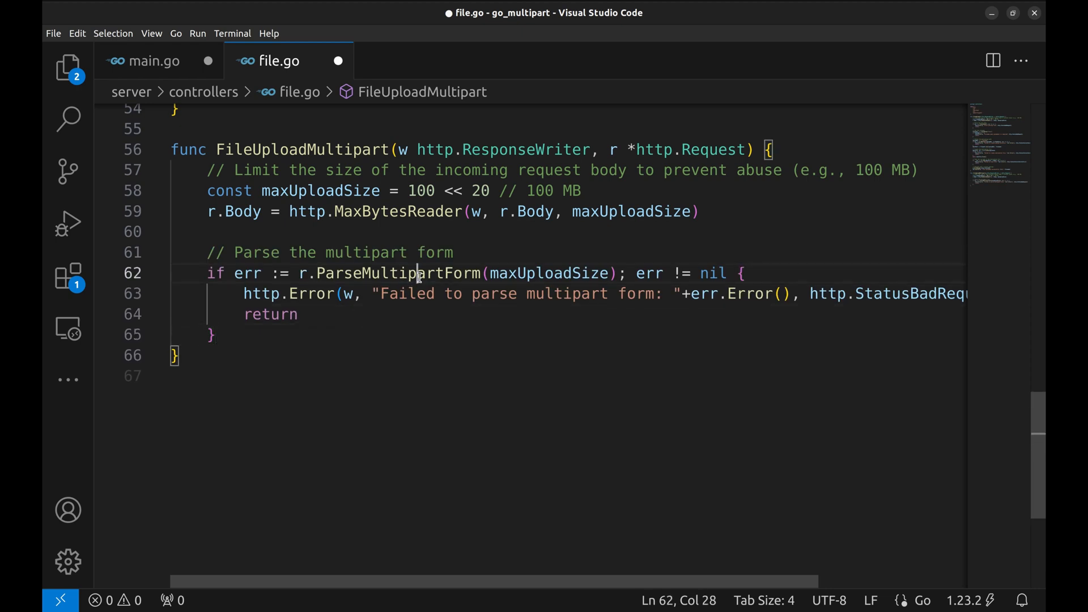
pyautogui.doubleClick(399, 274)
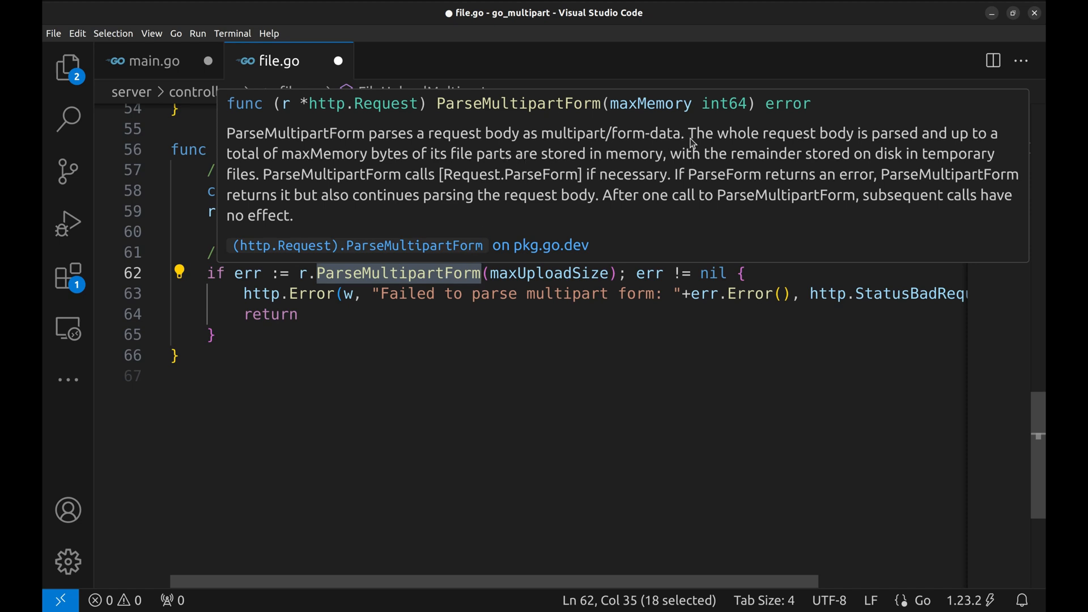
pyautogui.moveTo(475, 279)
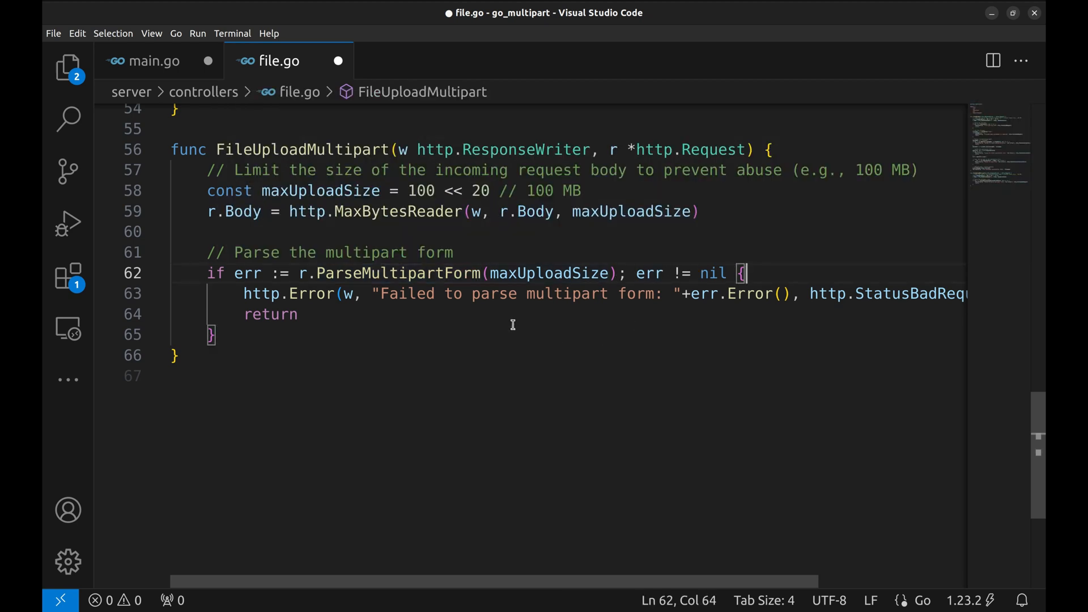
pyautogui.moveTo(404, 330)
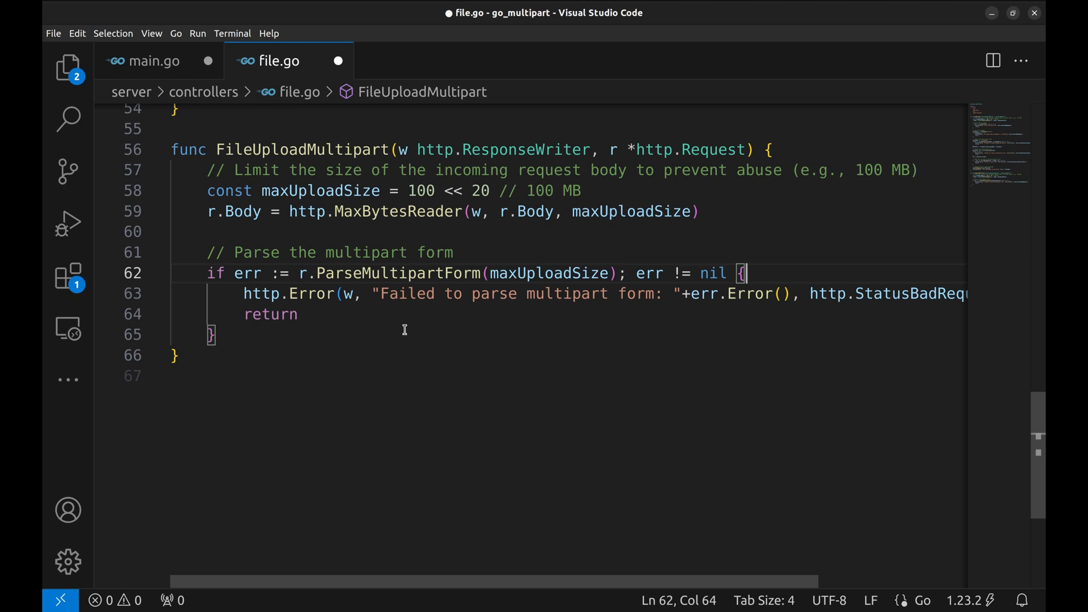
pyautogui.moveTo(274, 338)
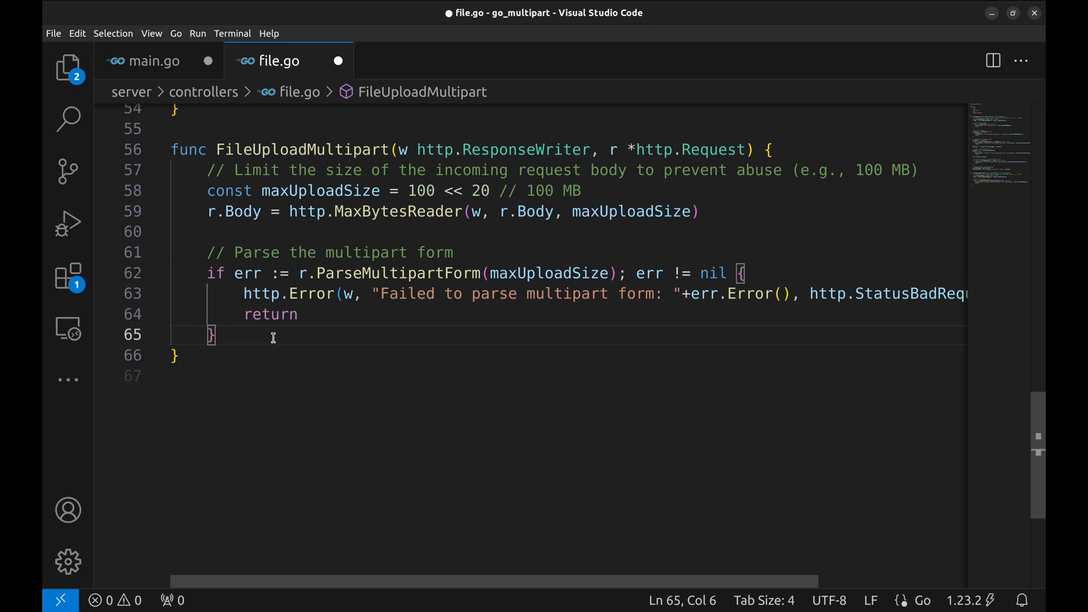
pyautogui.press('Enter')
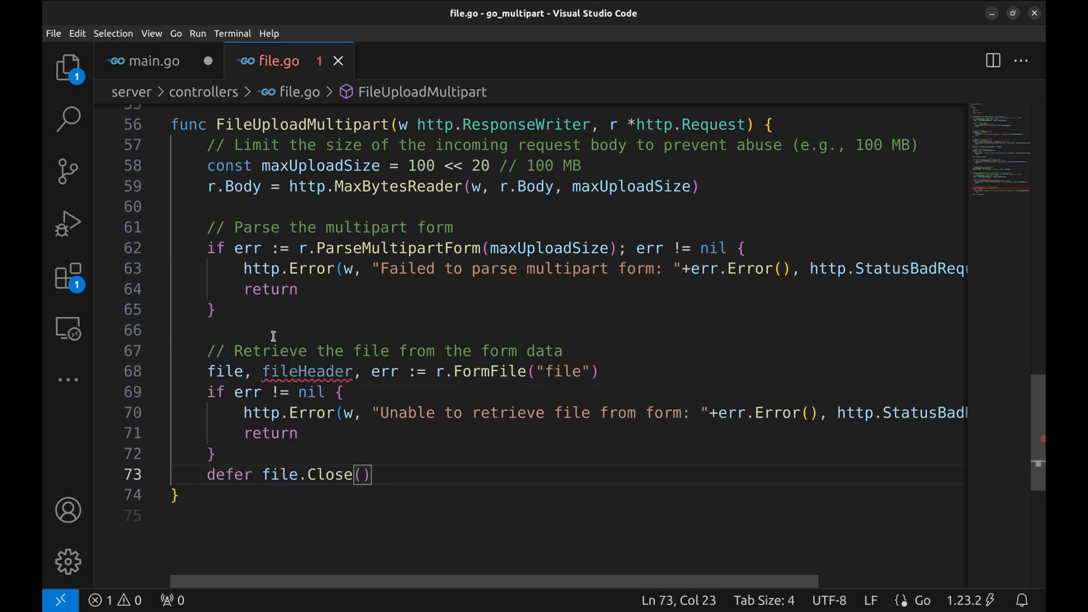
pyautogui.moveTo(489, 371)
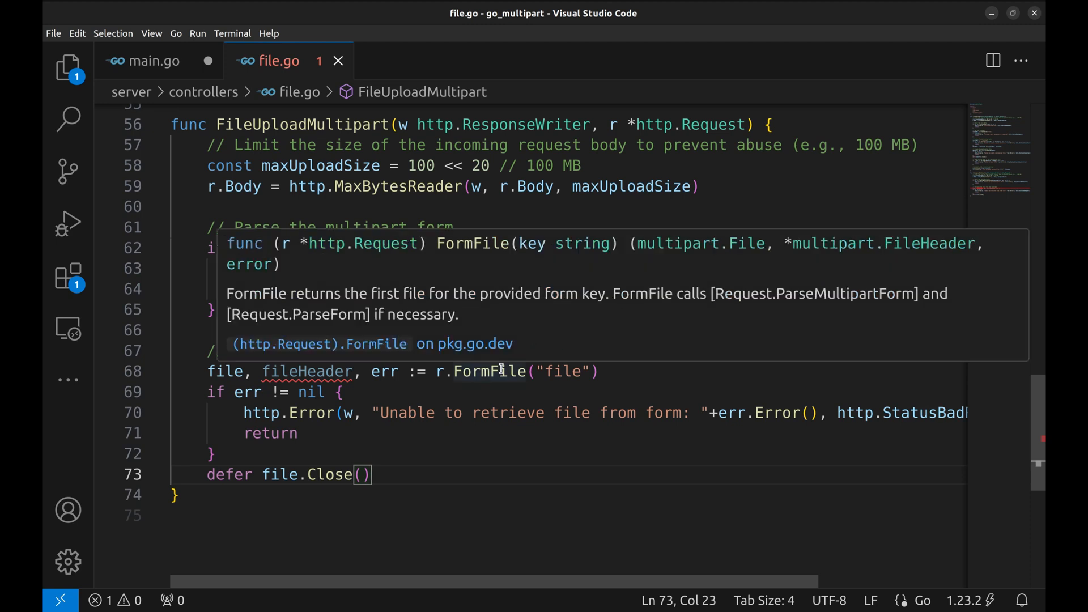
pyautogui.moveTo(425, 309)
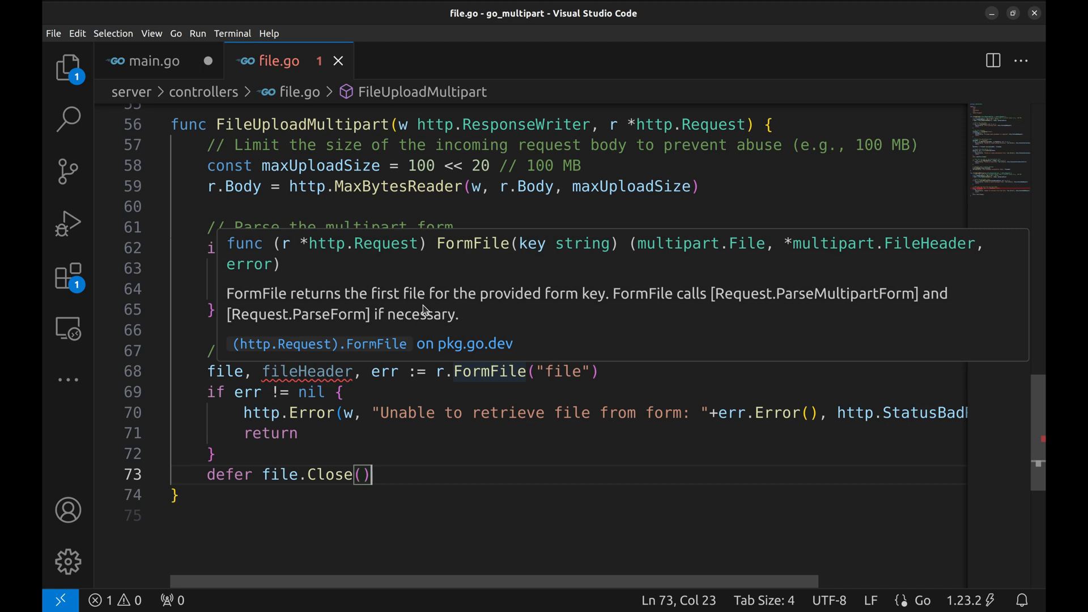
pyautogui.moveTo(589, 309)
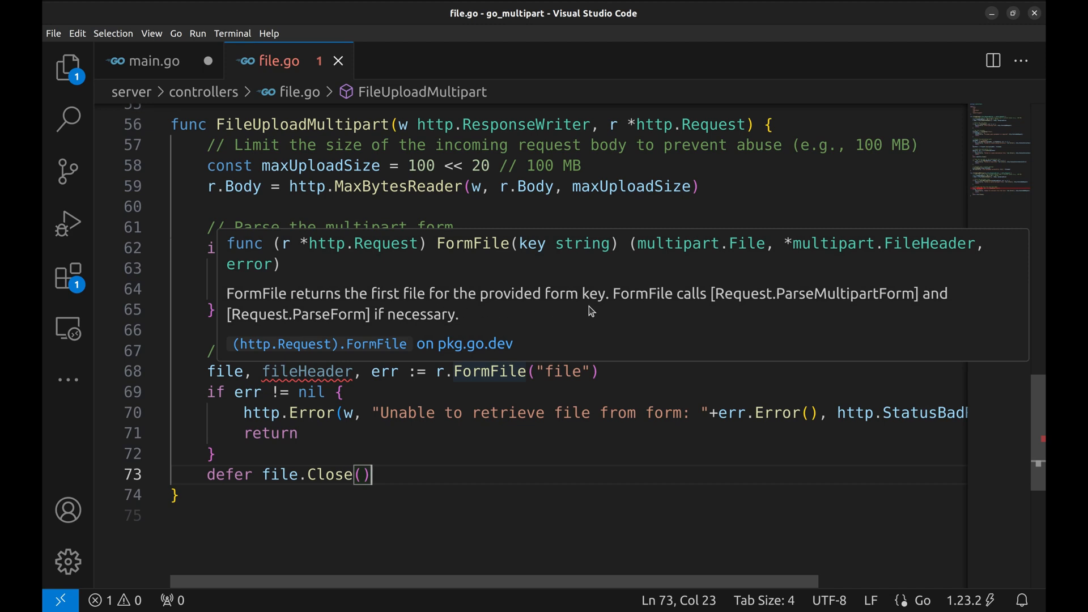
pyautogui.moveTo(607, 307)
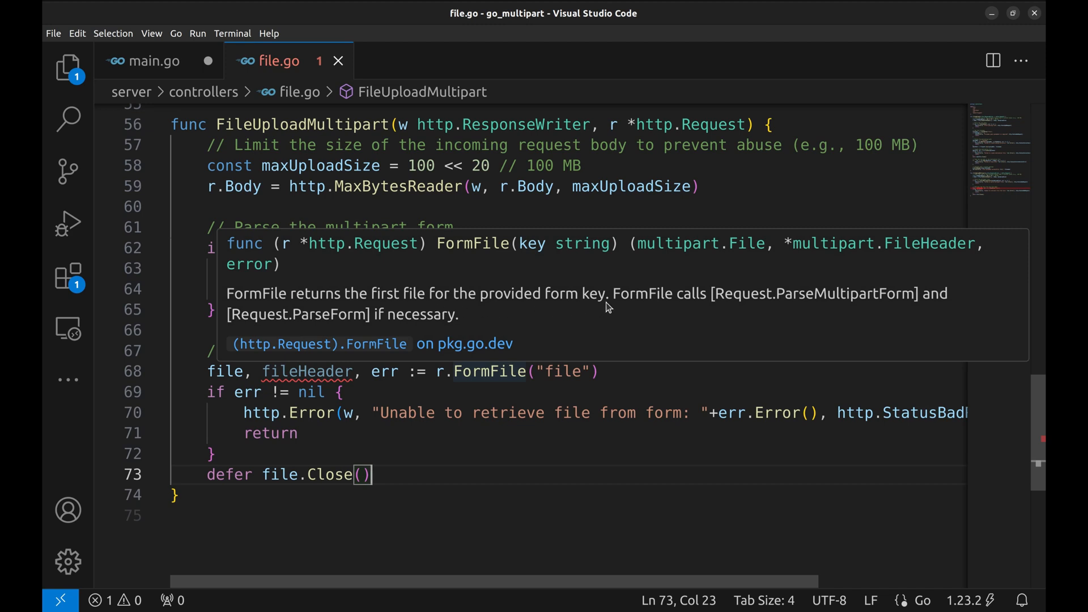
pyautogui.moveTo(732, 253)
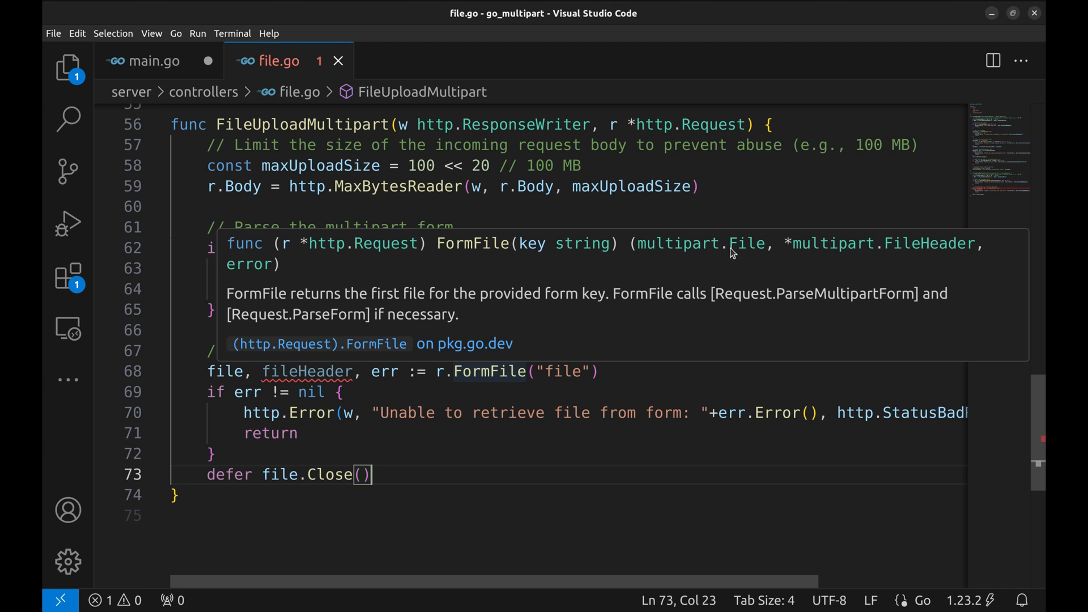
pyautogui.moveTo(958, 255)
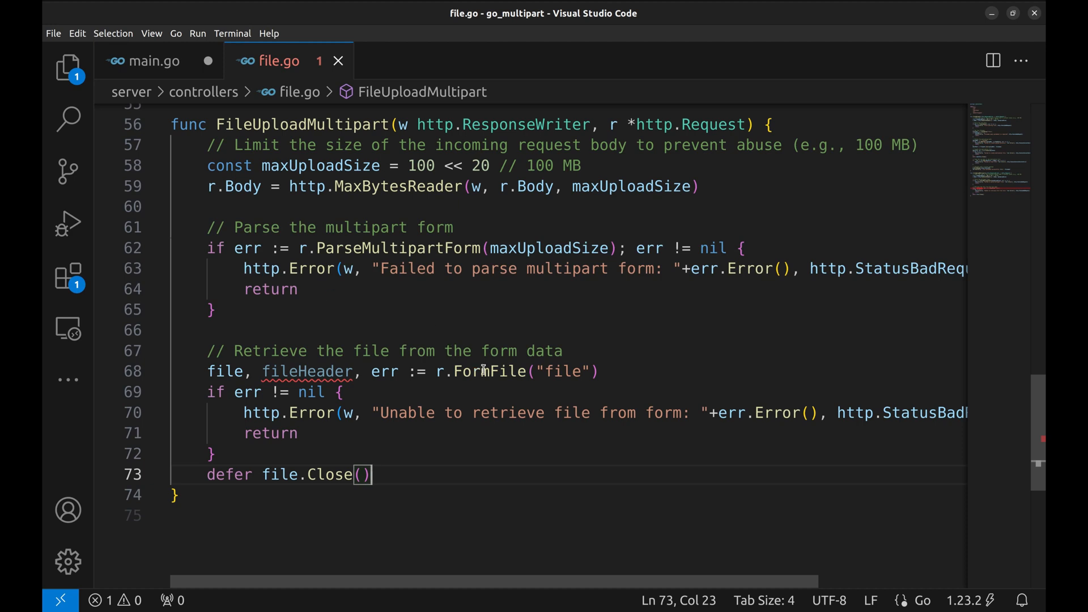
pyautogui.moveTo(483, 371)
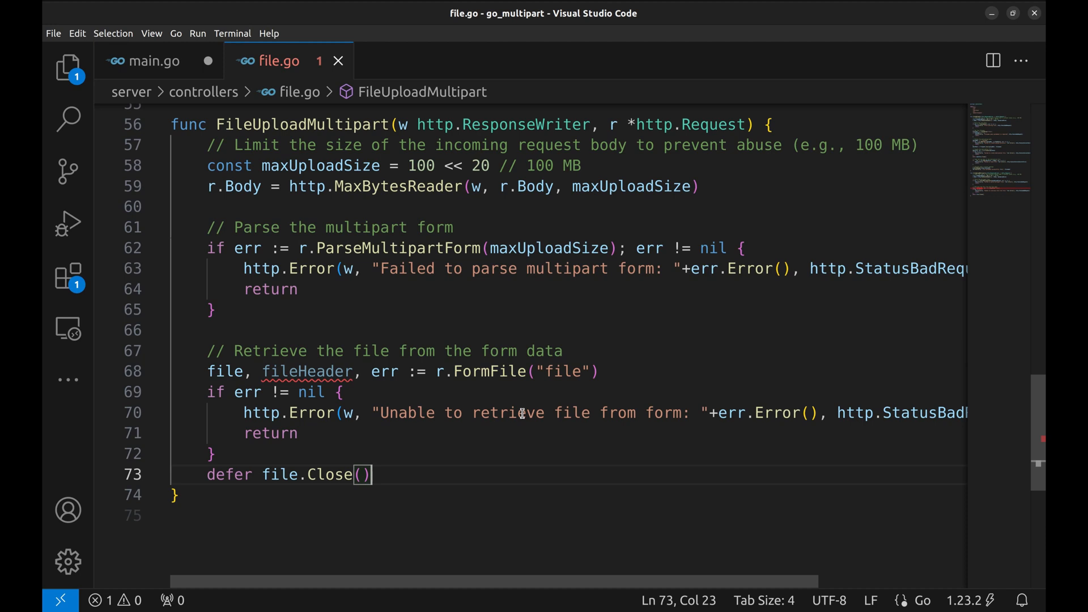
pyautogui.moveTo(375, 441)
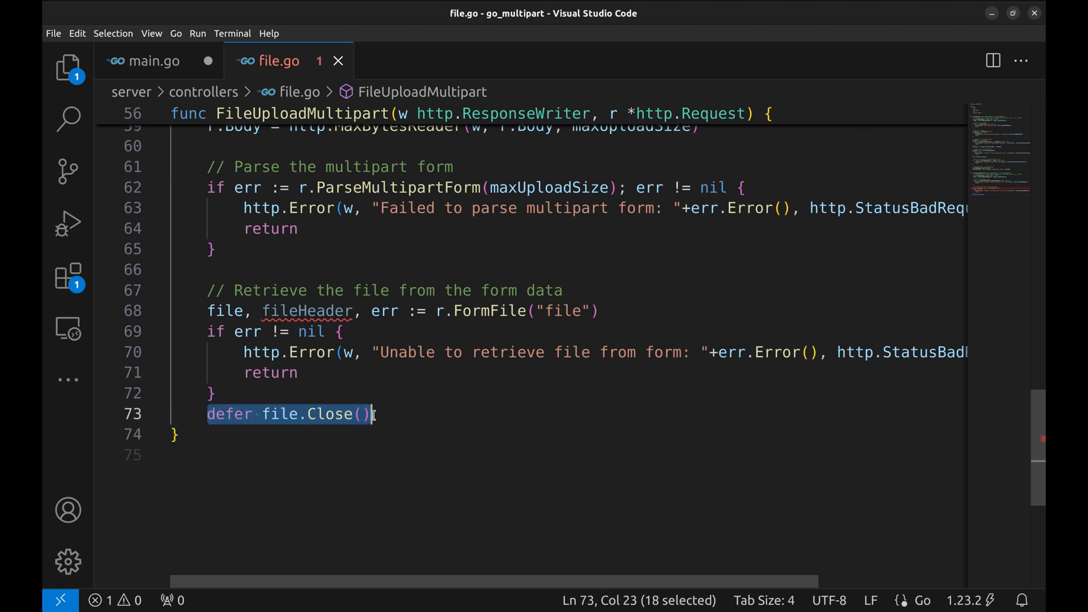
# Step: After r.FormFile("file") and defer file.Close(), log fileHeader Filename, Size and Header with fmt.Printf
pyautogui.click(404, 421)
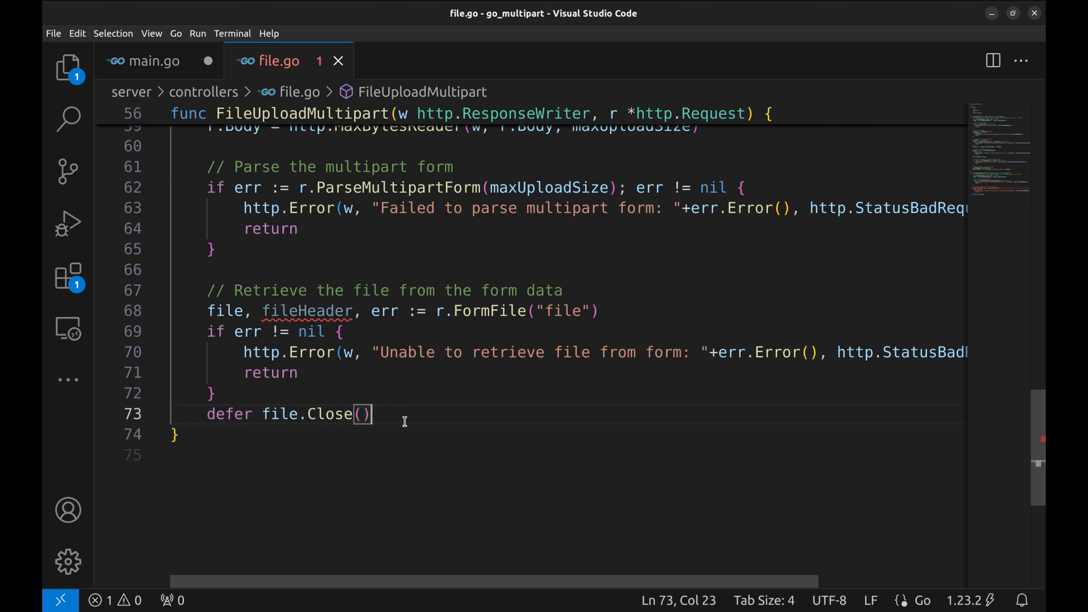
pyautogui.press('Enter')
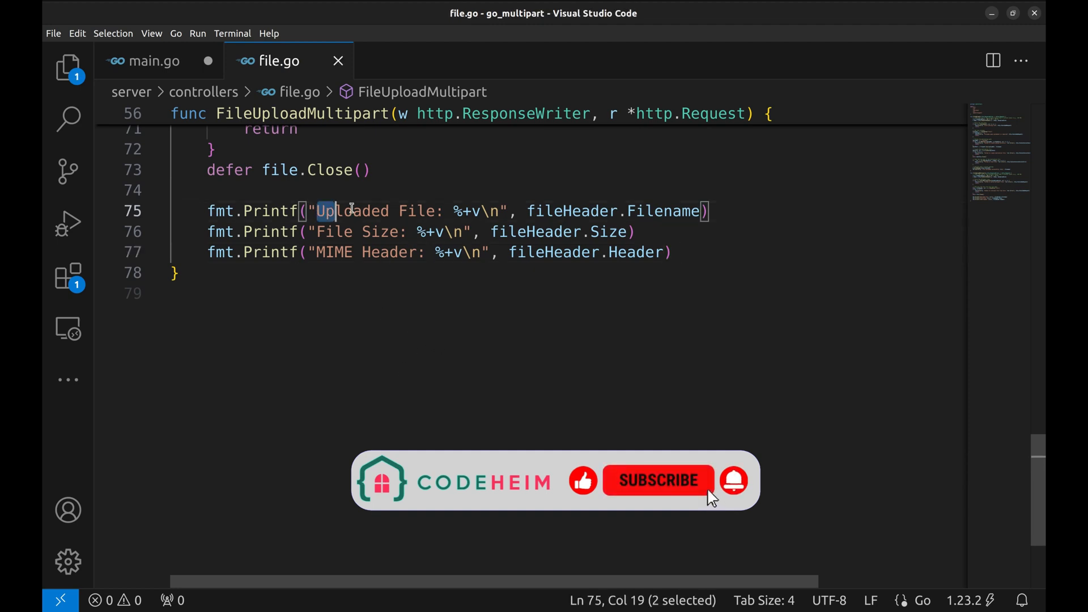
# Step: Save, then after the destPath assignment create destFile with os.Create, error handling and deferred Close
pyautogui.click(399, 231)
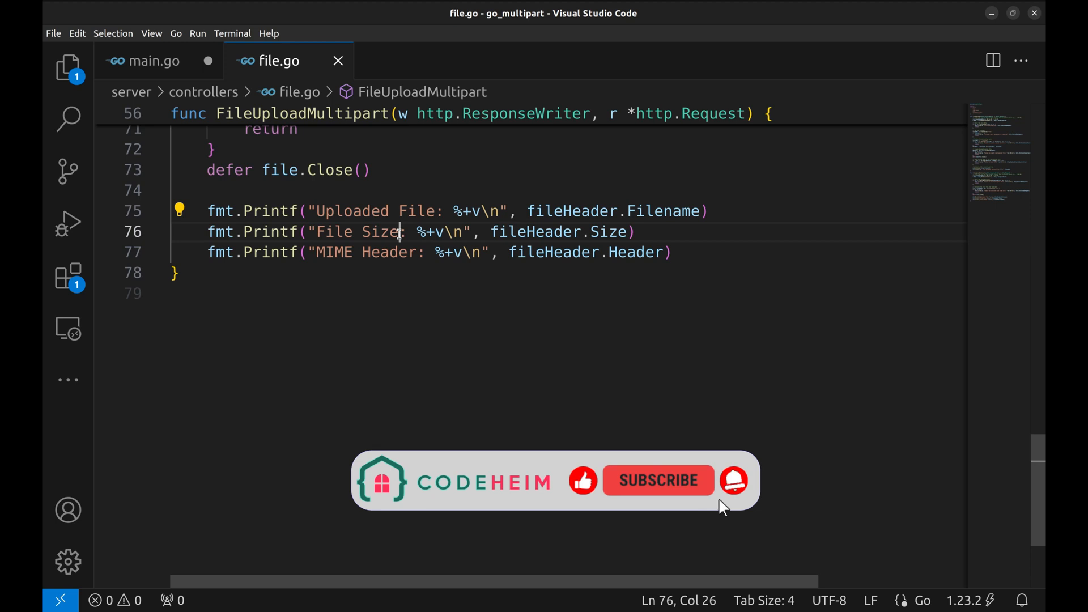
pyautogui.click(316, 251)
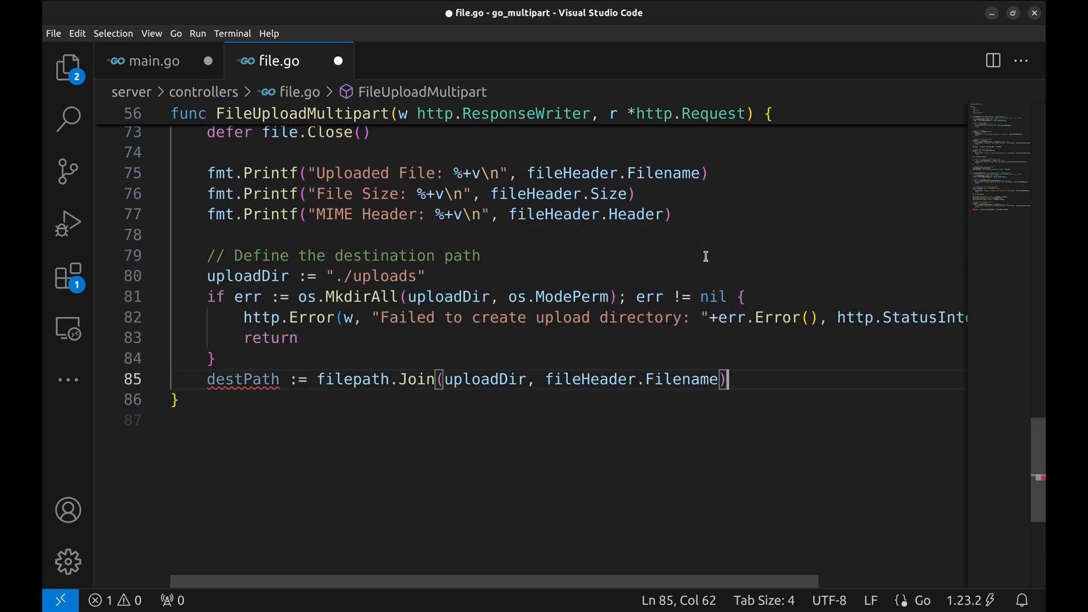
pyautogui.press('ctrl+s')
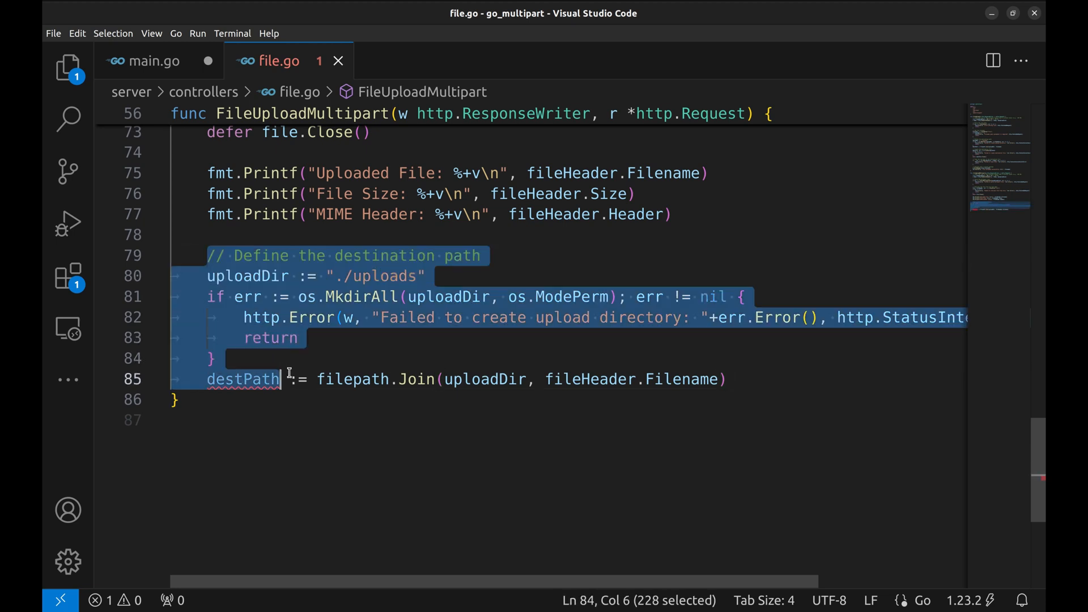
pyautogui.click(726, 379)
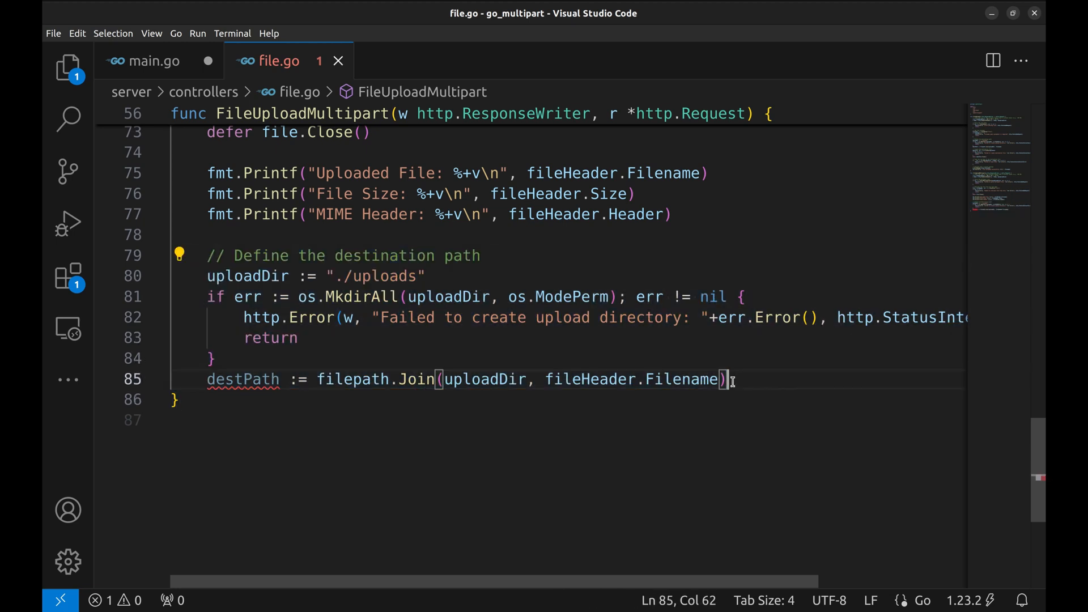
pyautogui.doubleClick(243, 378)
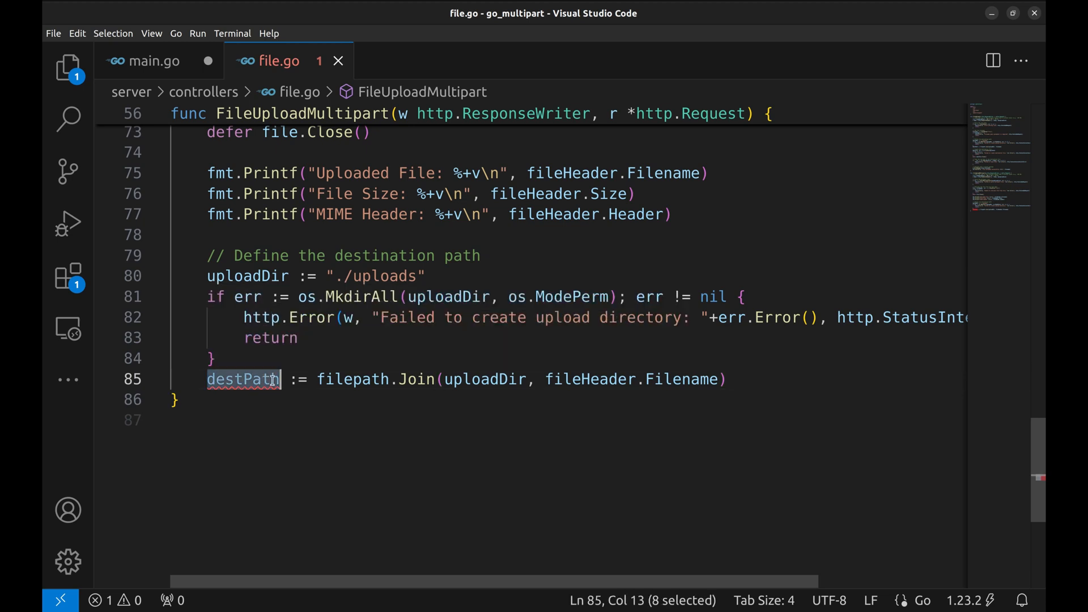
pyautogui.click(732, 376)
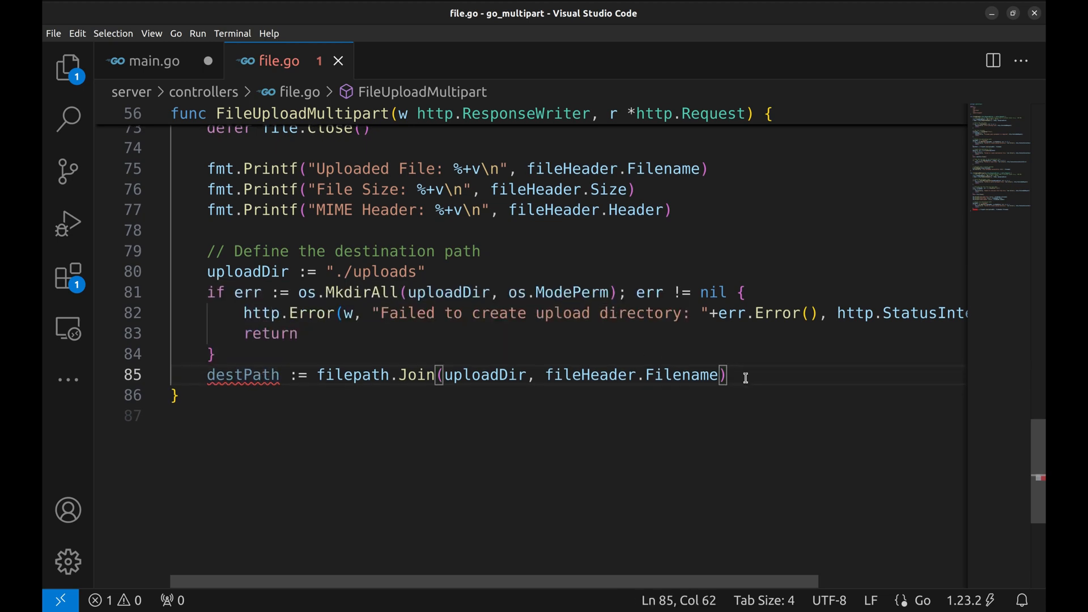
pyautogui.scroll(-3)
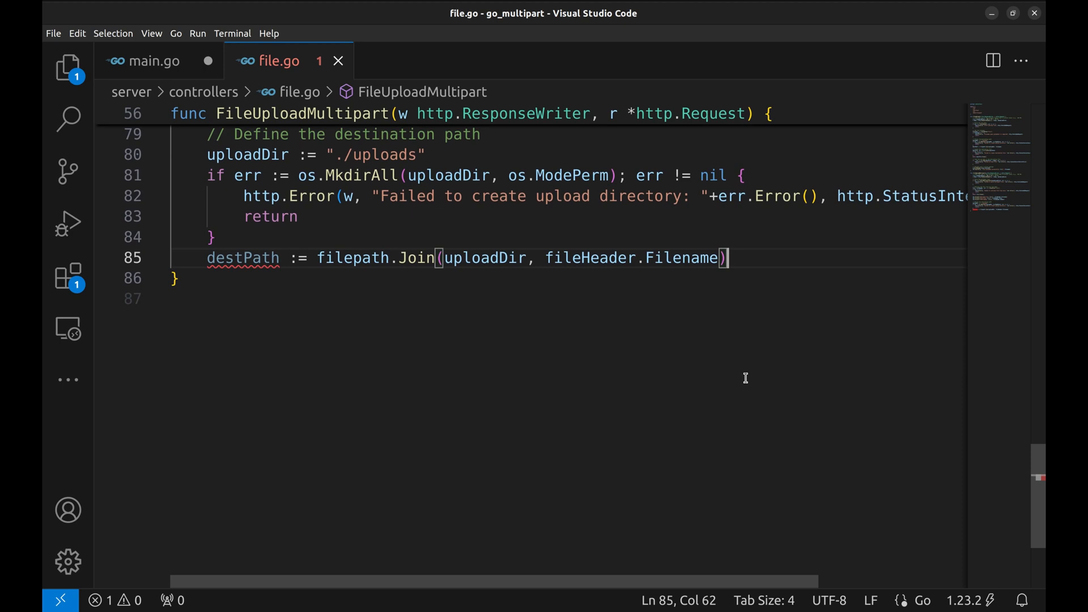
pyautogui.scroll(3)
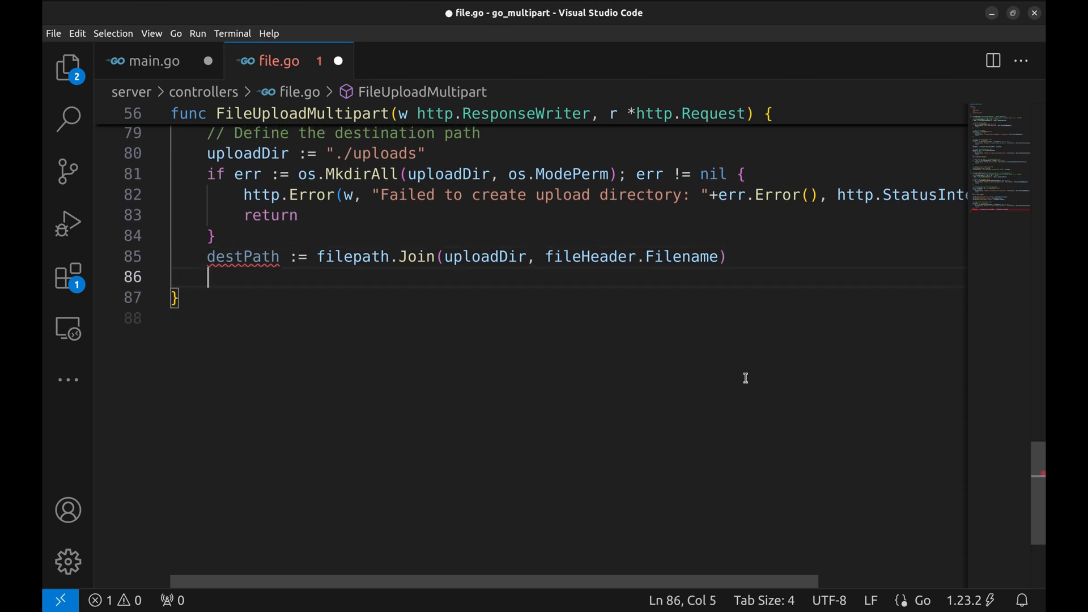
pyautogui.press('Enter')
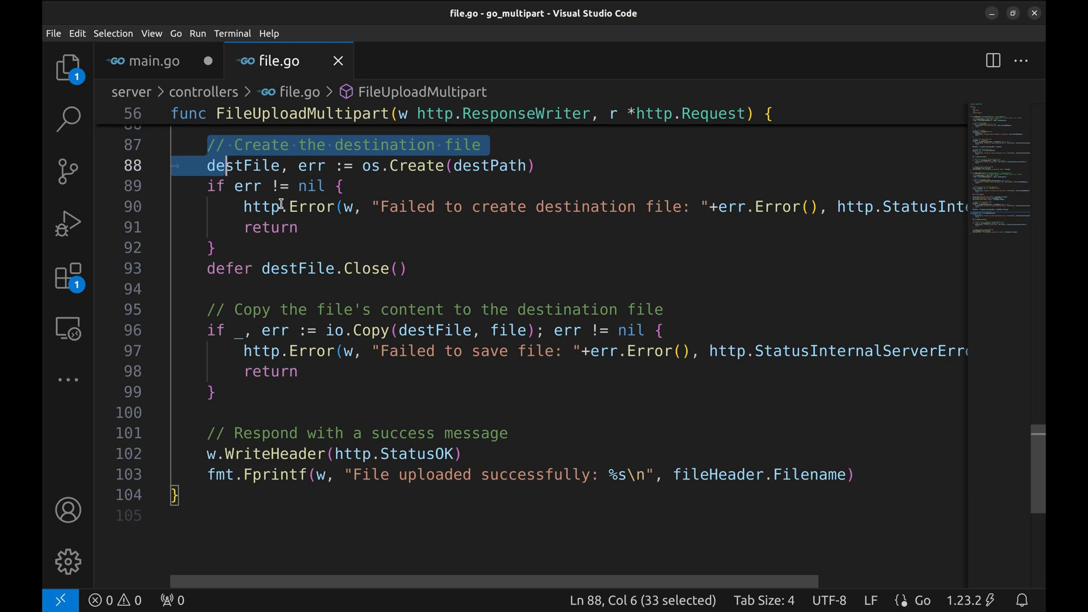
# Step: io.Copy the file into destFile and respond WriteHeader(StatusOK) with Fprintf naming fileHeader.Filename
pyautogui.click(429, 269)
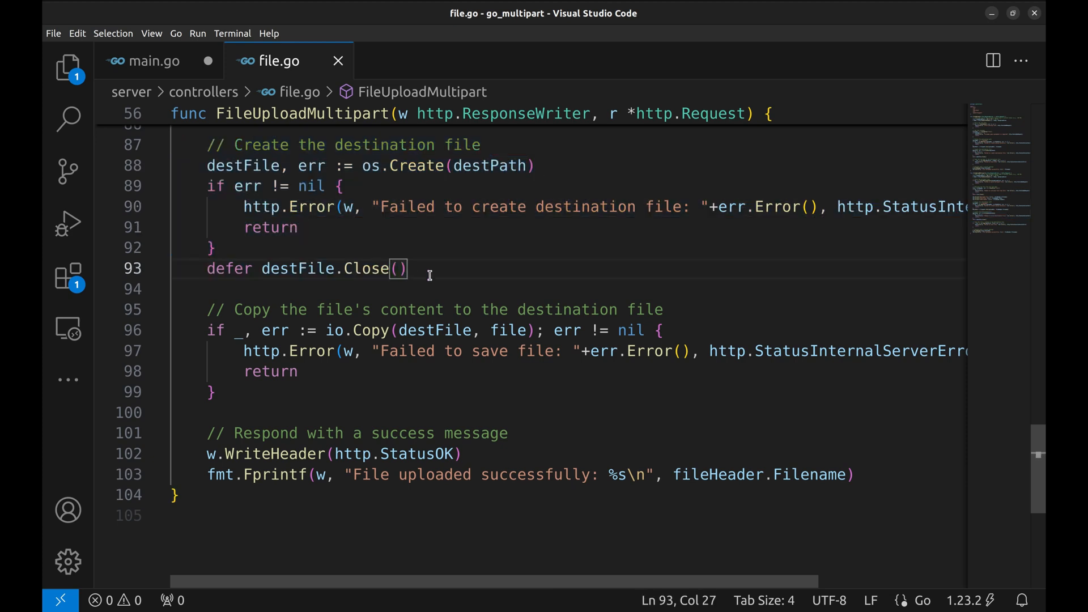
pyautogui.moveTo(206, 310)
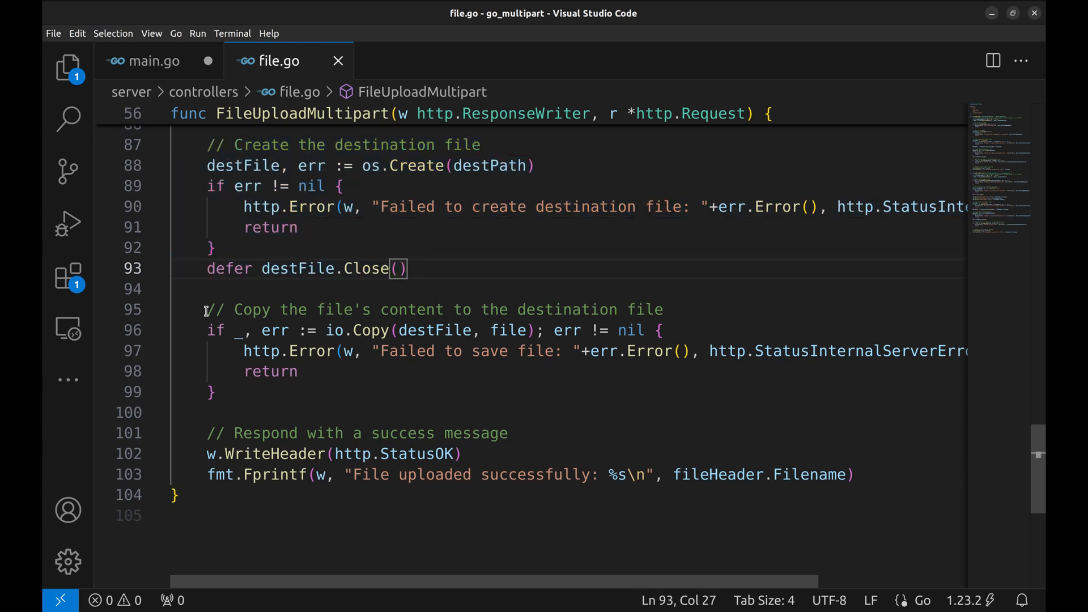
pyautogui.click(214, 392)
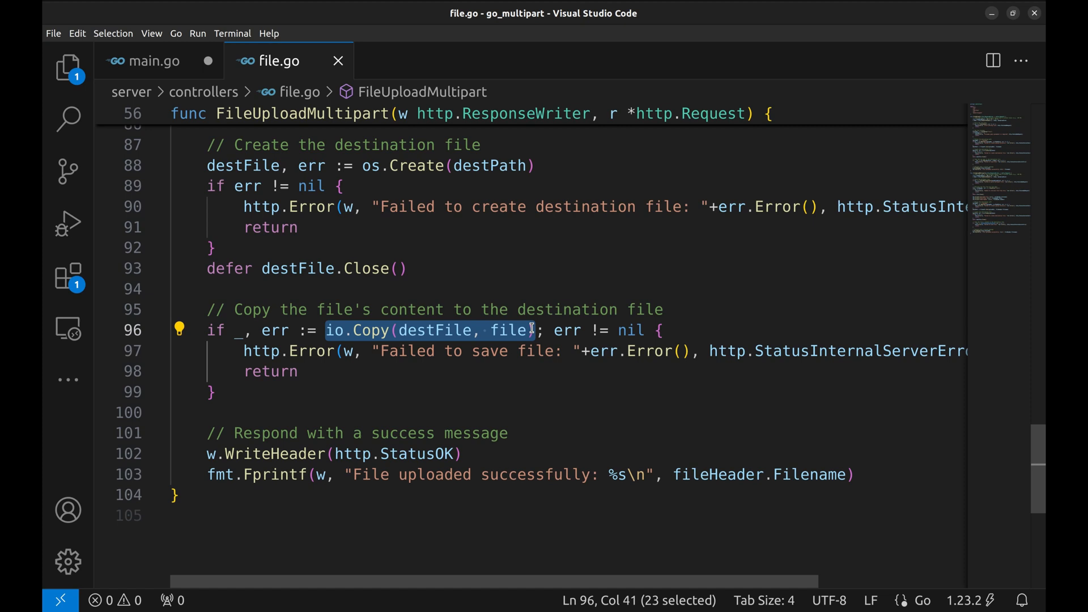
pyautogui.moveTo(509, 329)
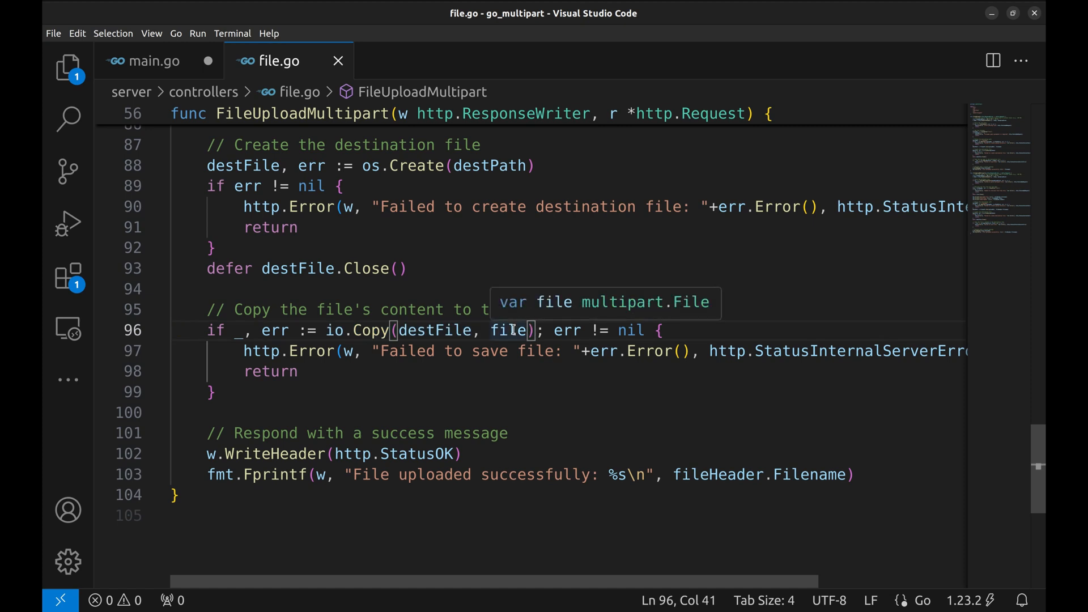
pyautogui.moveTo(627, 313)
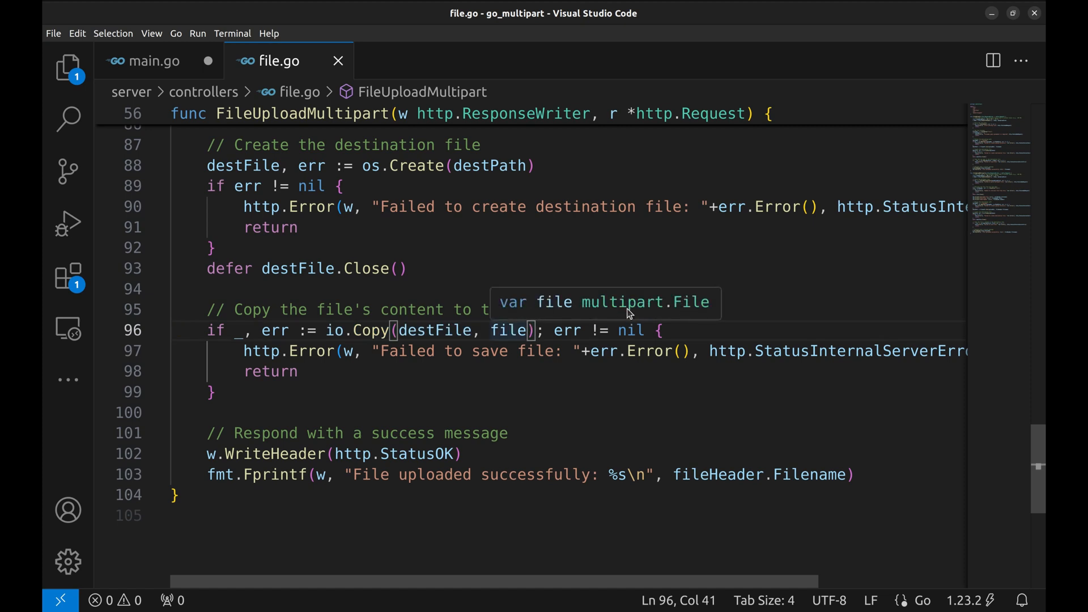
pyautogui.moveTo(375, 389)
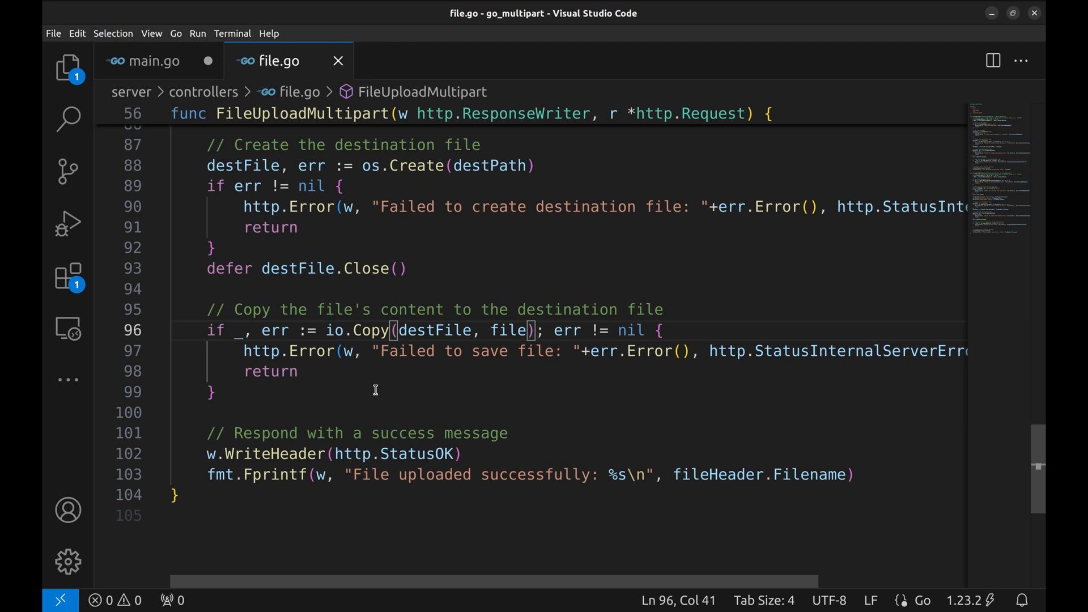
pyautogui.click(212, 391)
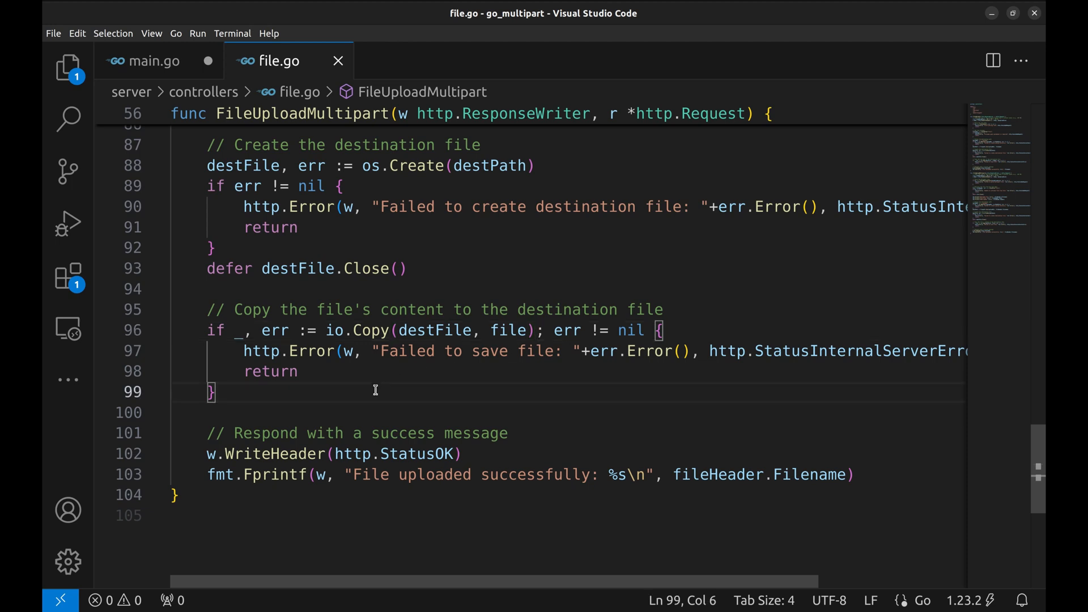
pyautogui.scroll(-3)
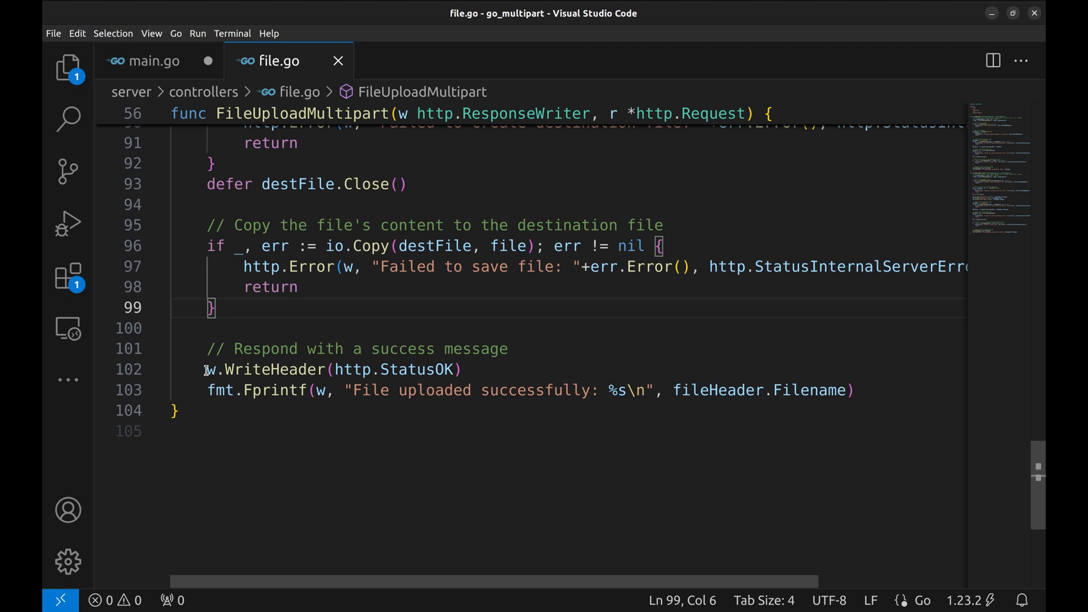
pyautogui.click(208, 347)
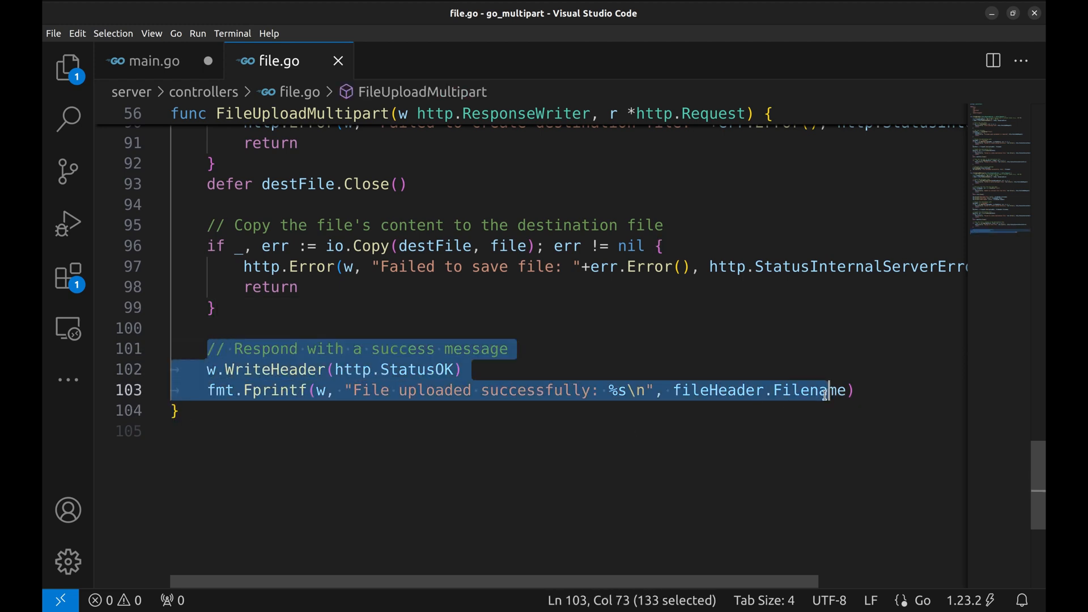
pyautogui.click(856, 389)
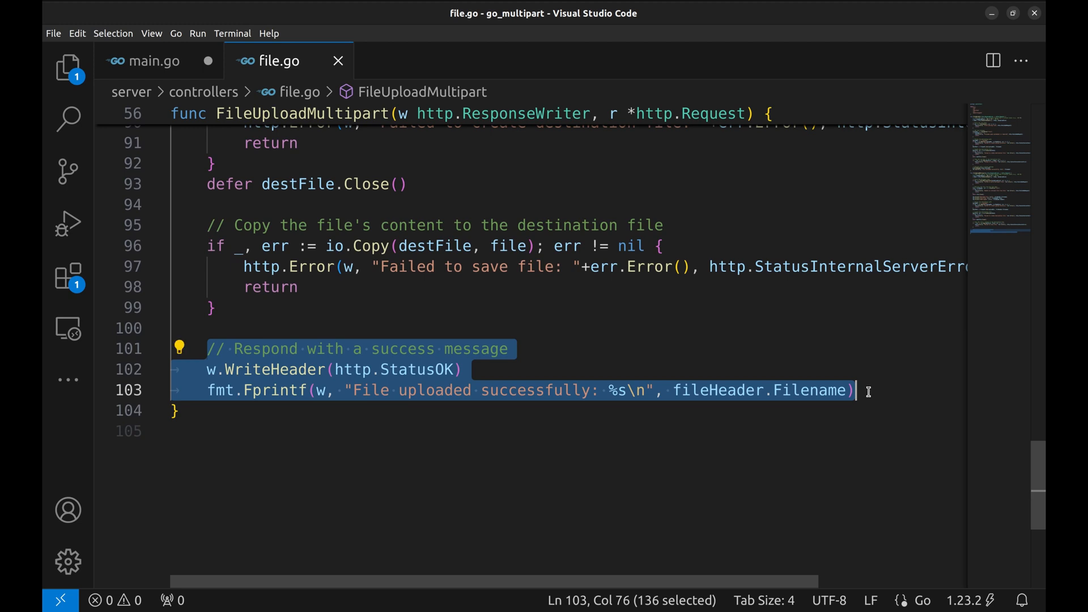
pyautogui.scroll(3)
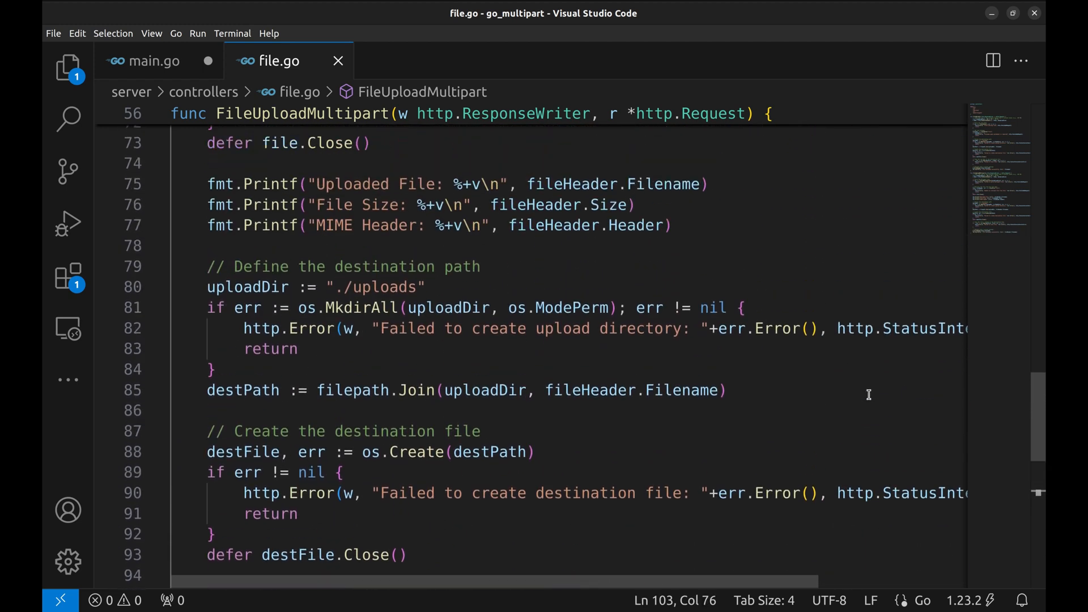
# Step: Replace maxUploadSize in ParseMultipartForm with 10 << 20 and save file.go
pyautogui.scroll(3)
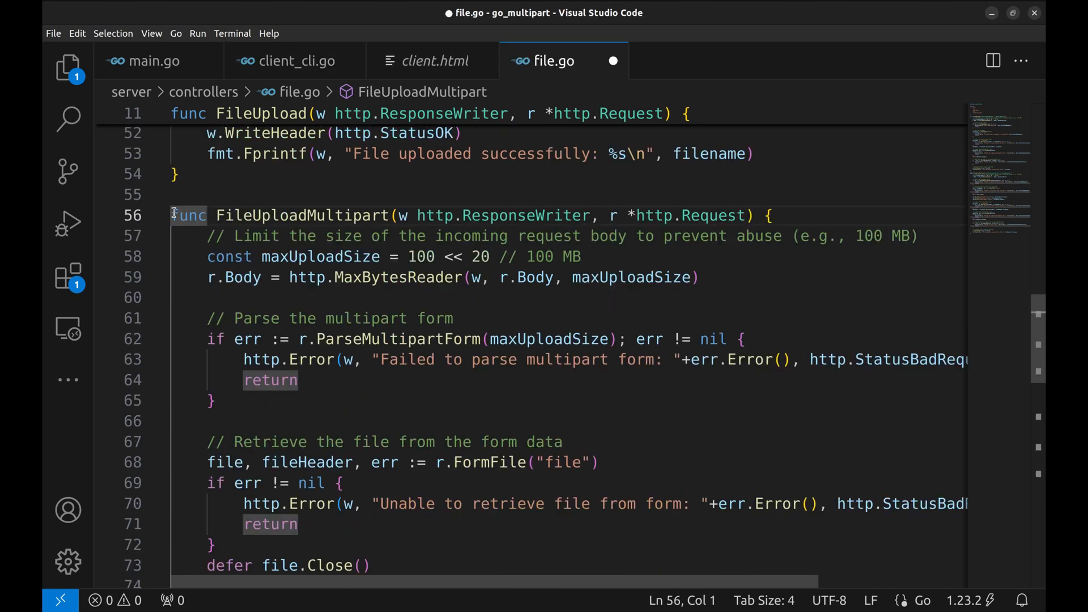
pyautogui.moveTo(572, 326)
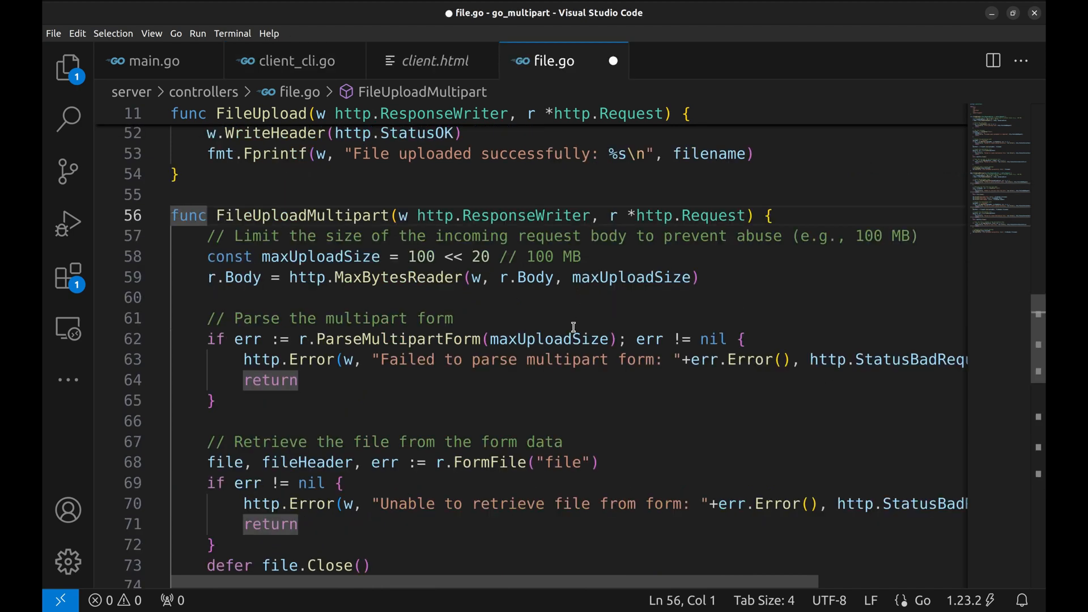
pyautogui.doubleClick(548, 339)
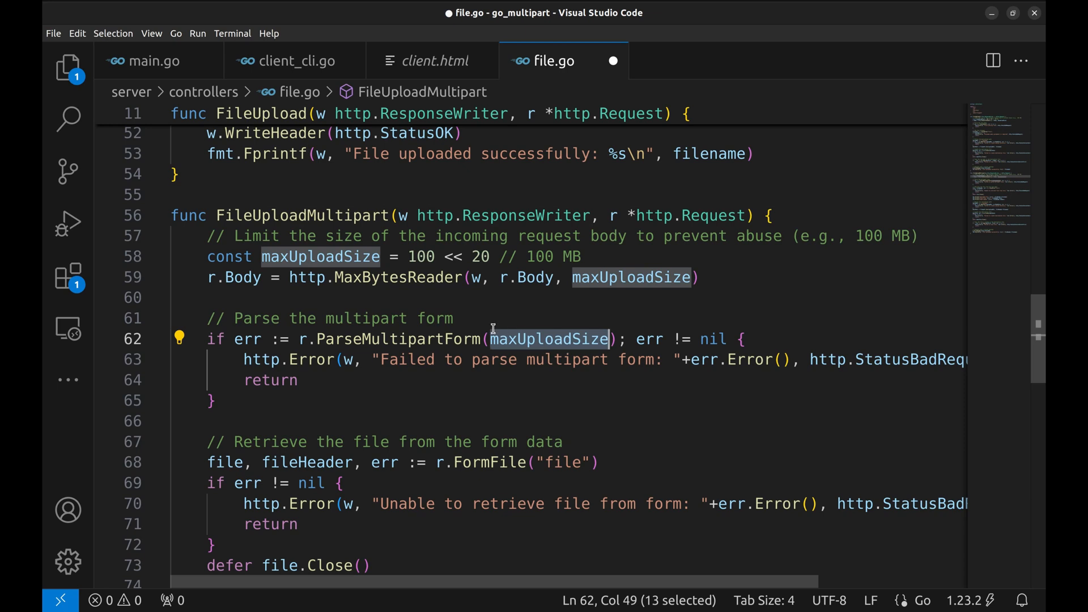
pyautogui.moveTo(592, 348)
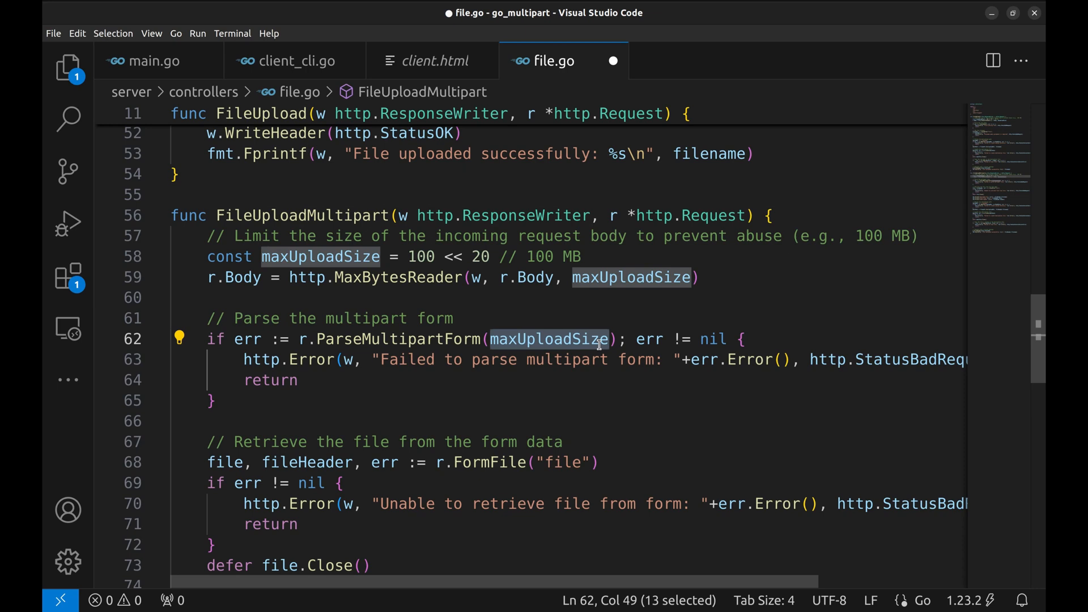
pyautogui.write('10')
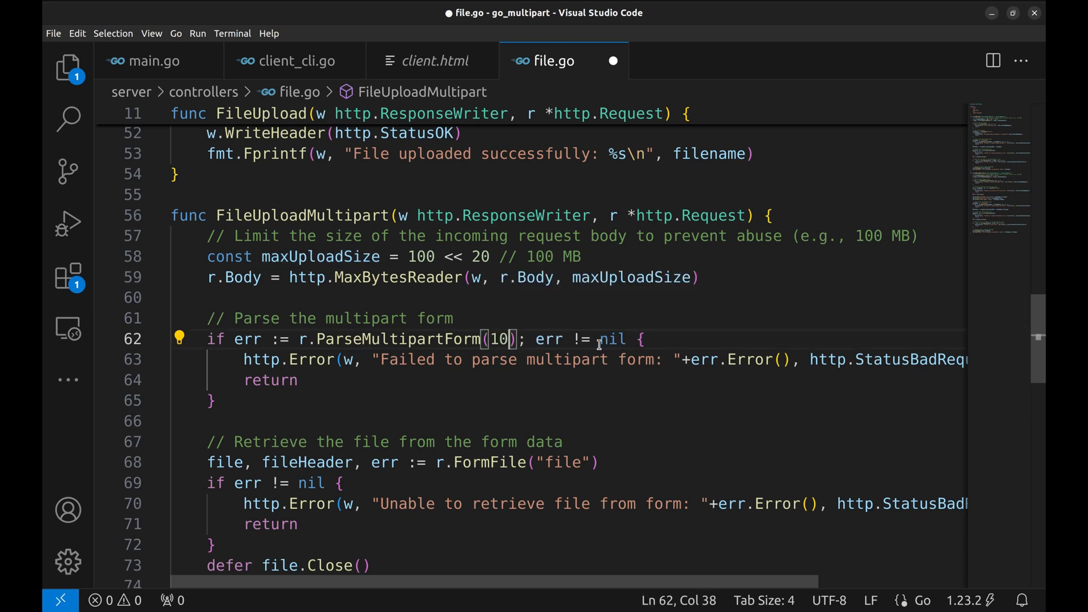
pyautogui.write('<<')
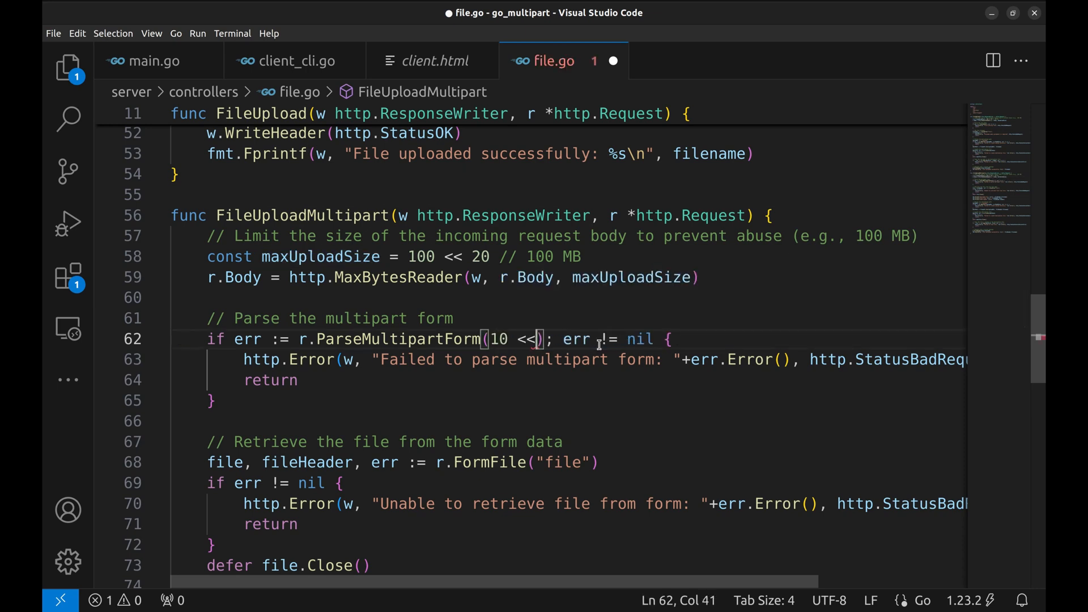
pyautogui.write('20')
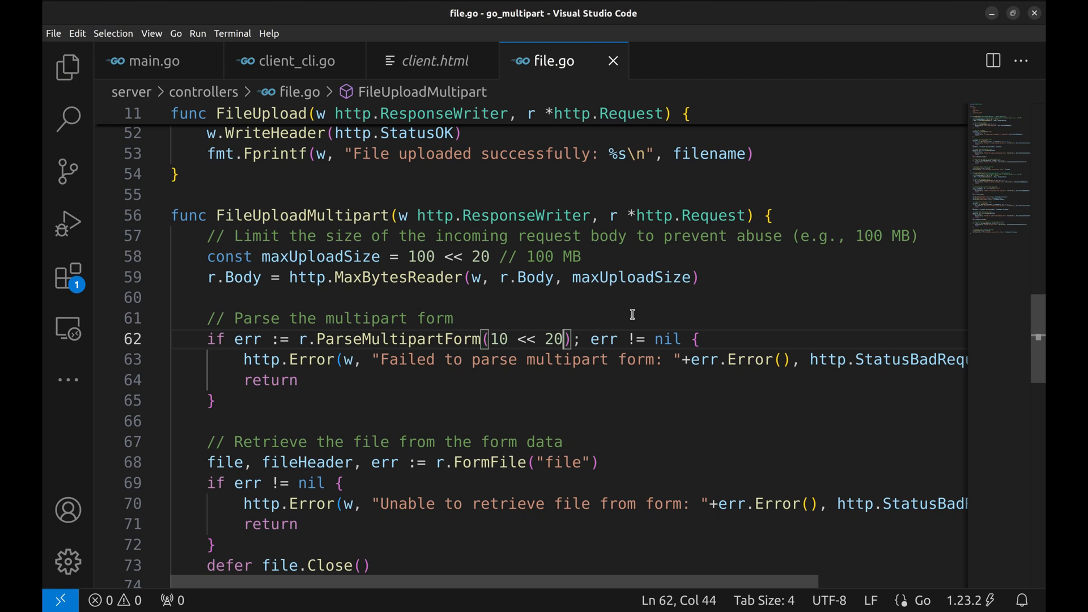
pyautogui.click(454, 318)
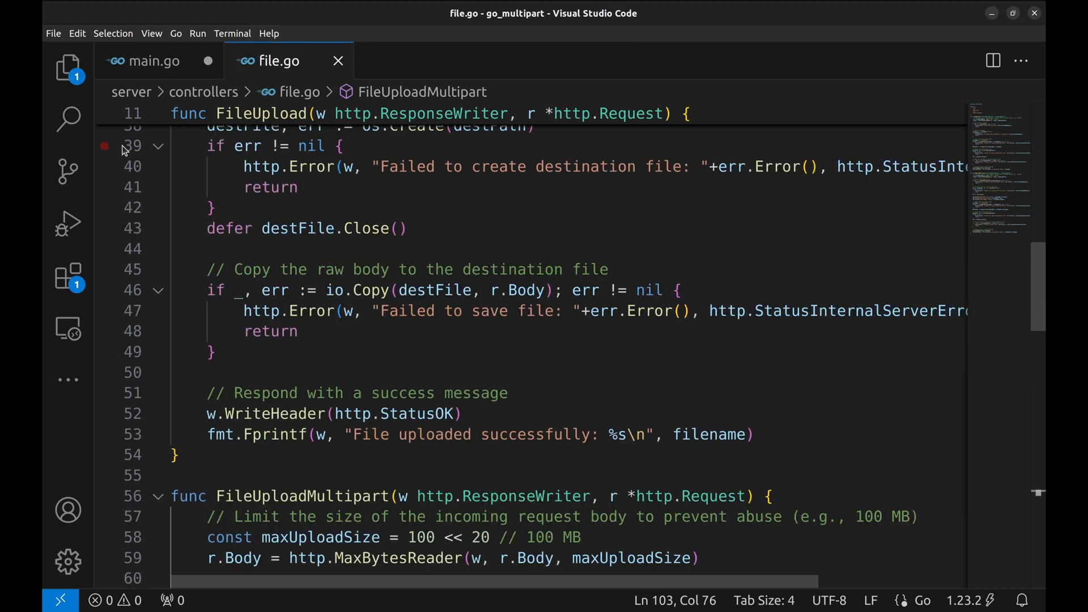
# Step: Review client/client.html's simple and multipart upload forms, highlighting enctype="multipart/form-data"
pyautogui.click(67, 67)
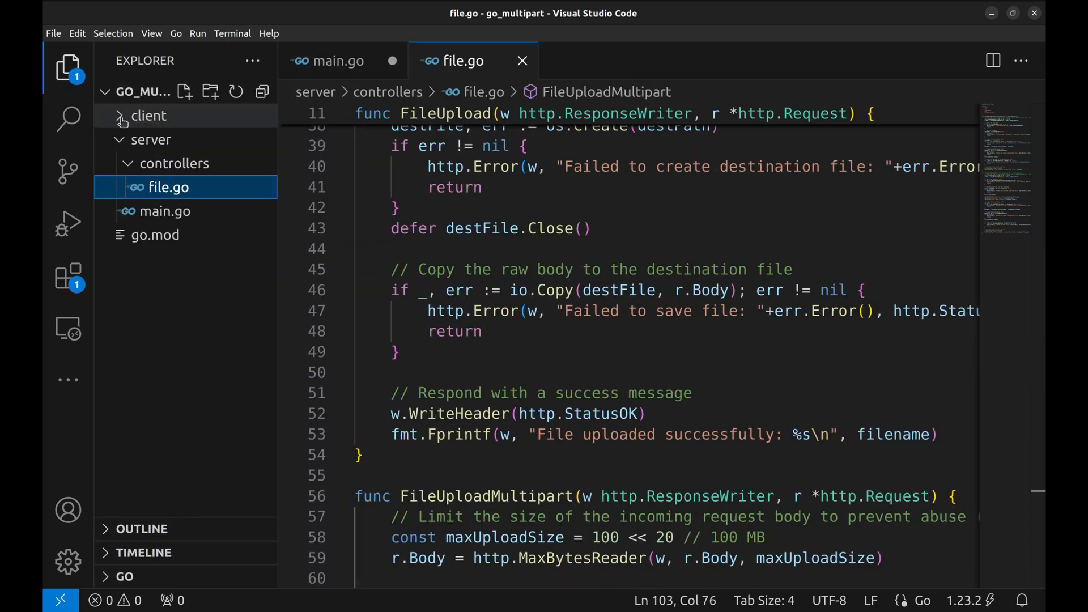
pyautogui.click(147, 116)
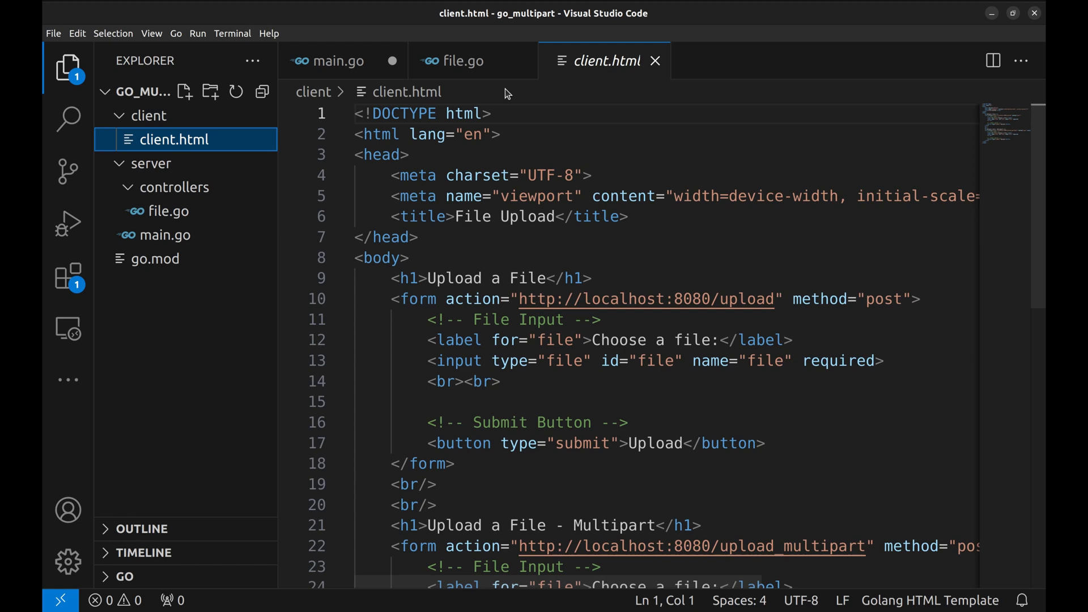
pyautogui.scroll(-3)
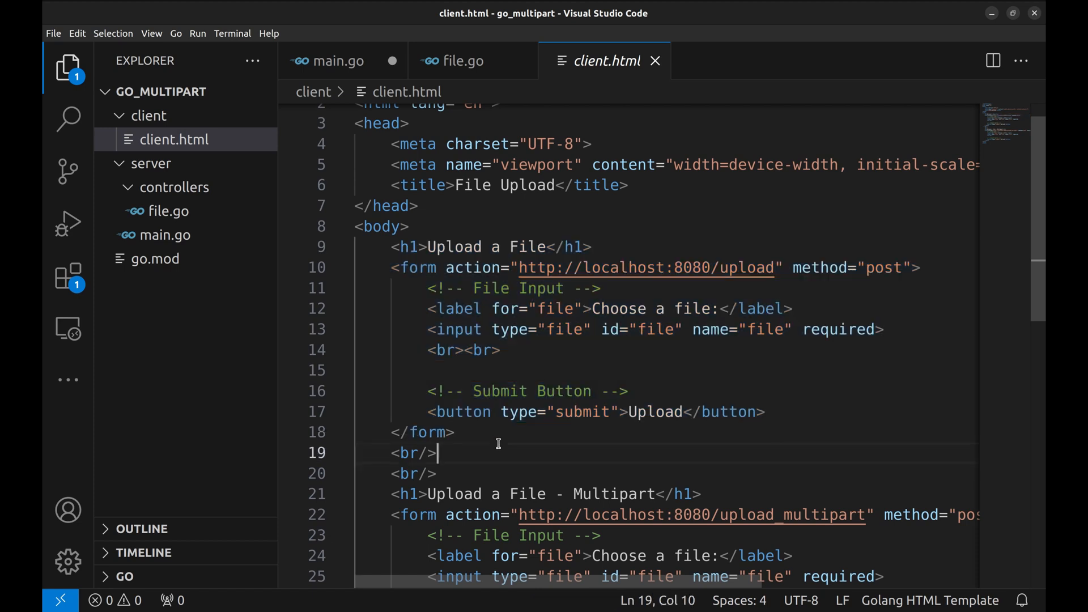
pyautogui.moveTo(873, 279)
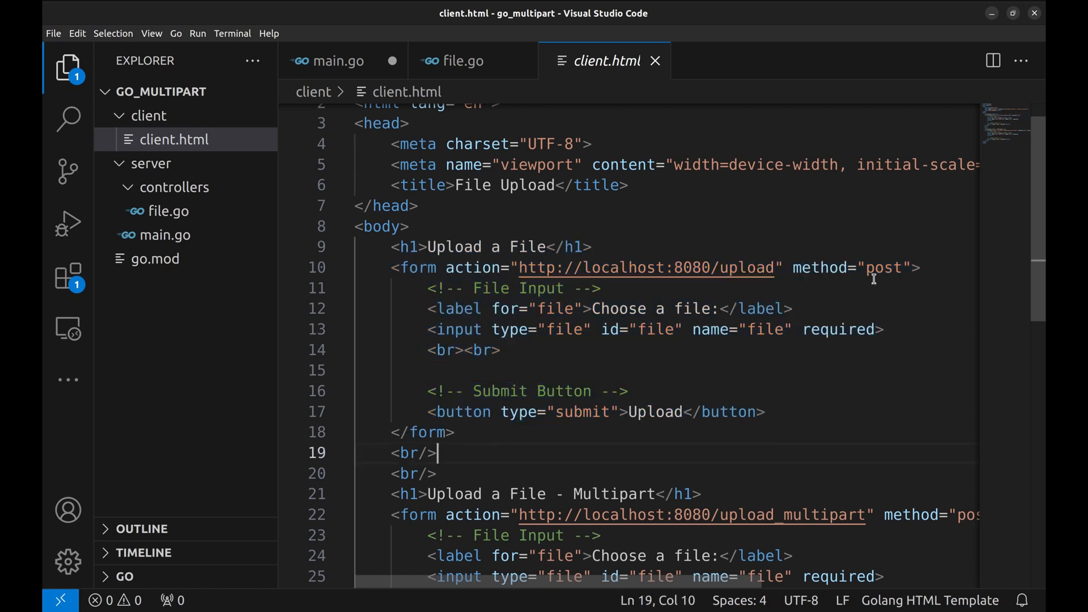
pyautogui.moveTo(749, 316)
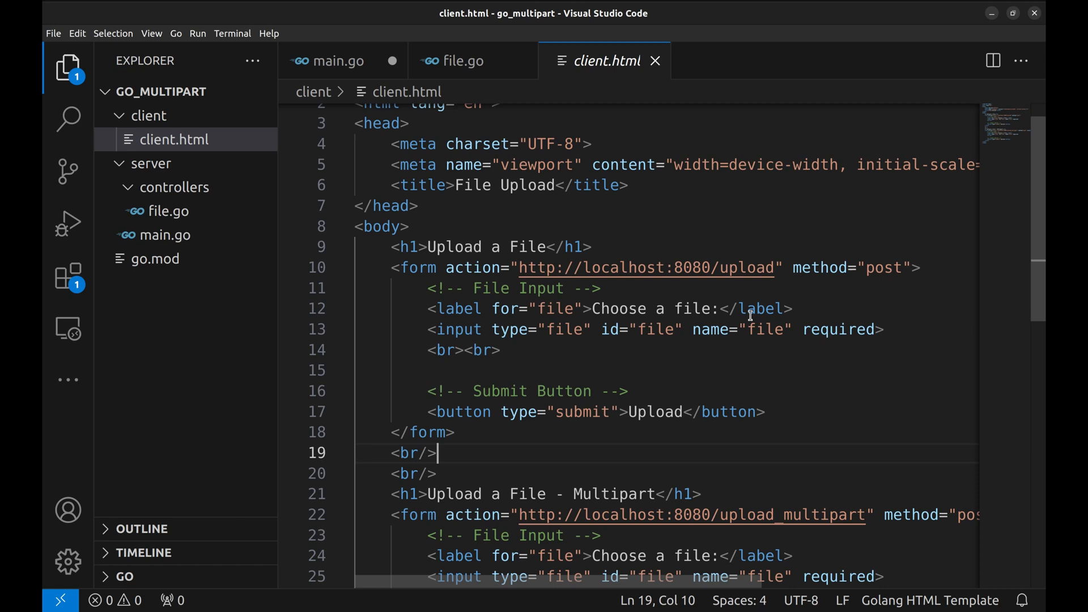
pyautogui.moveTo(569, 358)
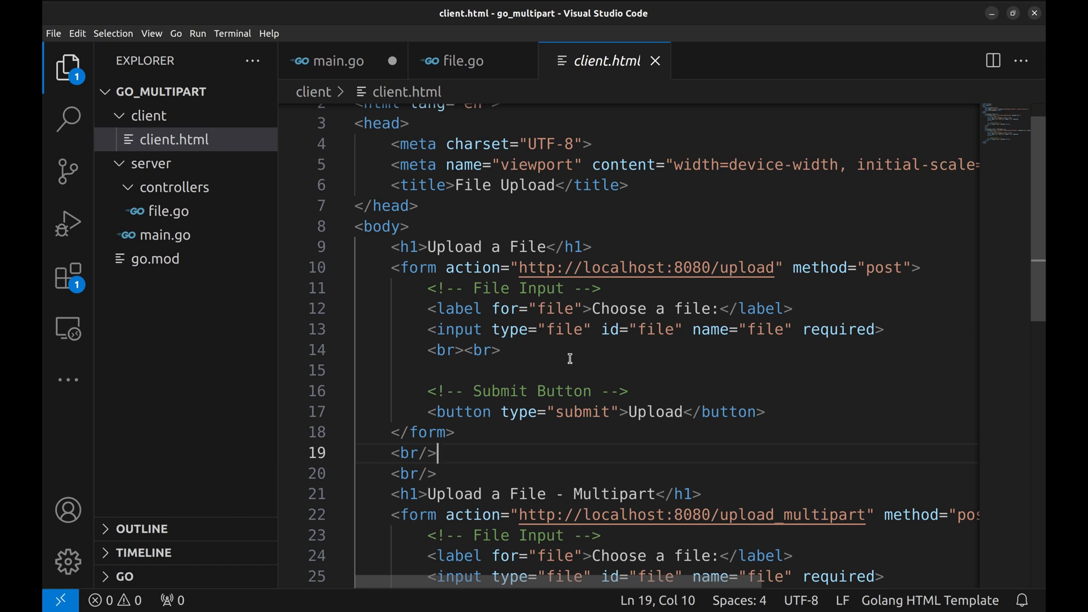
pyautogui.moveTo(691, 332)
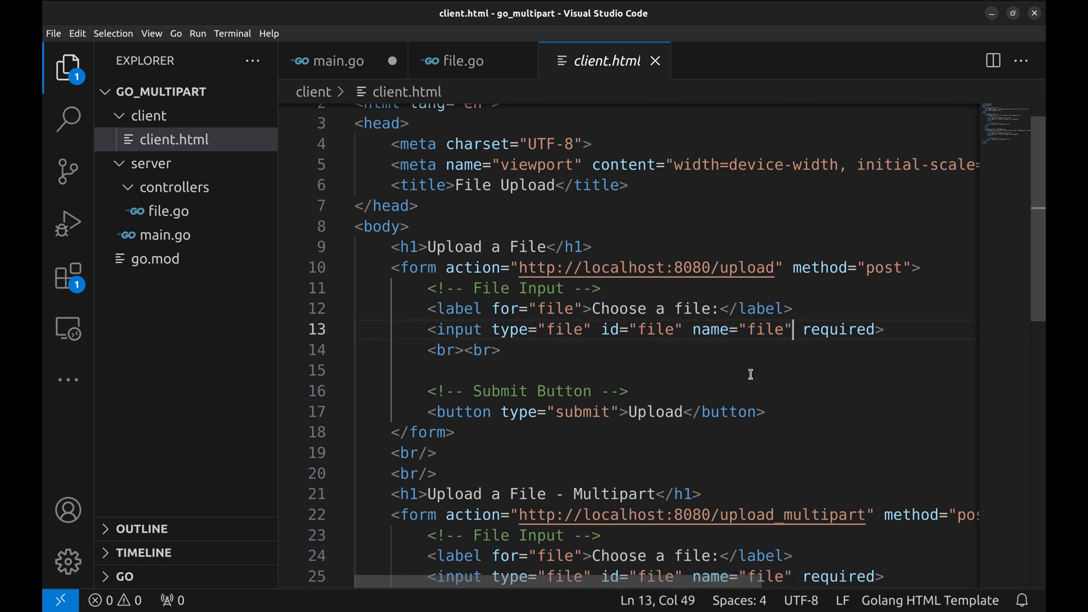
pyautogui.click(767, 412)
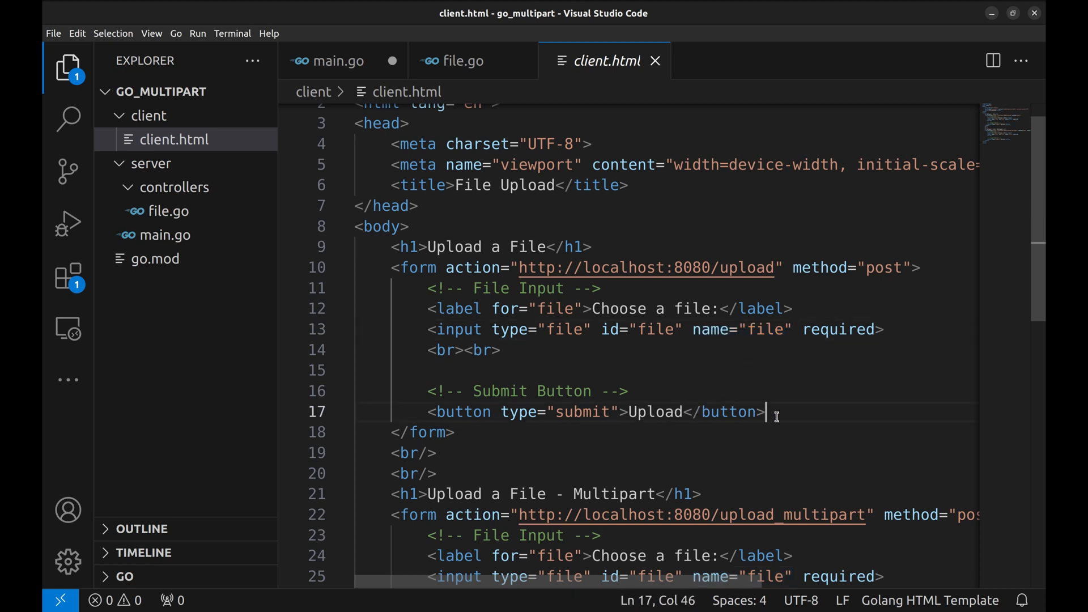
pyautogui.scroll(-3)
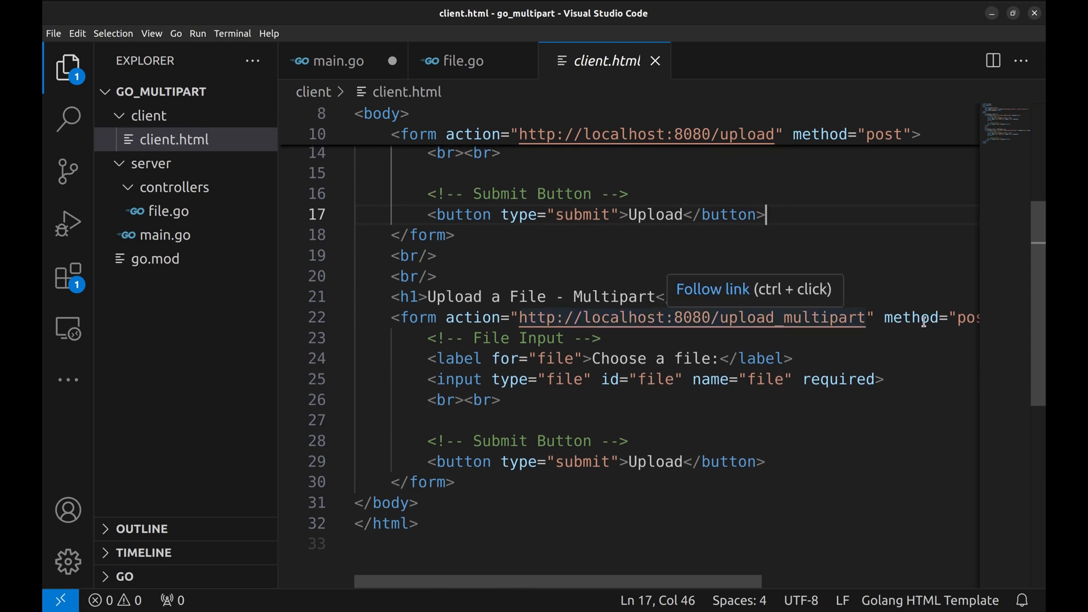
pyautogui.hscroll(3)
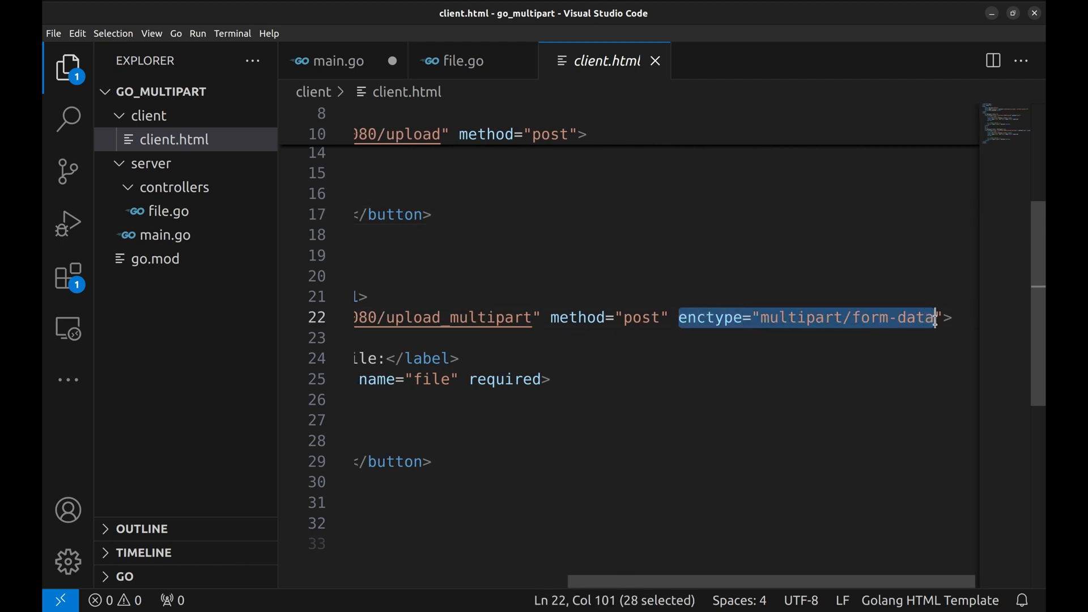
# Step: Start the server with go run server/main.go in the terminal
pyautogui.click(940, 317)
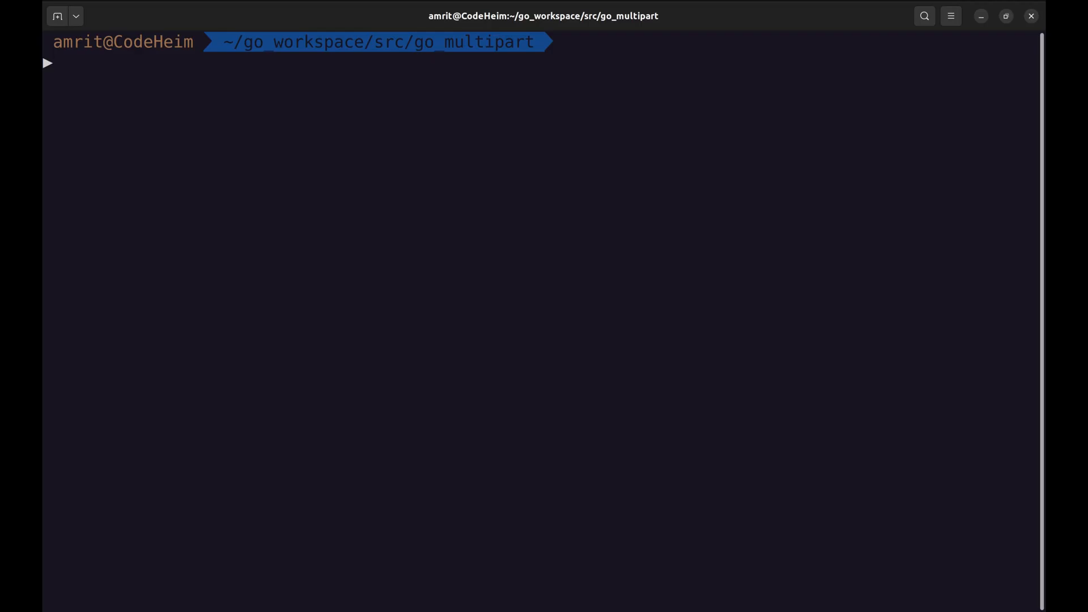
pyautogui.write('go')
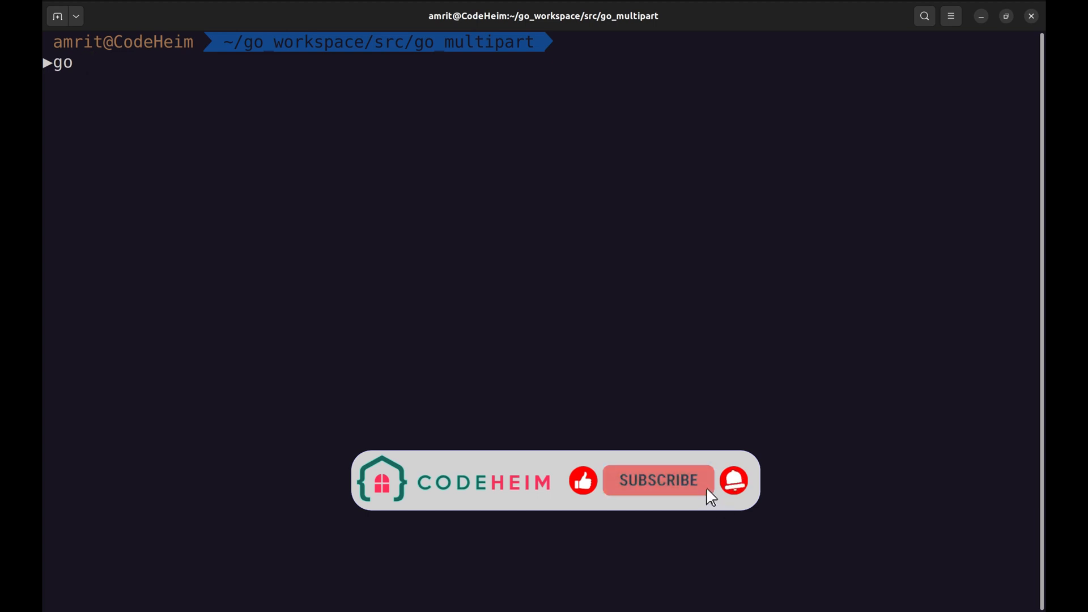
pyautogui.write('run se')
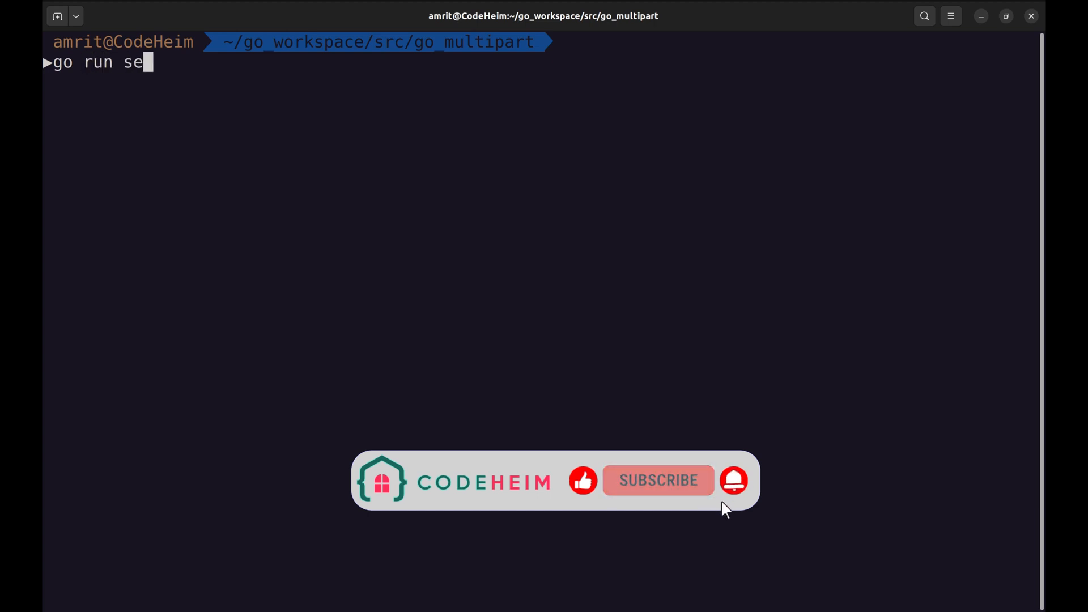
pyautogui.write('rver/main.go')
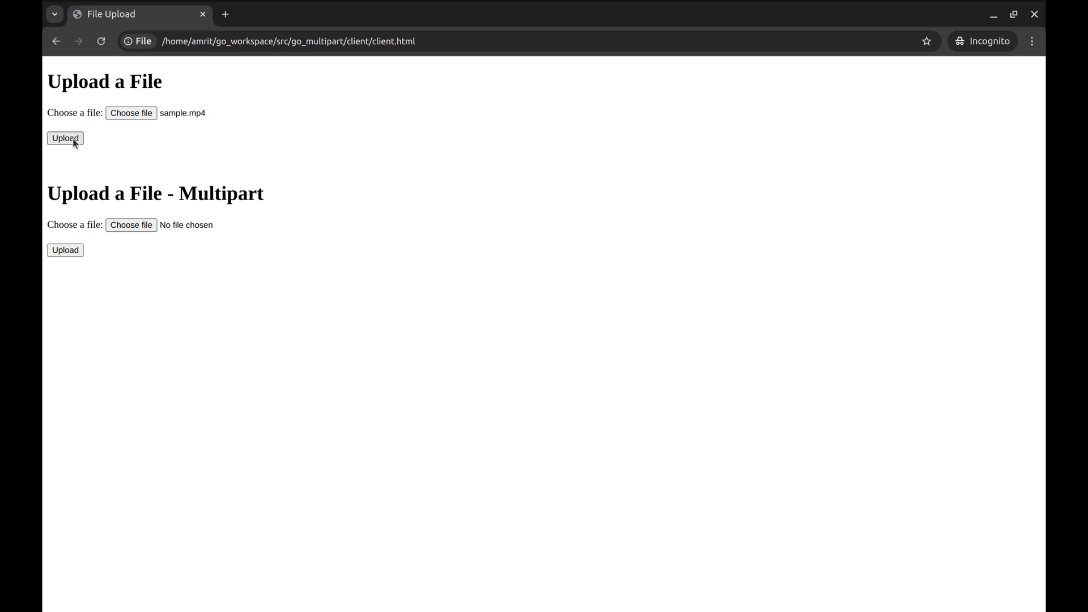
# Step: Upload sample.mp4 via the simple and multipart forms and highlight the Uploaded File log line
pyautogui.click(64, 138)
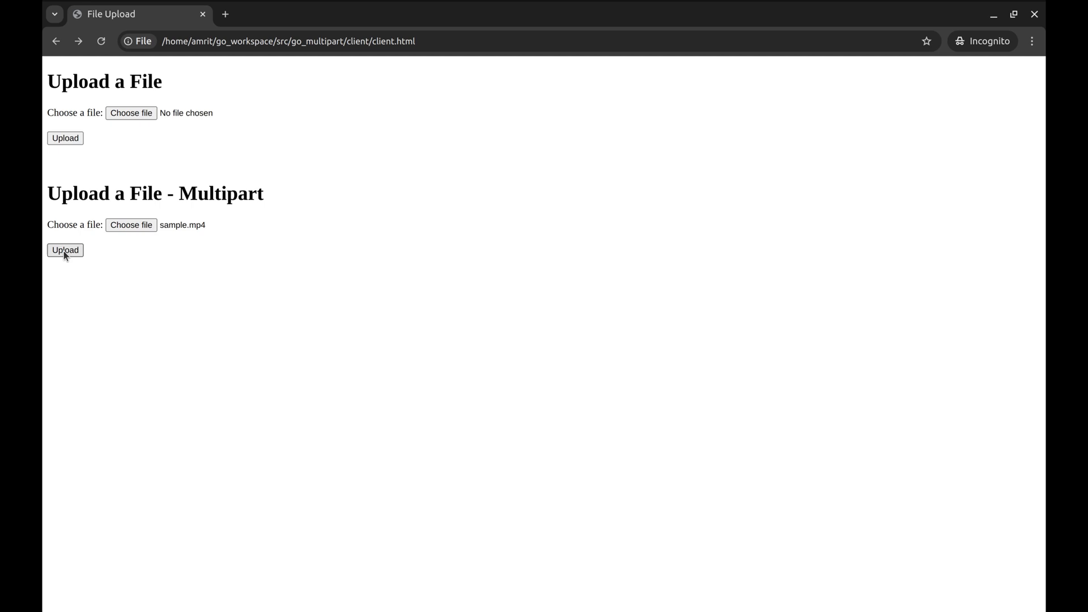
pyautogui.click(64, 249)
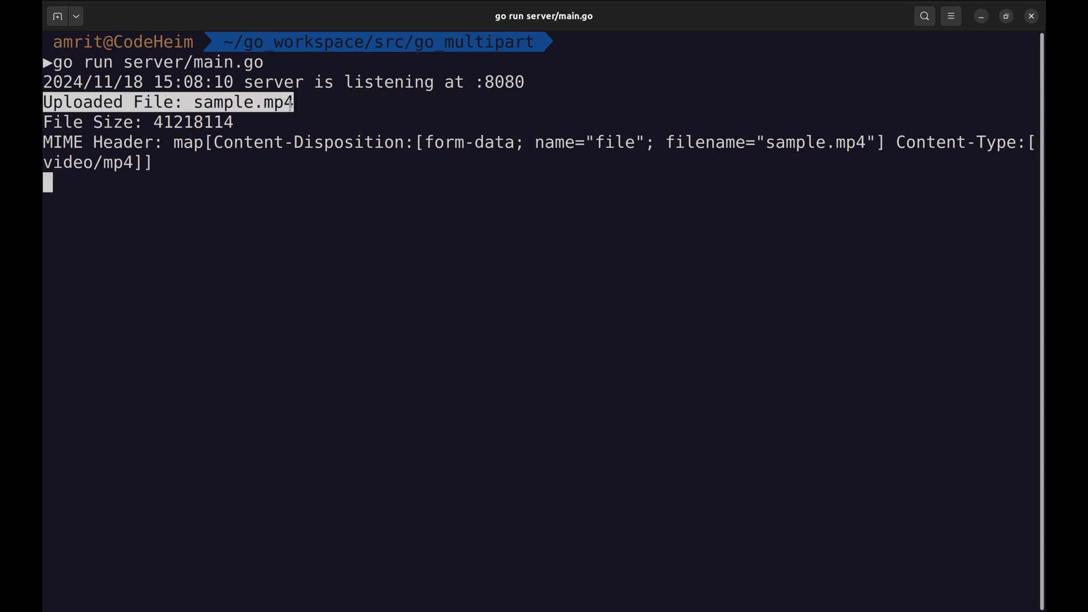
pyautogui.doubleClick(192, 122)
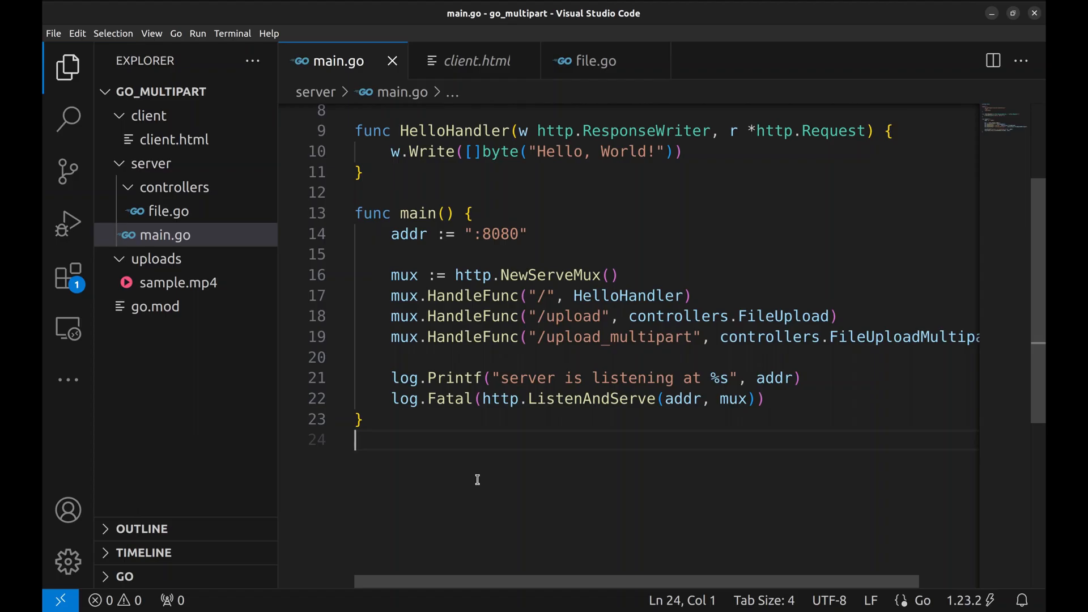
pyautogui.click(150, 115)
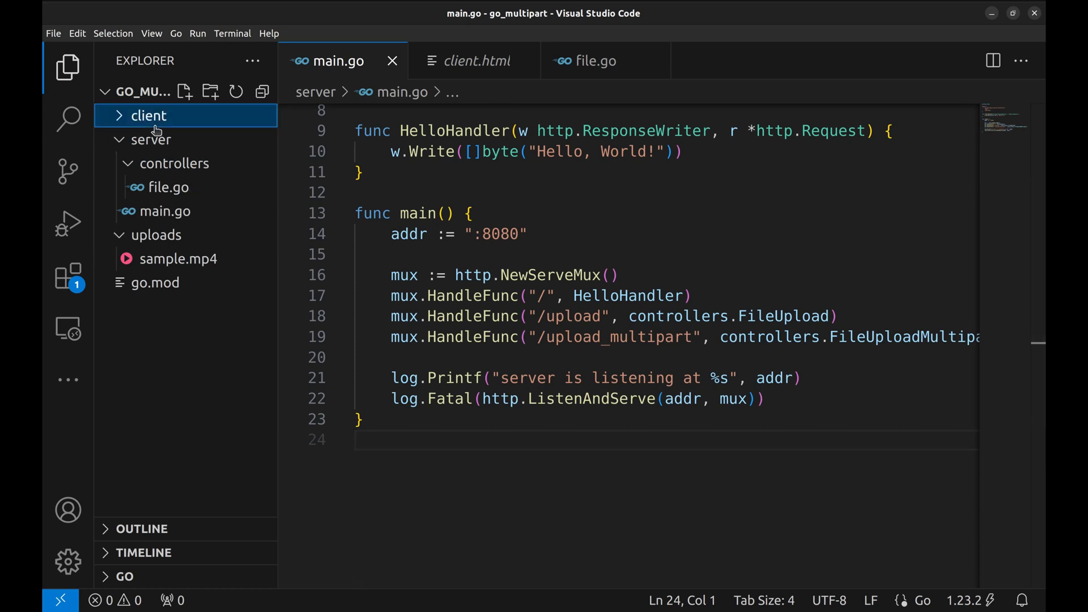
pyautogui.click(151, 116)
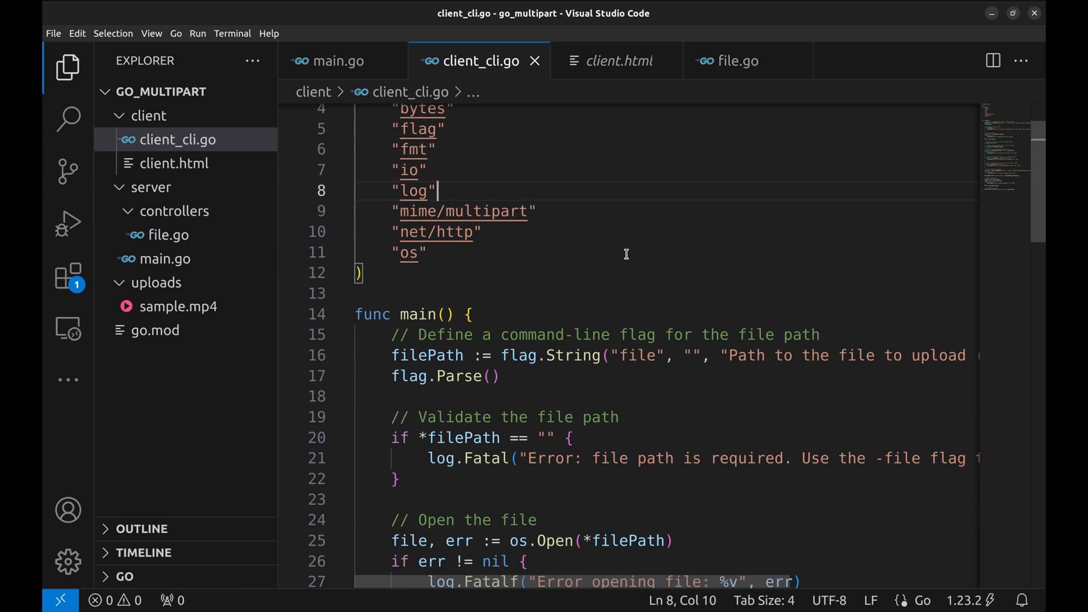
pyautogui.scroll(-3)
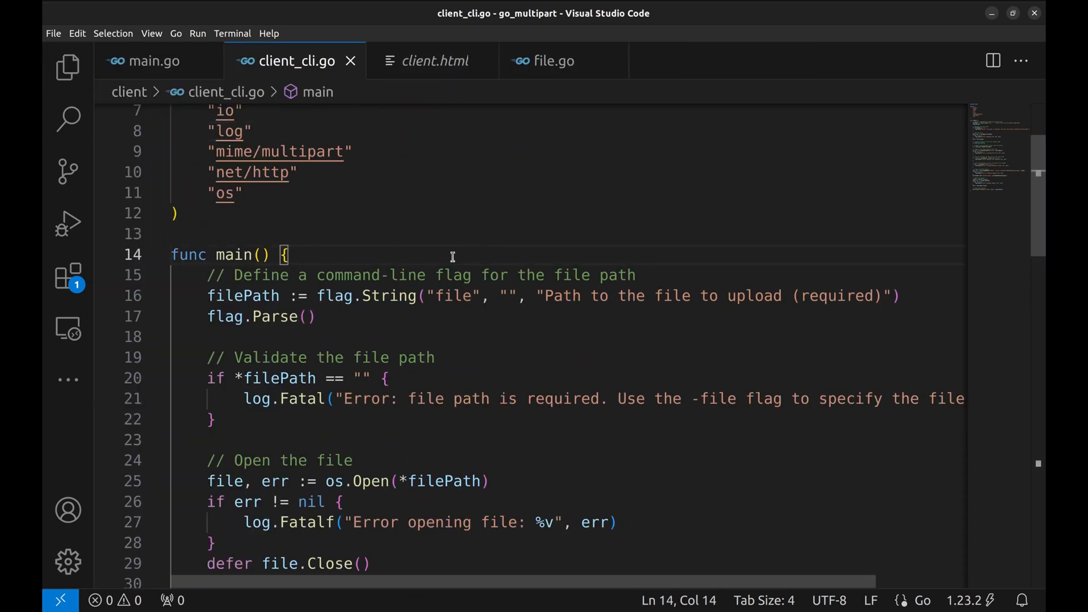
pyautogui.scroll(3)
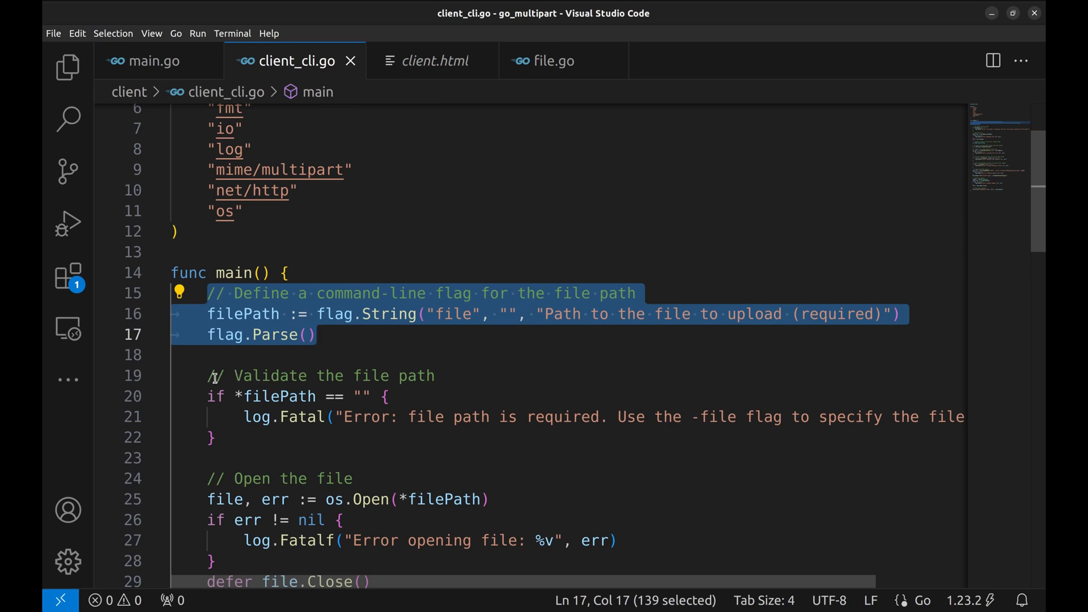
pyautogui.moveTo(210, 375)
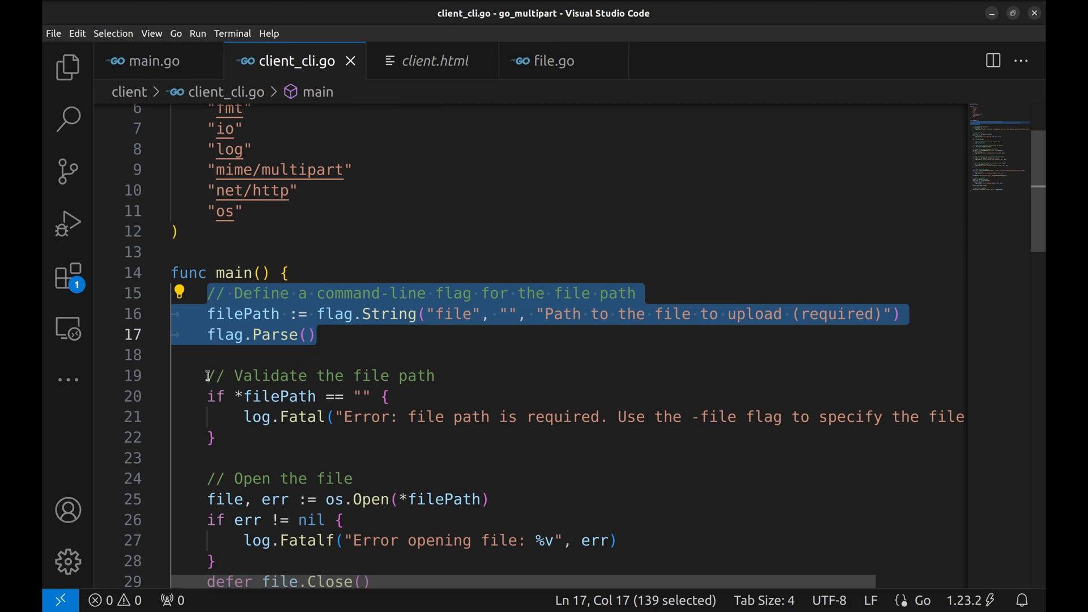
pyautogui.click(212, 375)
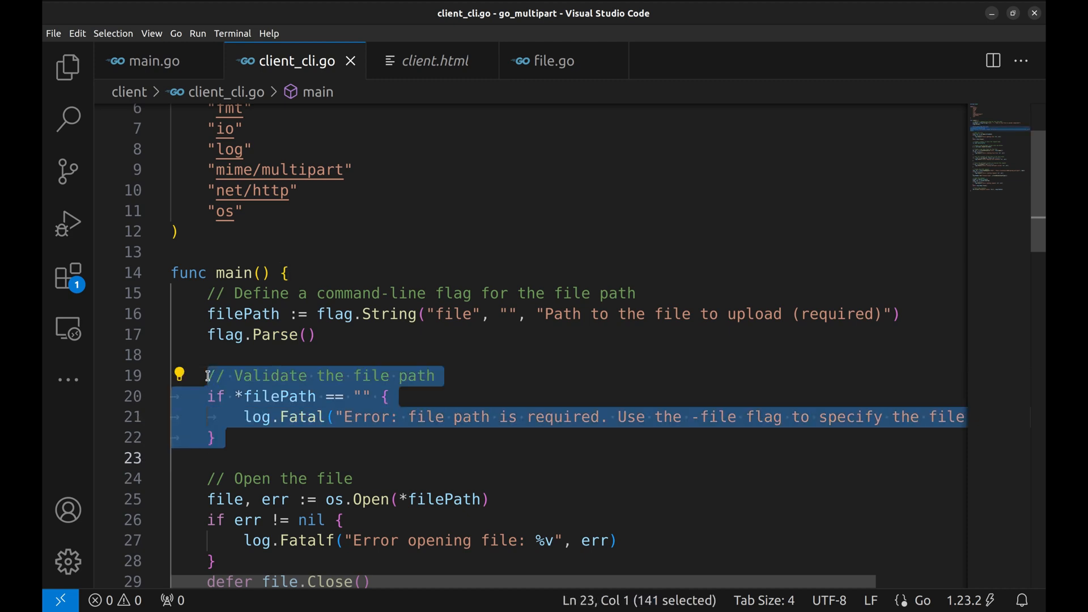
pyautogui.click(356, 437)
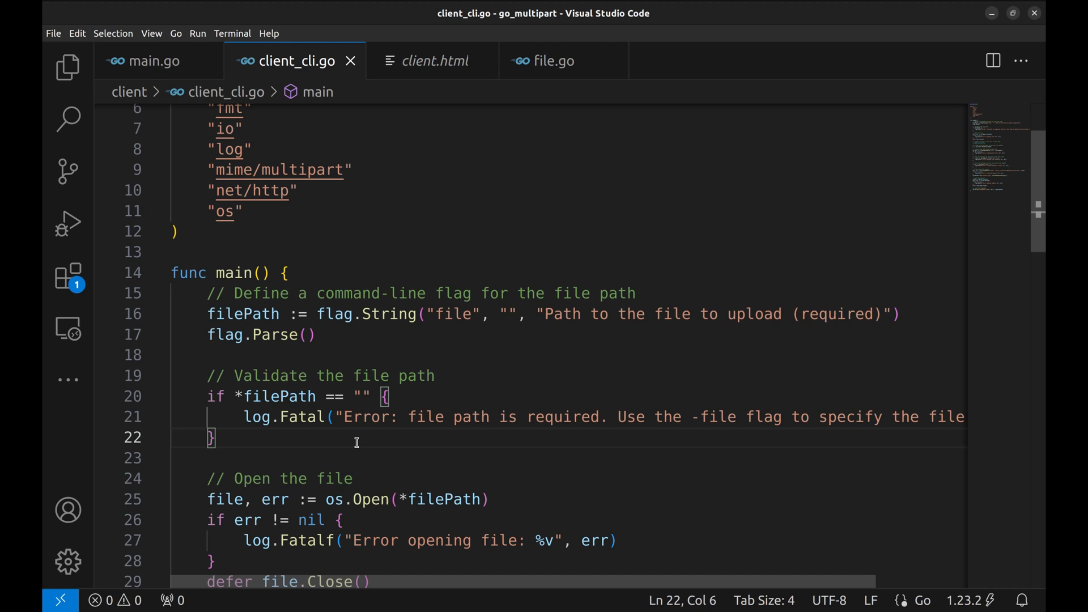
pyautogui.scroll(-3)
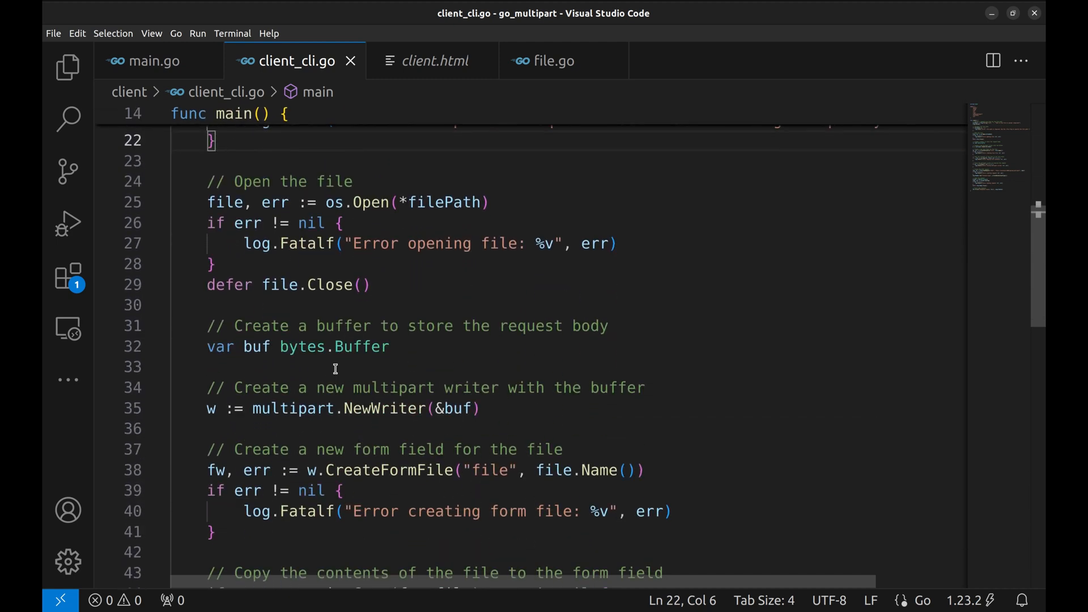
pyautogui.moveTo(209, 182)
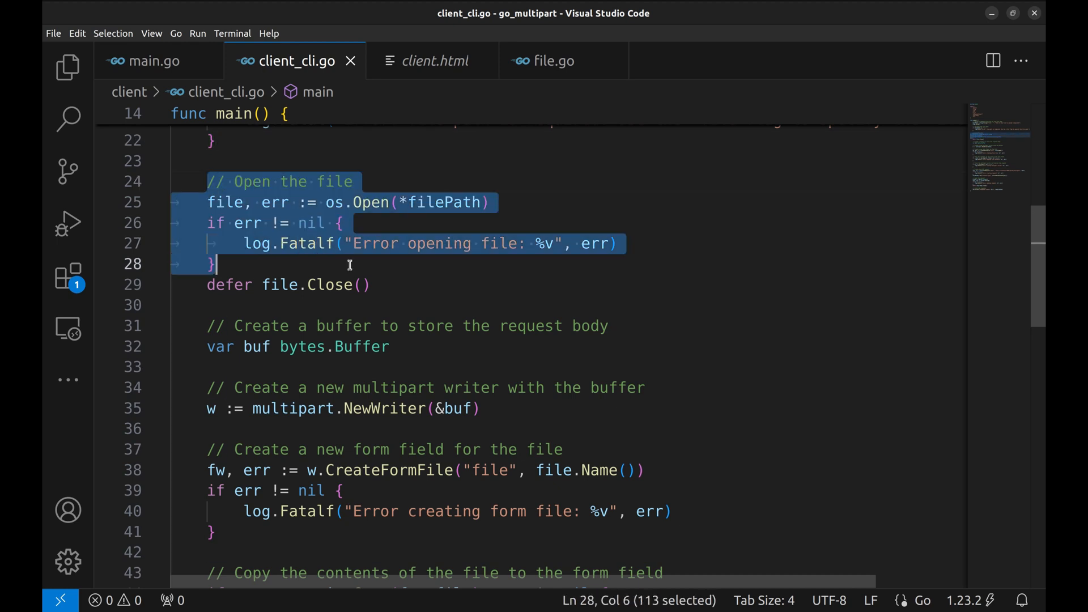
pyautogui.click(379, 285)
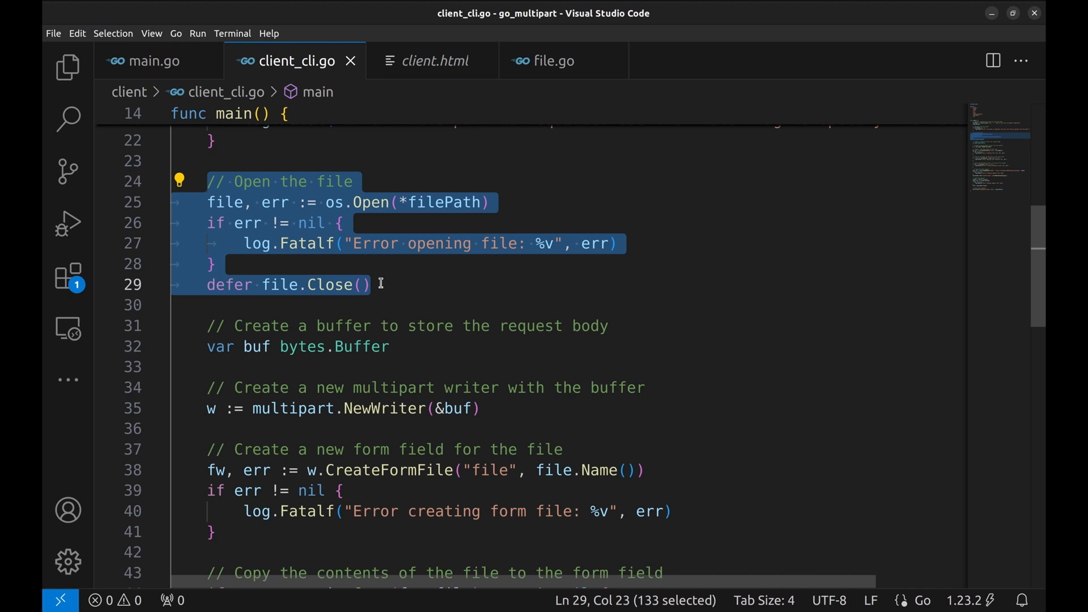
pyautogui.click(373, 285)
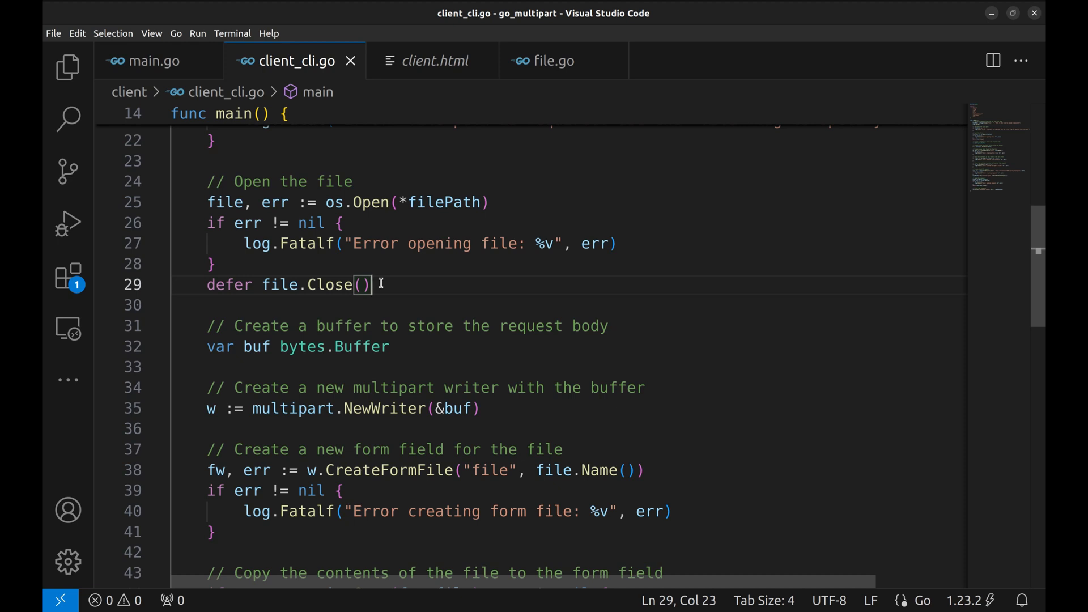
pyautogui.moveTo(368, 366)
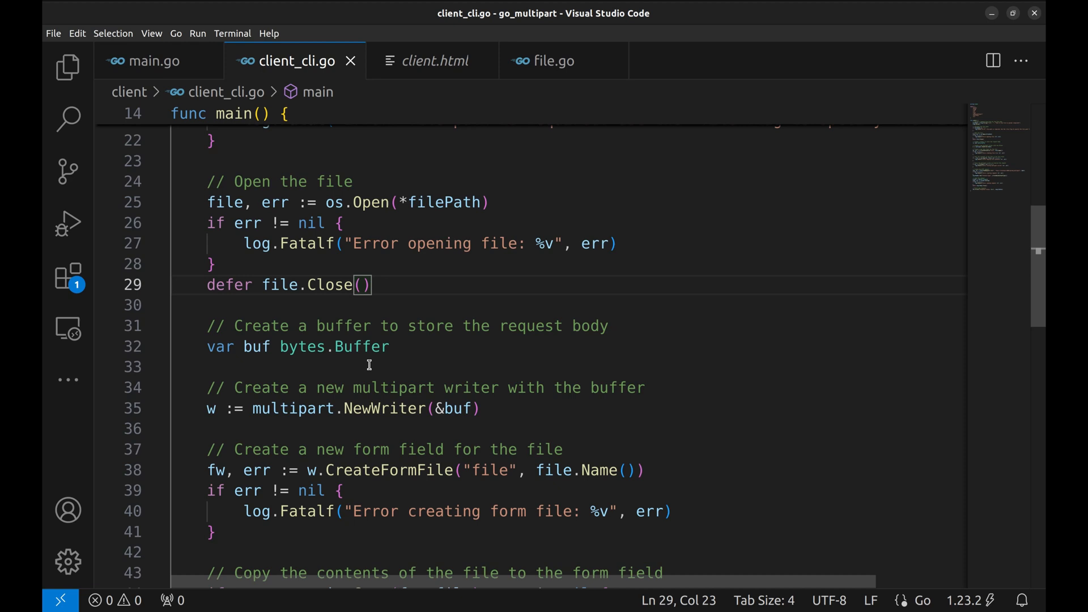
# Step: Read the buffer, CreateFormFile and writer-closing code of client_cli.go
pyautogui.doubleClick(220, 346)
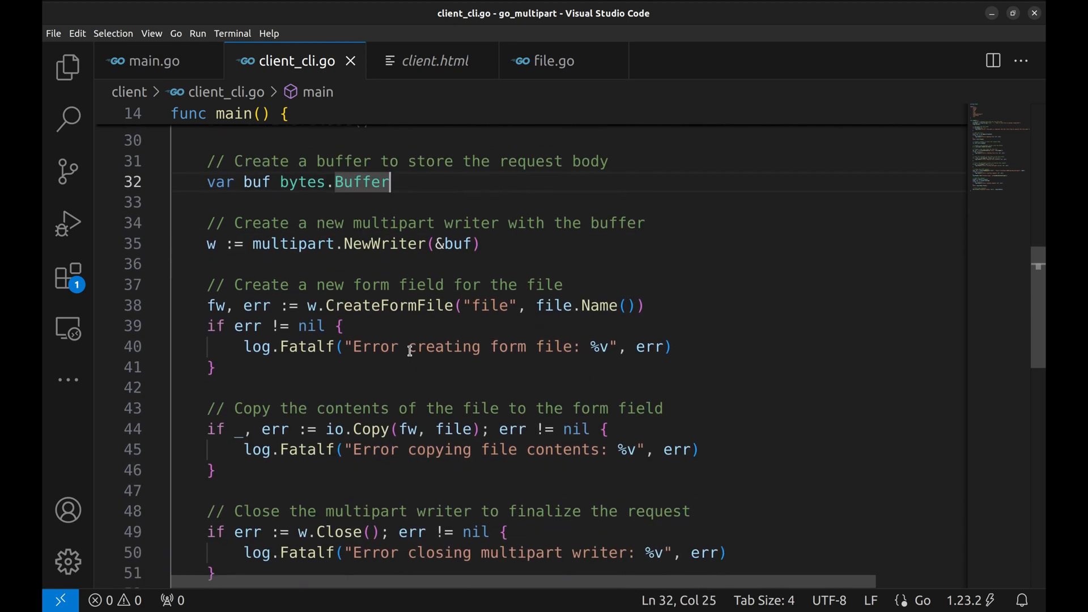
pyautogui.moveTo(208, 243)
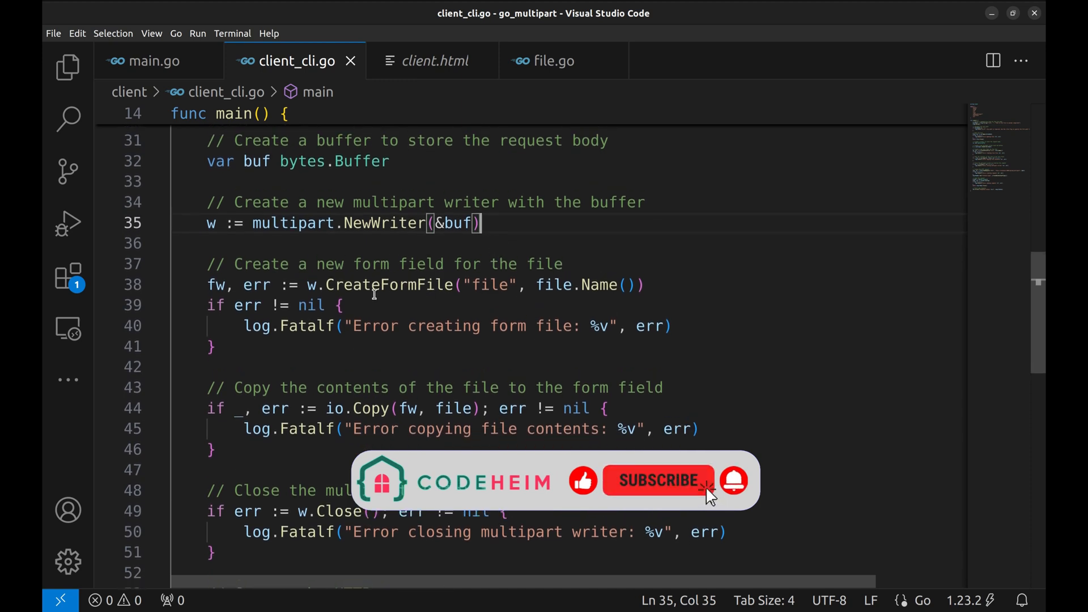
pyautogui.moveTo(726, 513)
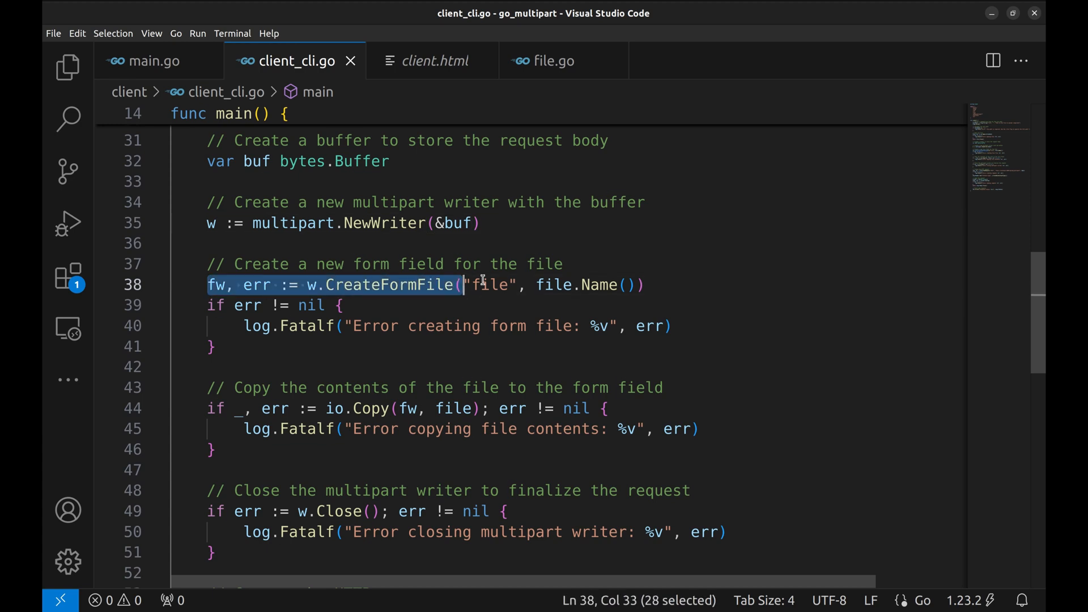
pyautogui.click(554, 284)
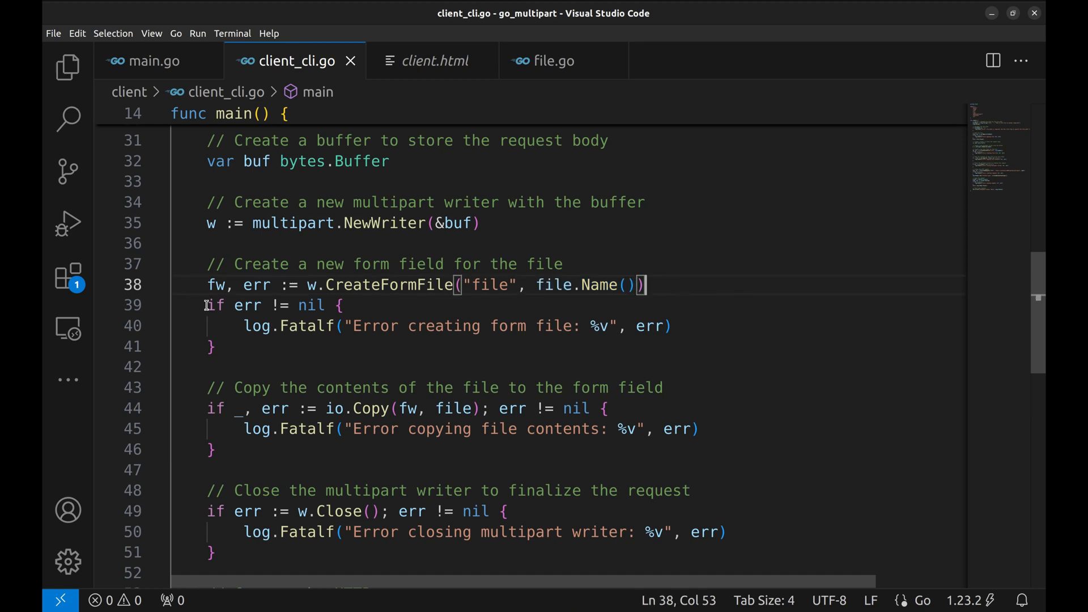
pyautogui.scroll(-3)
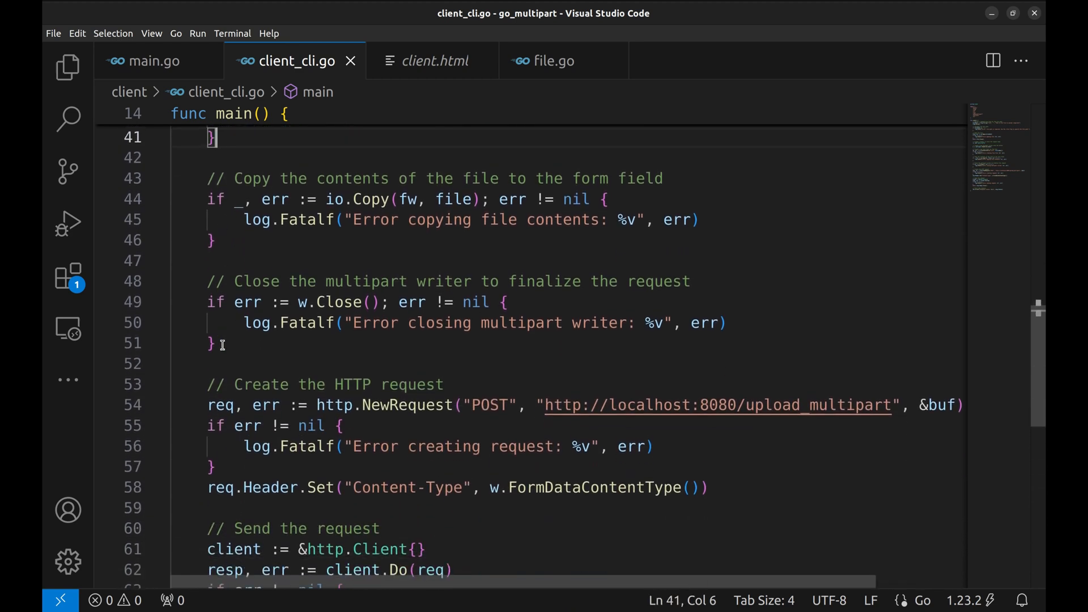
pyautogui.moveTo(396, 200)
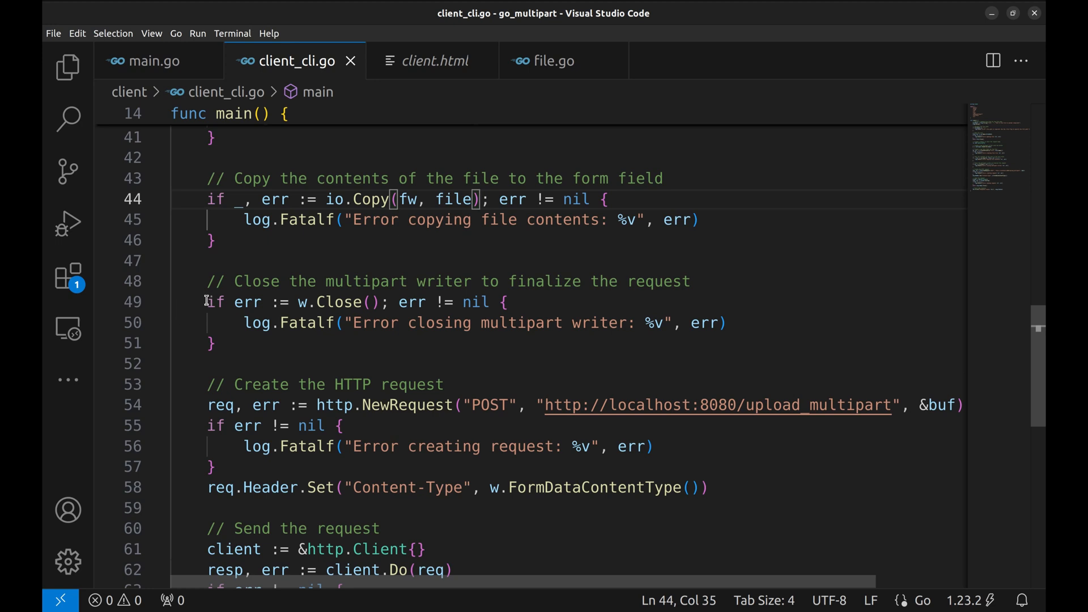
pyautogui.click(221, 342)
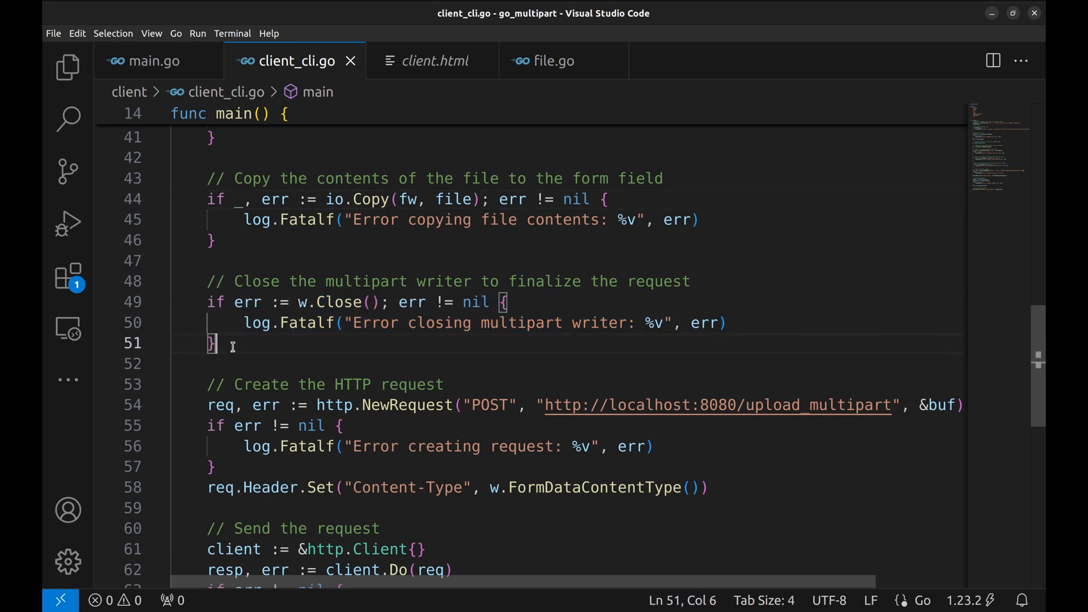
pyautogui.scroll(-3)
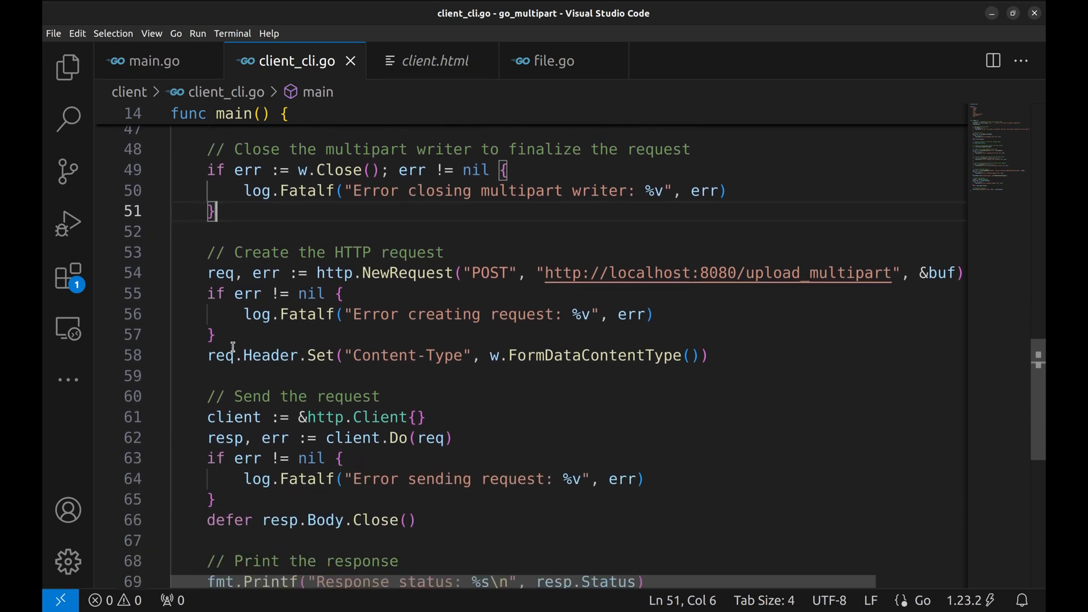
pyautogui.scroll(-3)
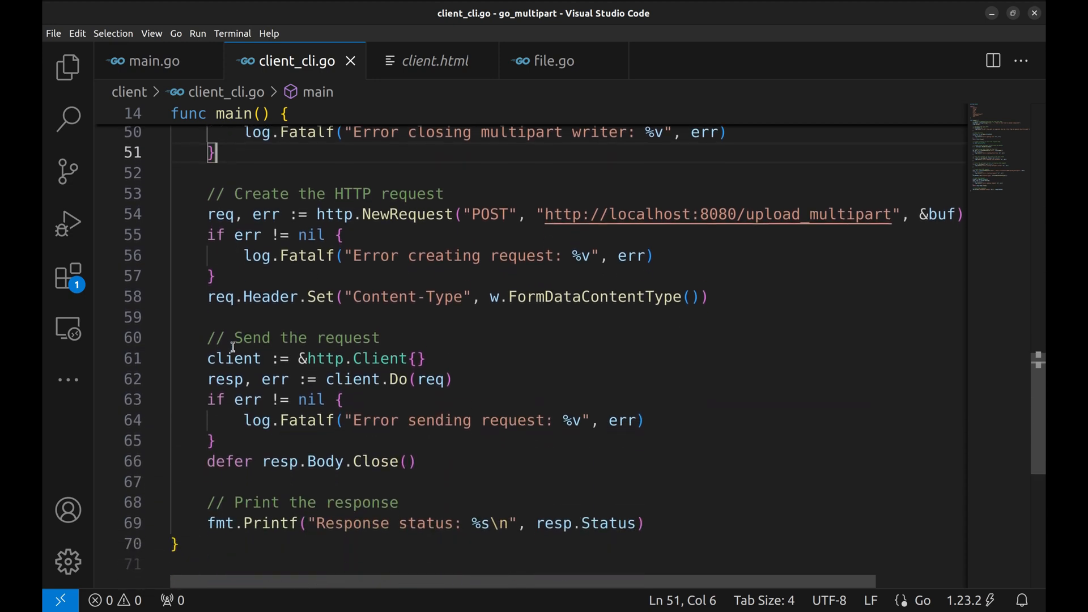
pyautogui.moveTo(193, 259)
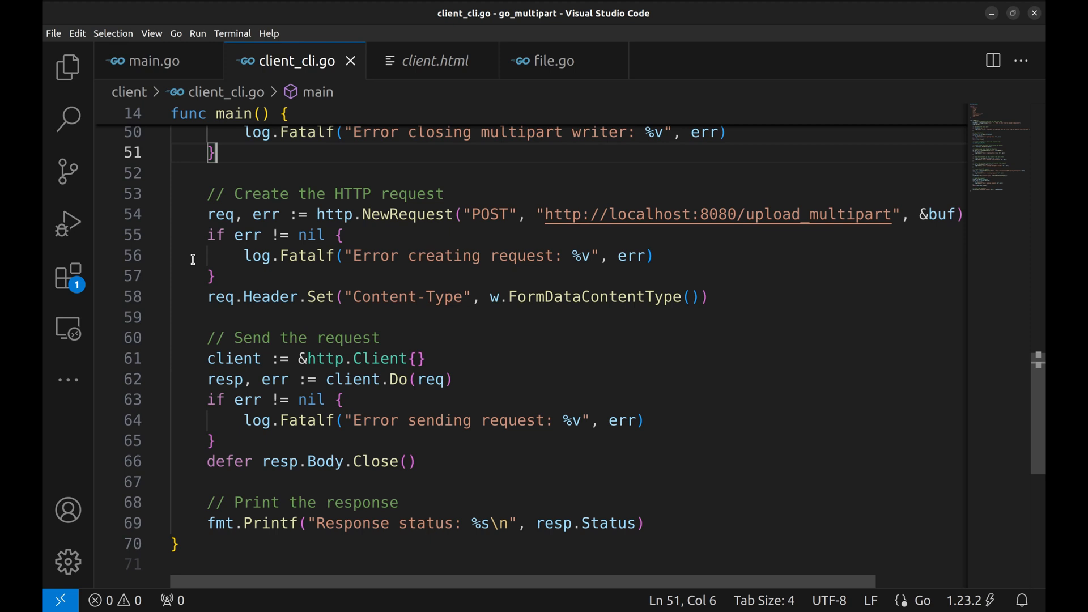
# Step: Read the HTTP request section, then bring up the Terminal running the server
pyautogui.click(206, 193)
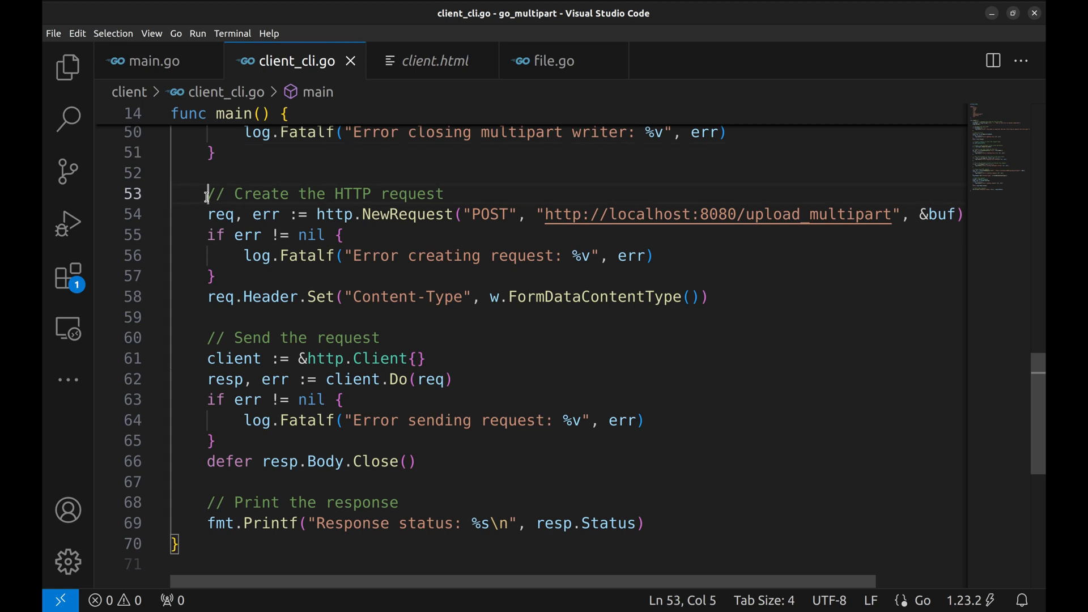
pyautogui.click(216, 275)
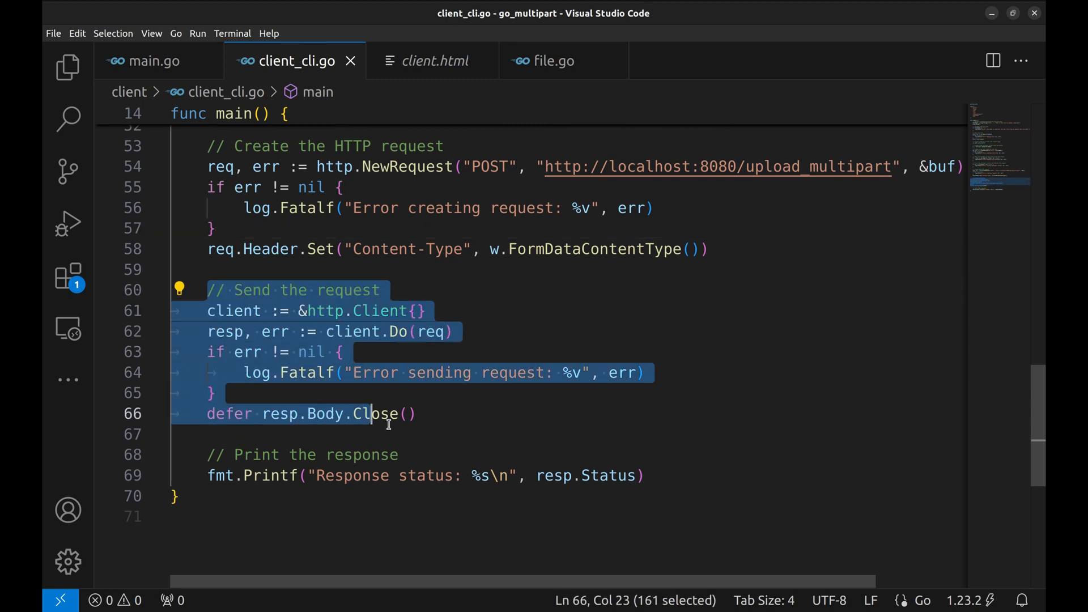
pyautogui.click(459, 414)
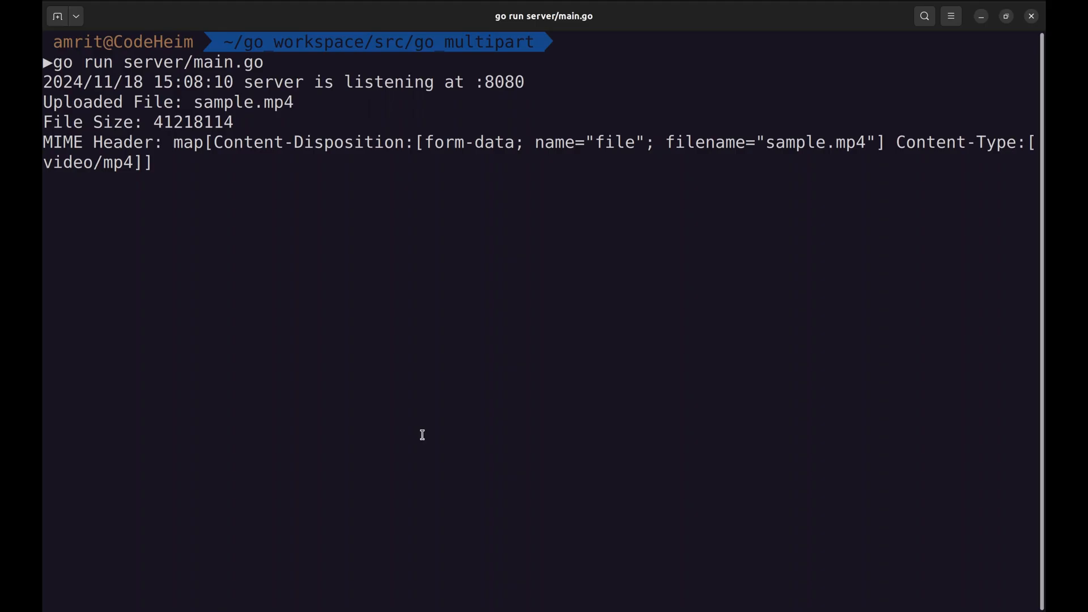
# Step: Run go run client/client_cli.go -file=/tmp/sample.mp4 in a second terminal tab, getting 200 OK
pyautogui.click(57, 16)
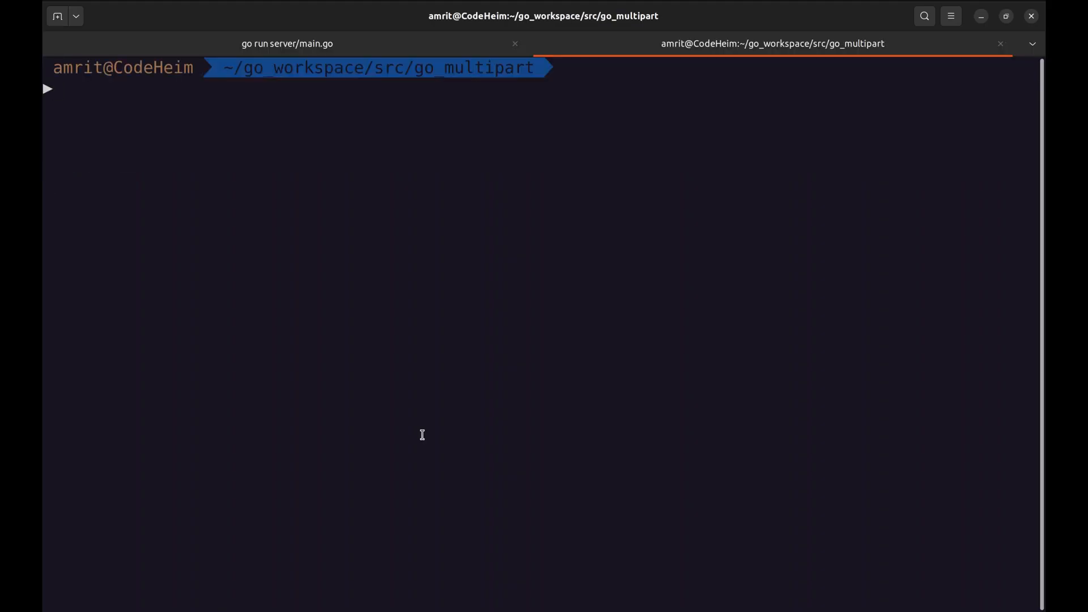
pyautogui.write('go run client/client')
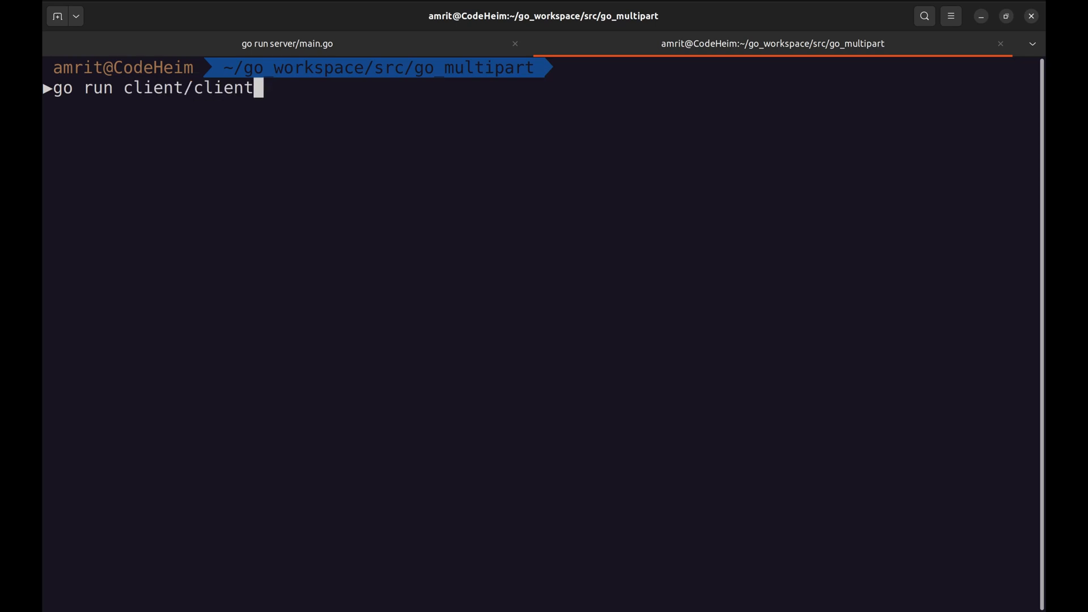
pyautogui.write('_cli.go -file=')
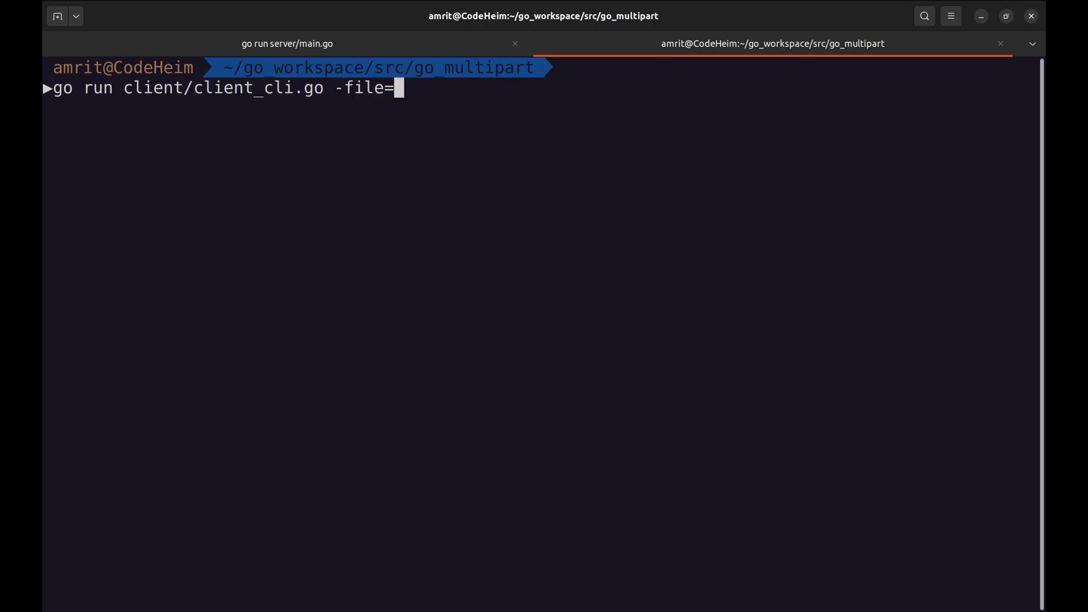
pyautogui.write('/tmp/sample.mp4')
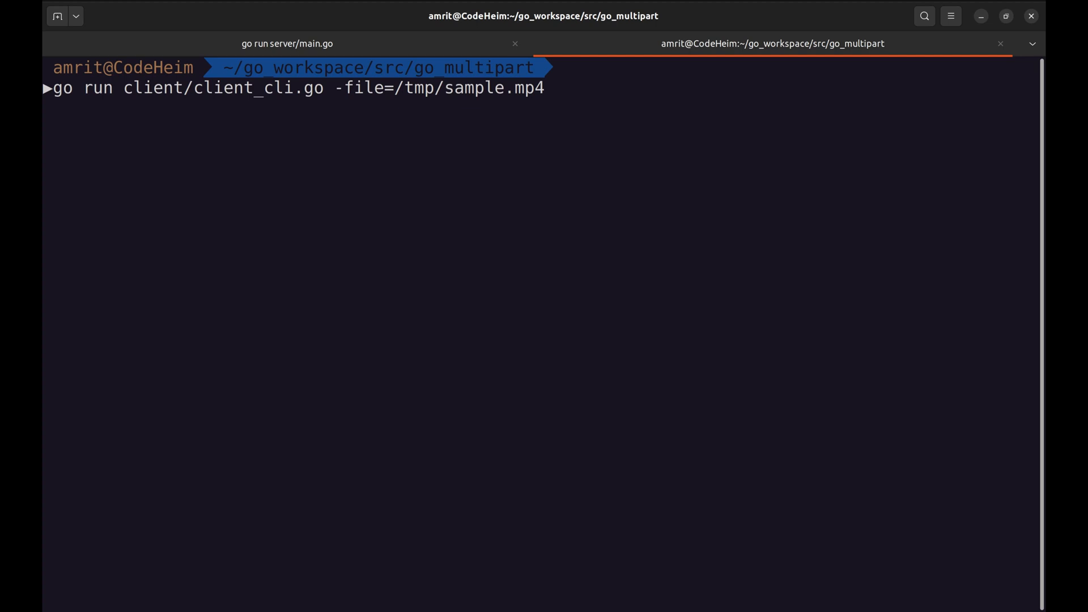
pyautogui.press('Return')
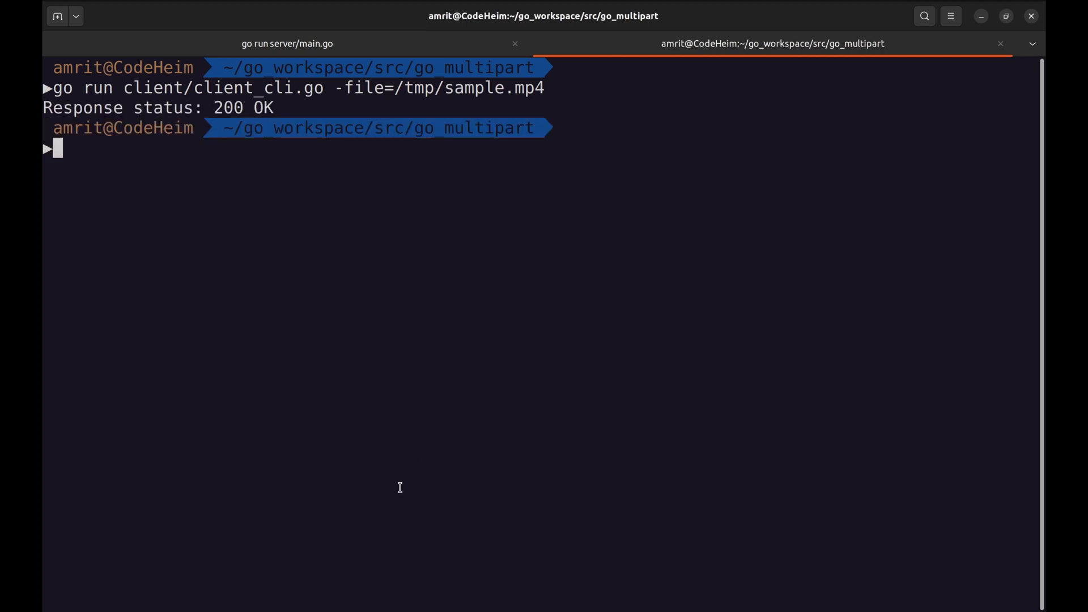